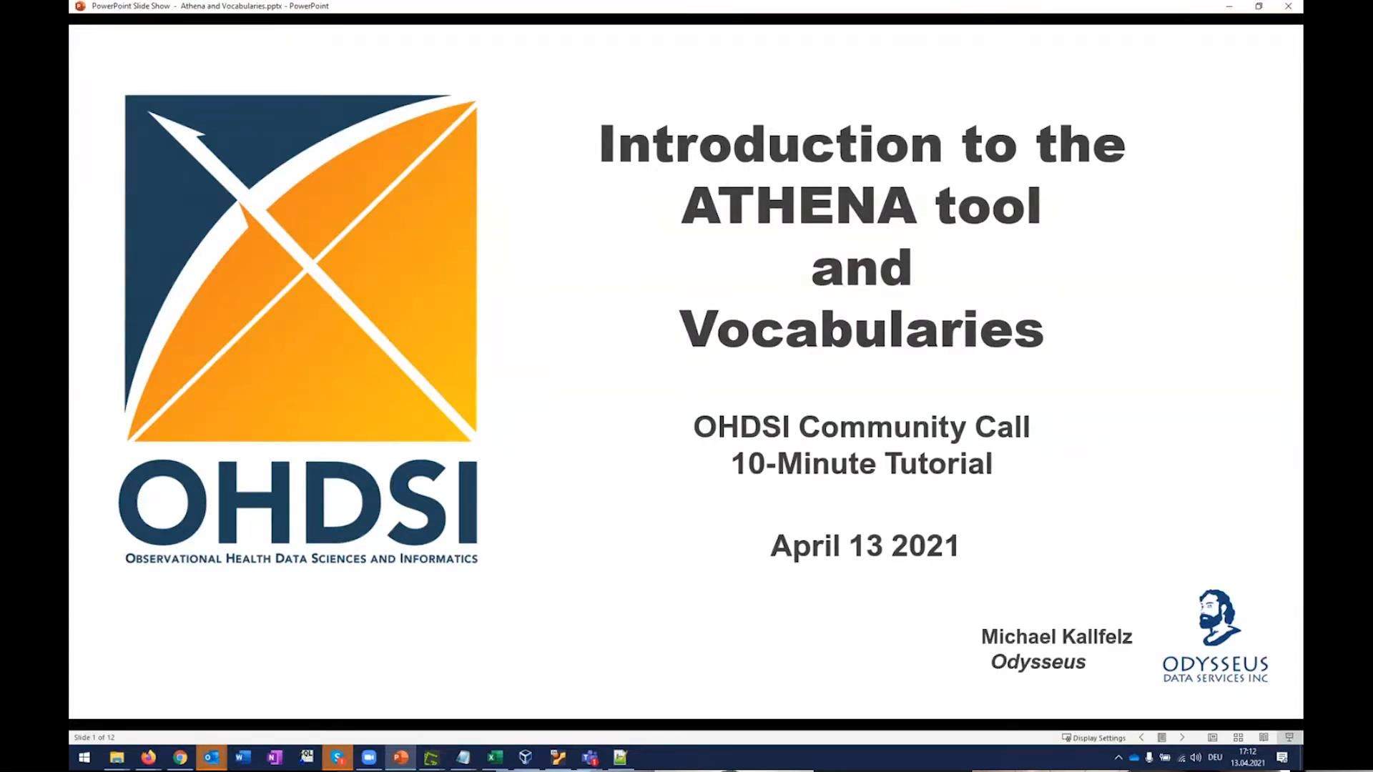
Step: Advance the slideshow from the title slide to slide 2, explaining the ATHENA acronym
{"action": "key", "text": "Right"}
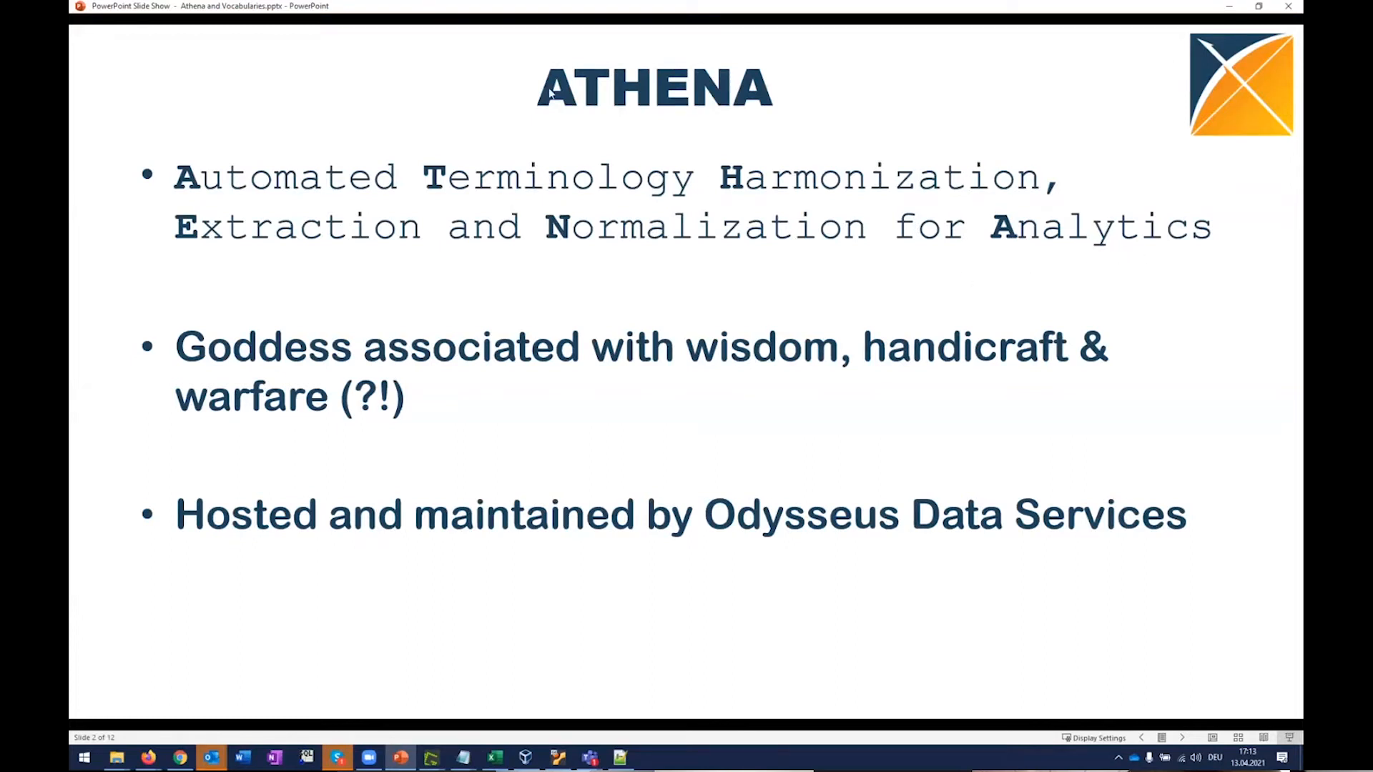
{"action": "mouse_move", "coordinate": [884, 366]}
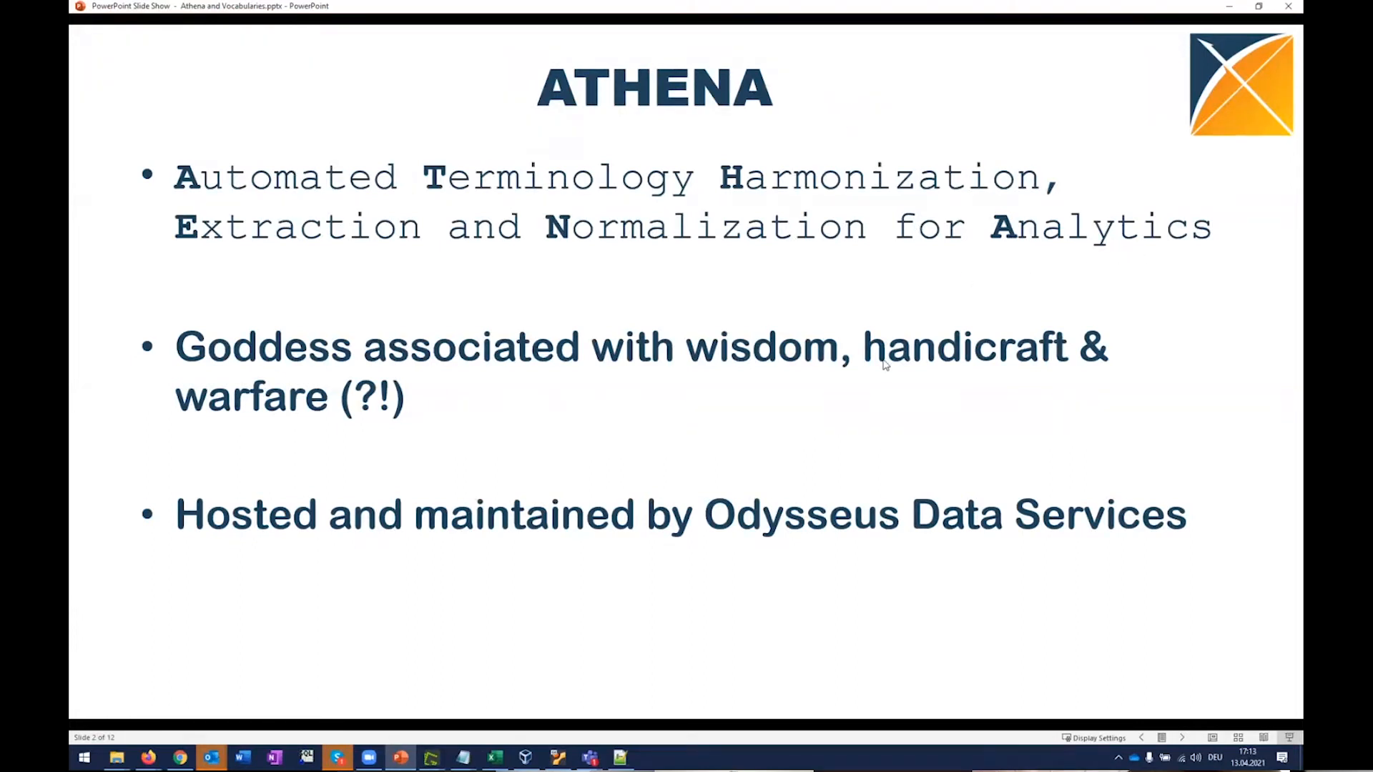
{"action": "mouse_move", "coordinate": [508, 403]}
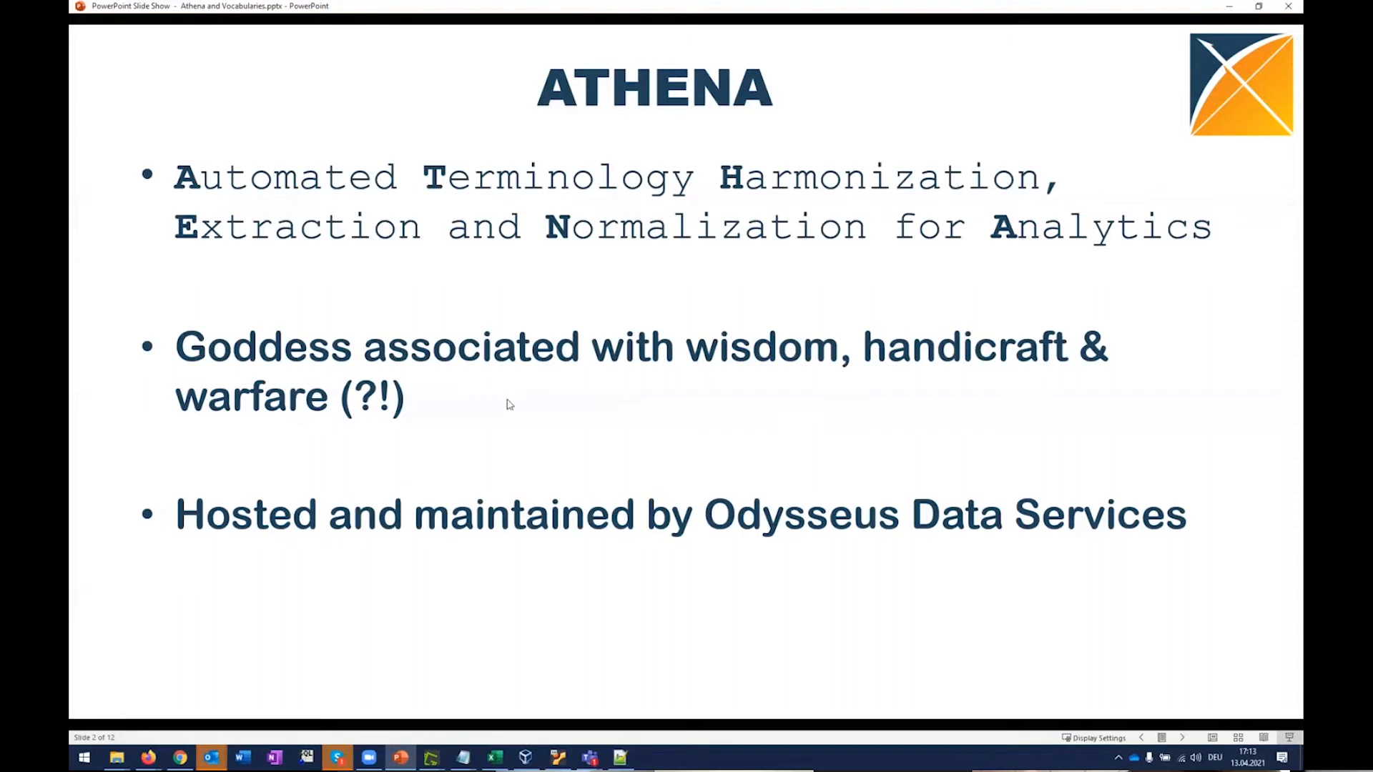
{"action": "mouse_move", "coordinate": [565, 412]}
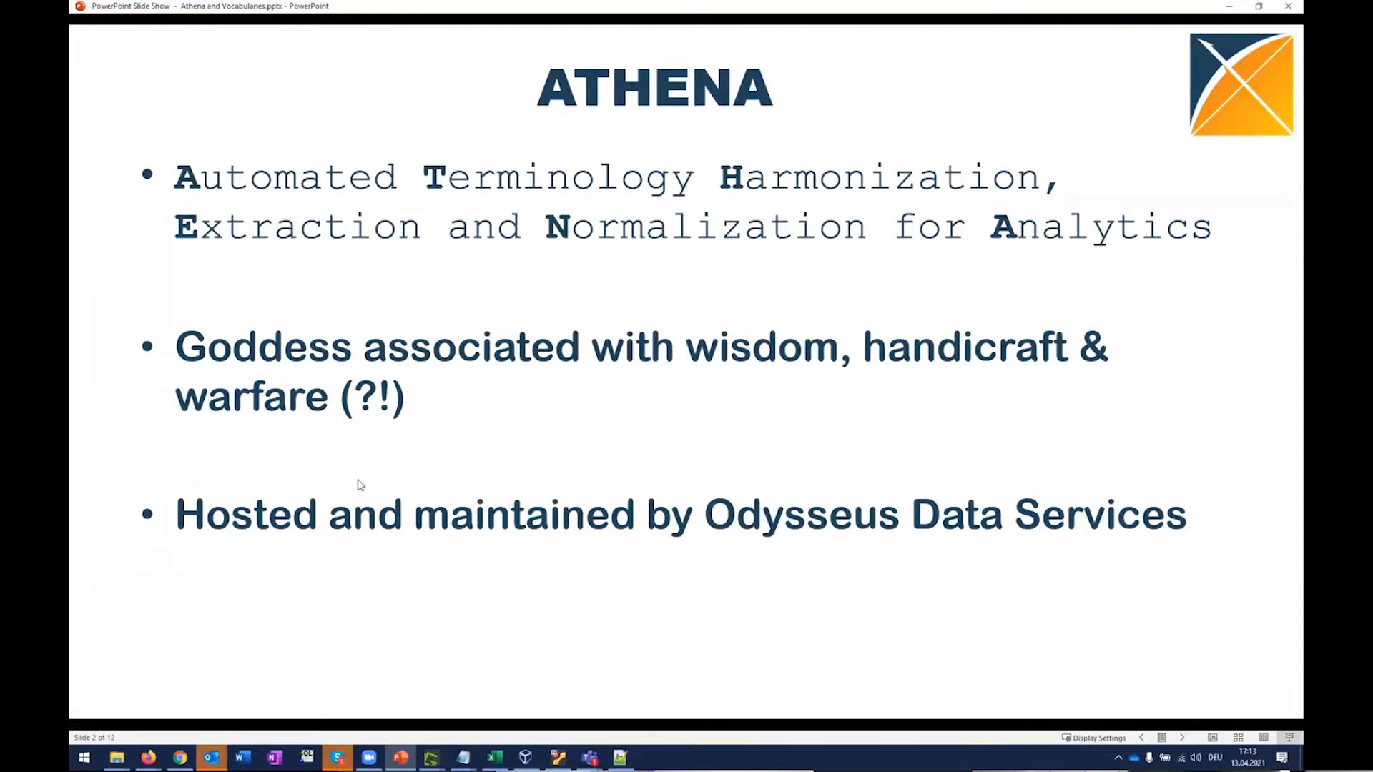
{"action": "mouse_move", "coordinate": [747, 435]}
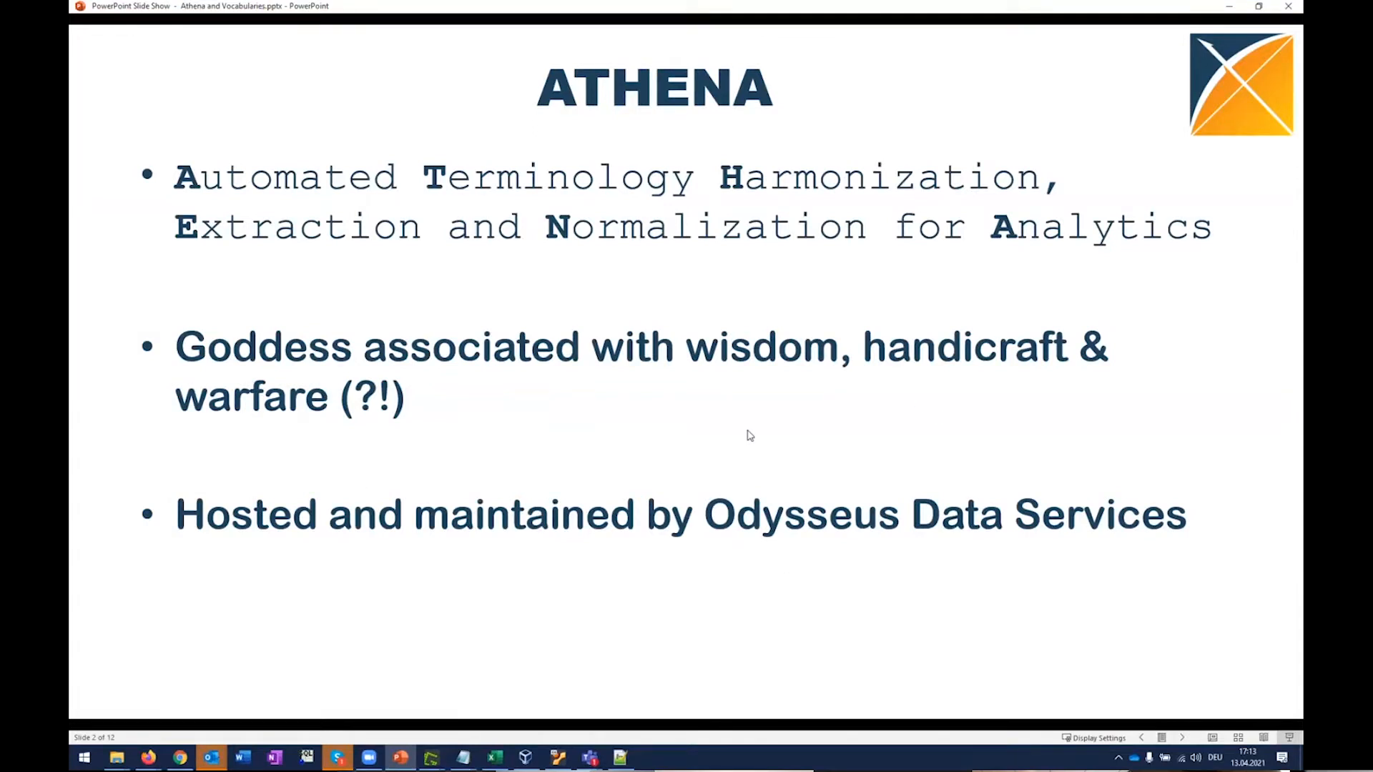
{"action": "mouse_move", "coordinate": [769, 428]}
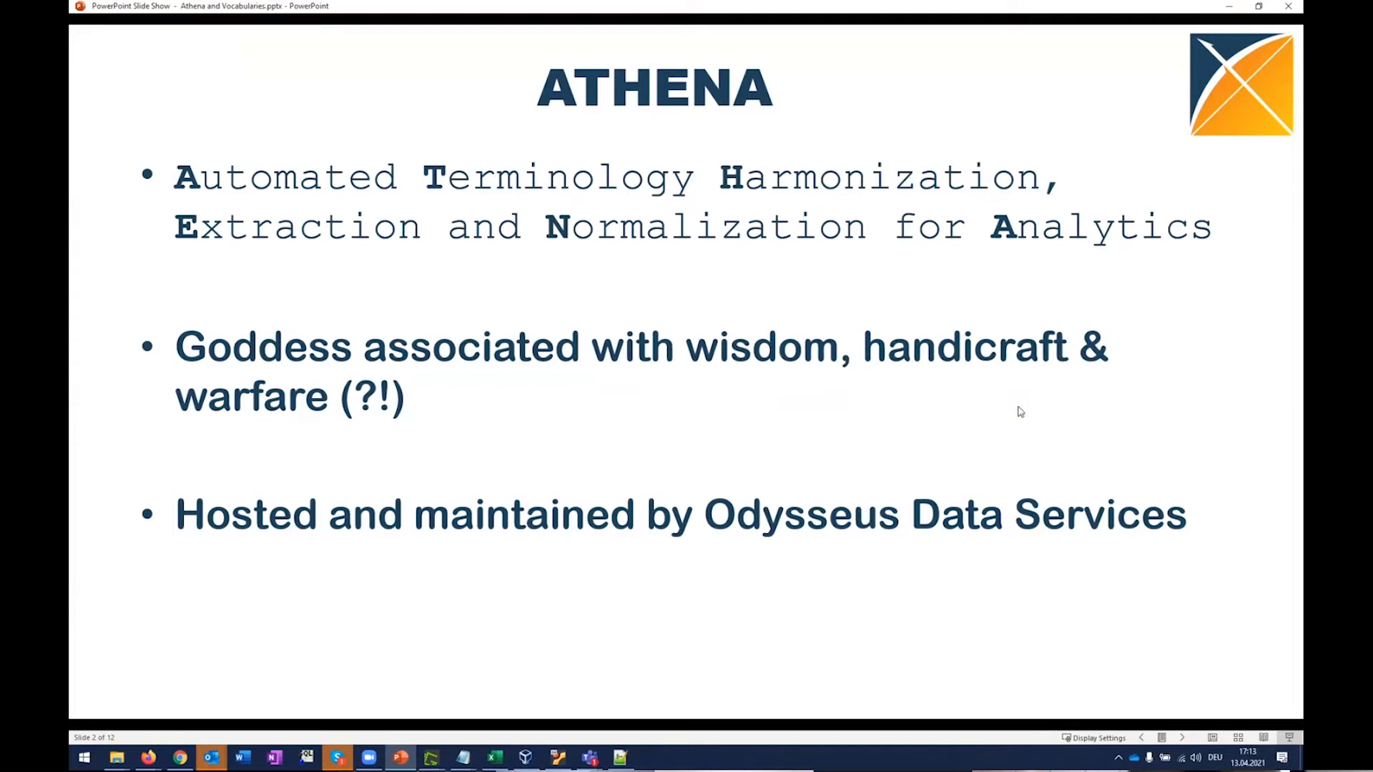
{"action": "mouse_move", "coordinate": [947, 479]}
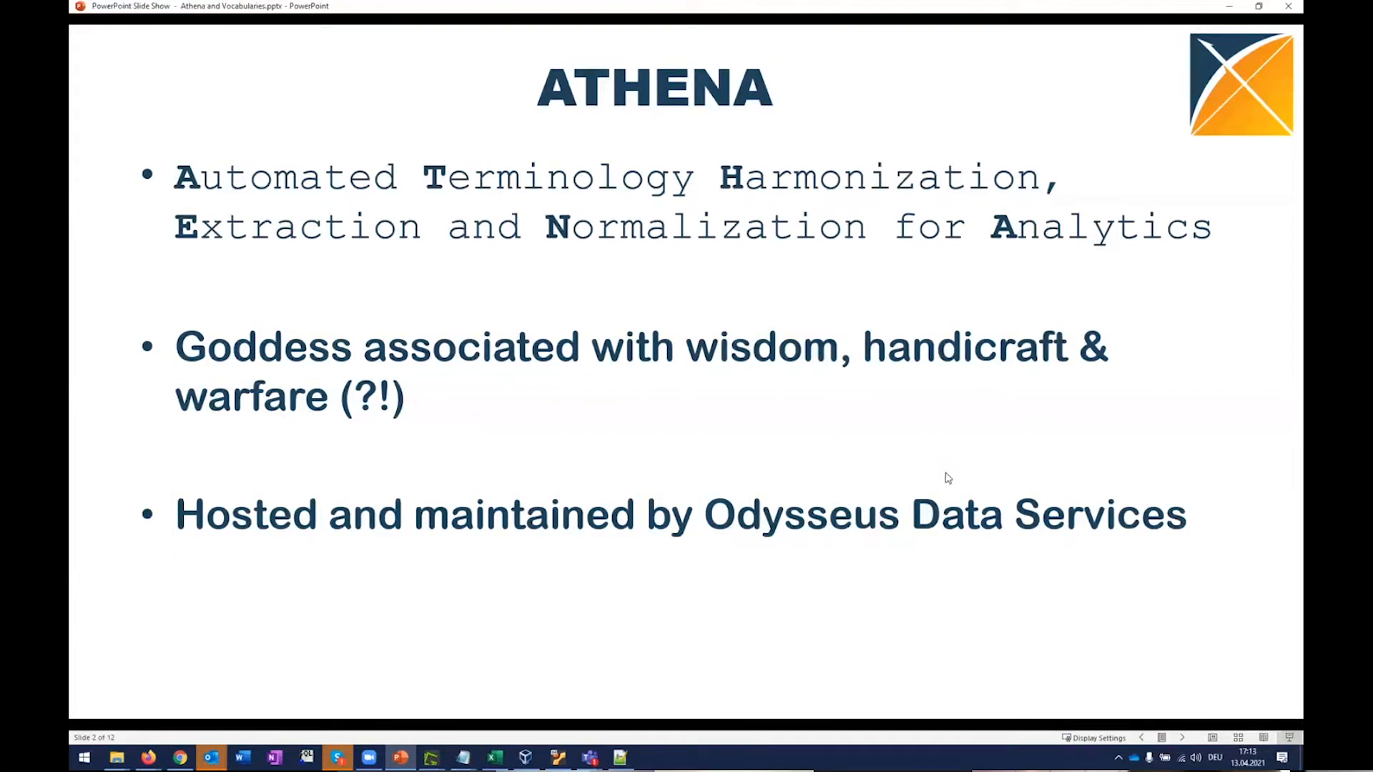
{"action": "mouse_move", "coordinate": [797, 492]}
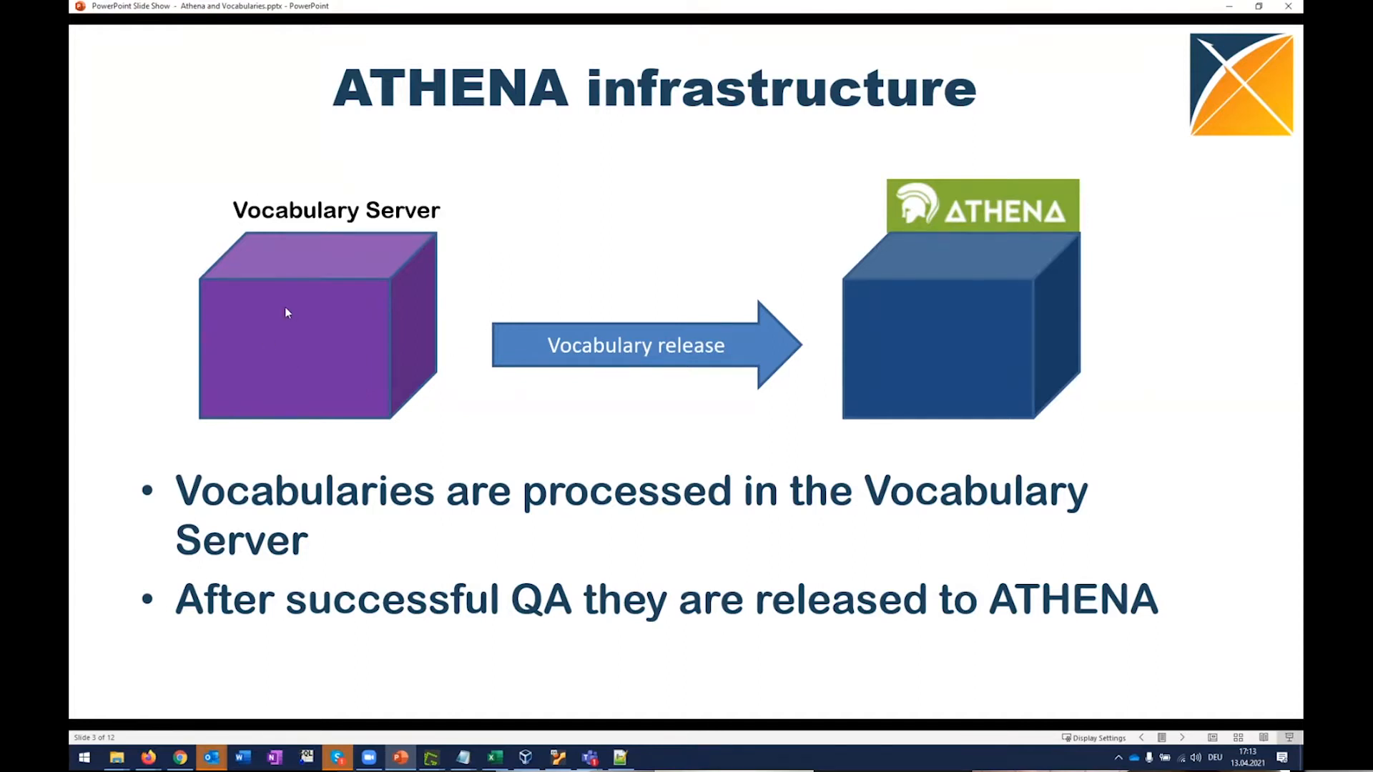
{"action": "mouse_move", "coordinate": [1050, 317]}
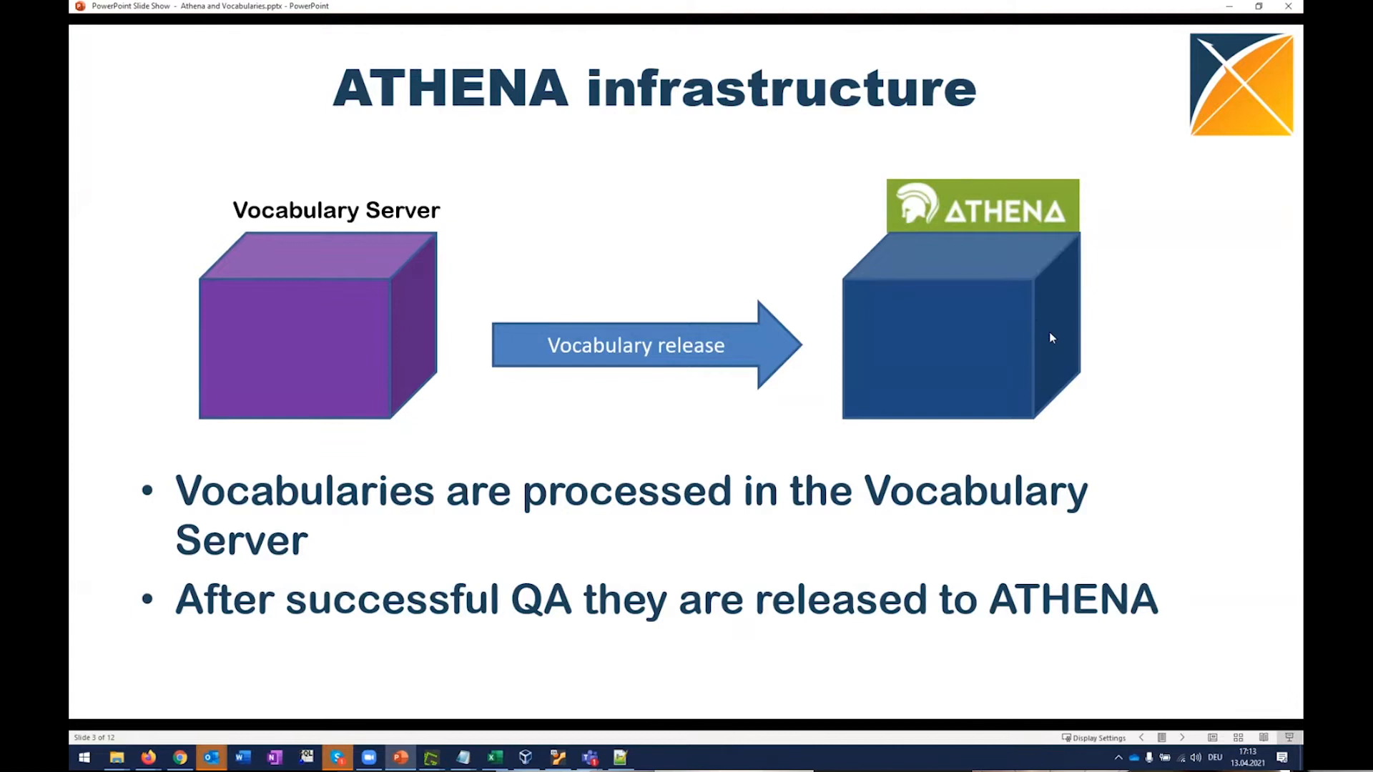
{"action": "mouse_move", "coordinate": [1138, 433]}
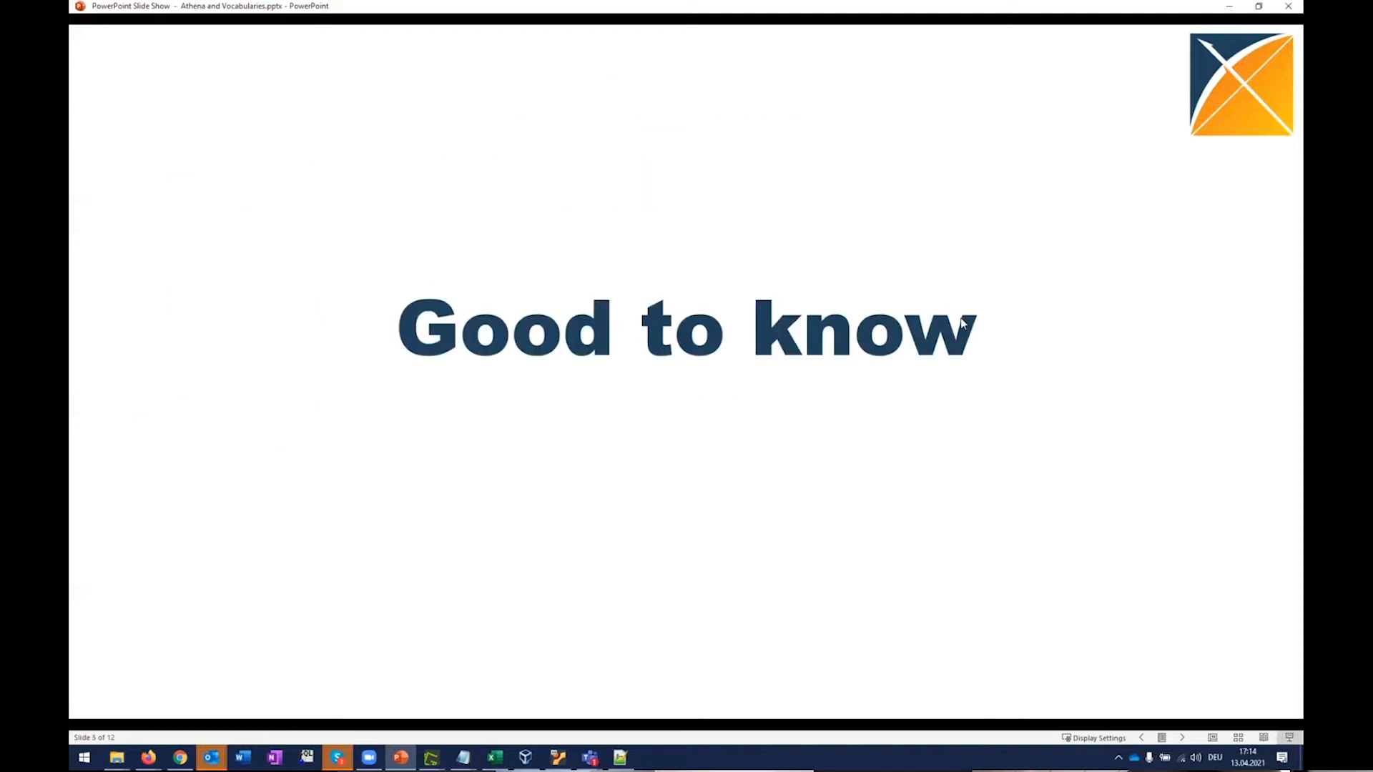
{"action": "mouse_move", "coordinate": [1058, 270]}
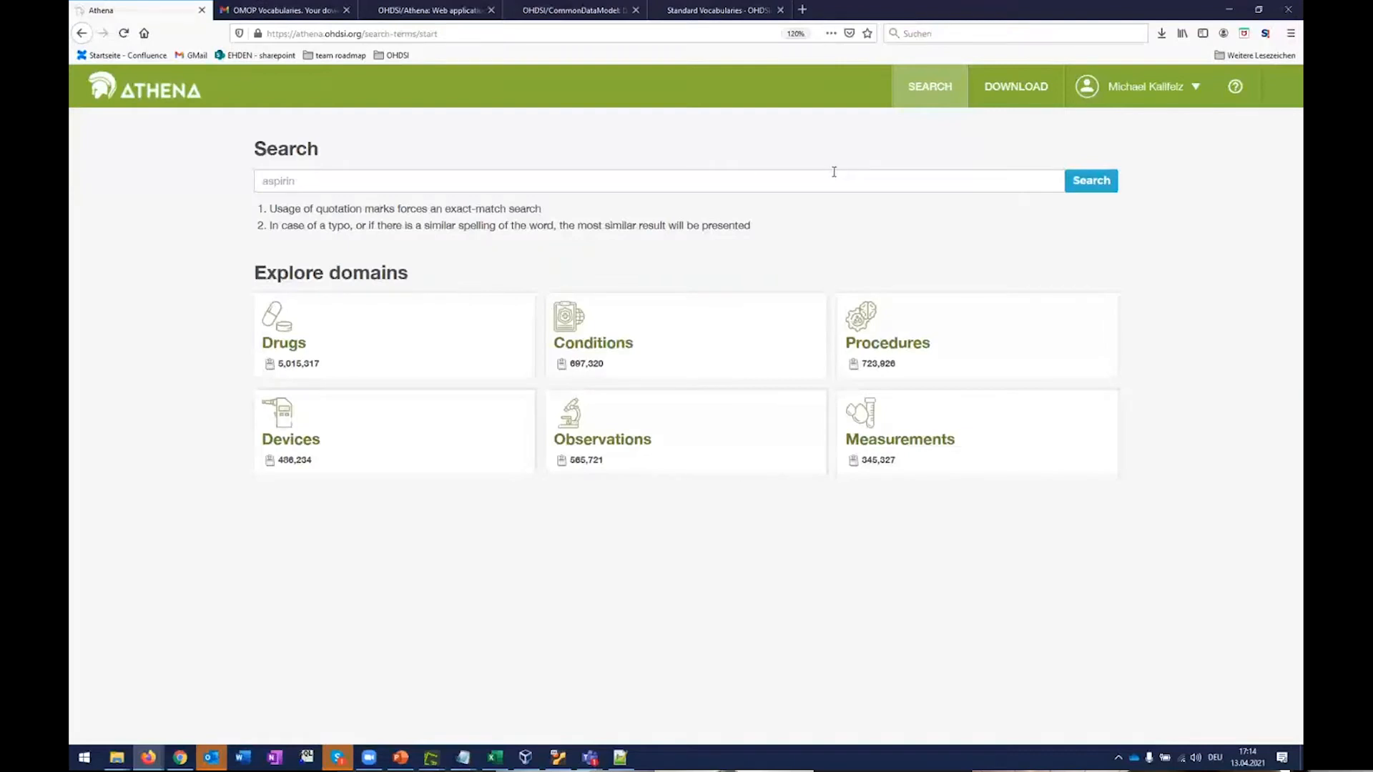
{"action": "mouse_move", "coordinate": [702, 352]}
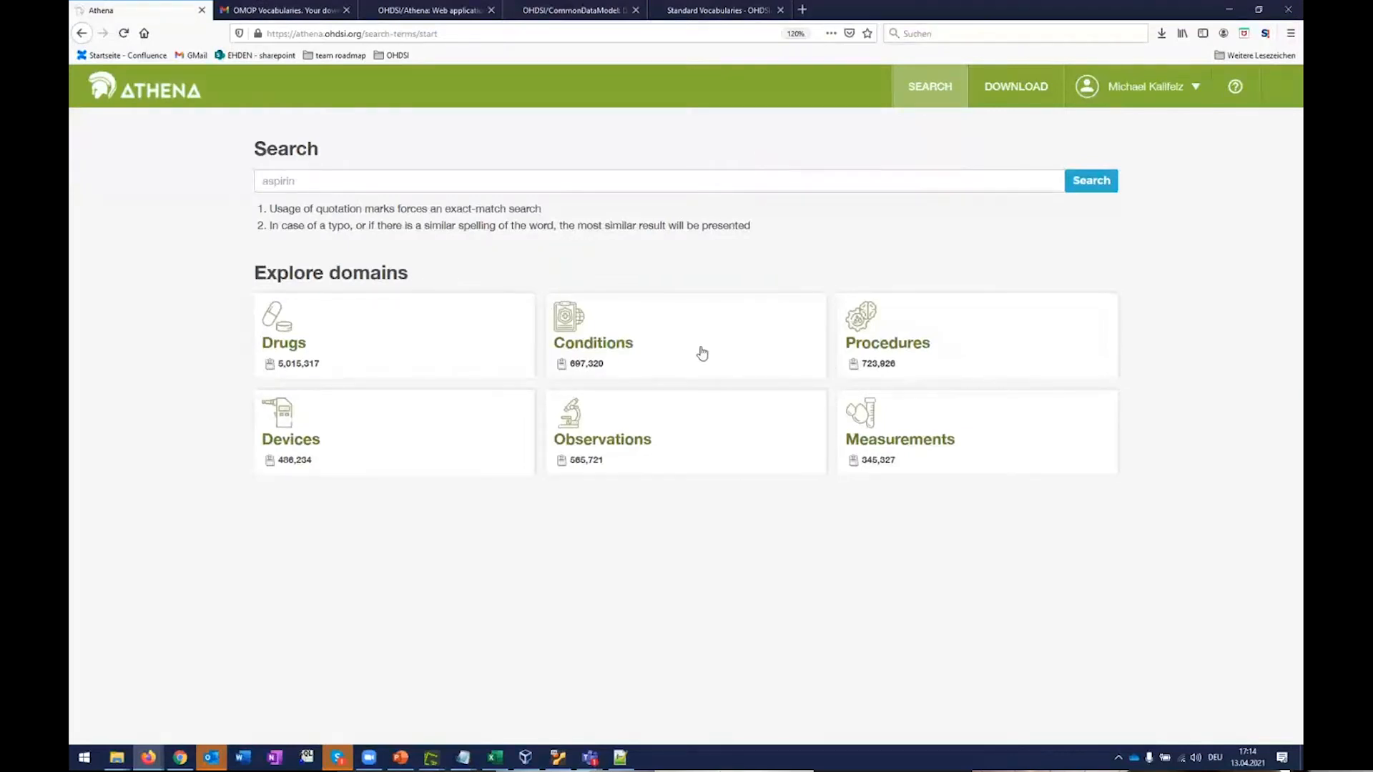
{"action": "mouse_move", "coordinate": [665, 321]}
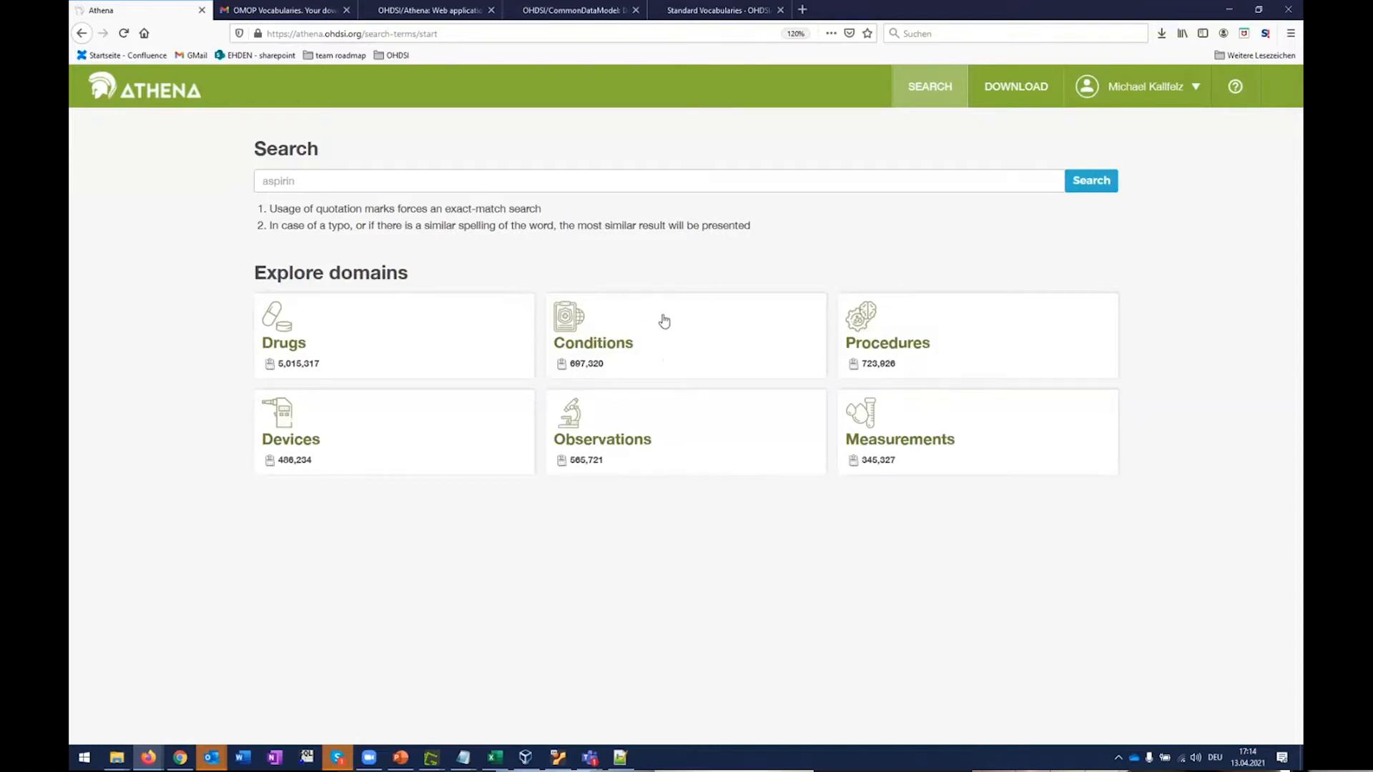
Step: Pick the Conditions domain tile and tick Standard, giving 174,176 Standard Condition concepts
{"action": "left_click", "coordinate": [686, 335]}
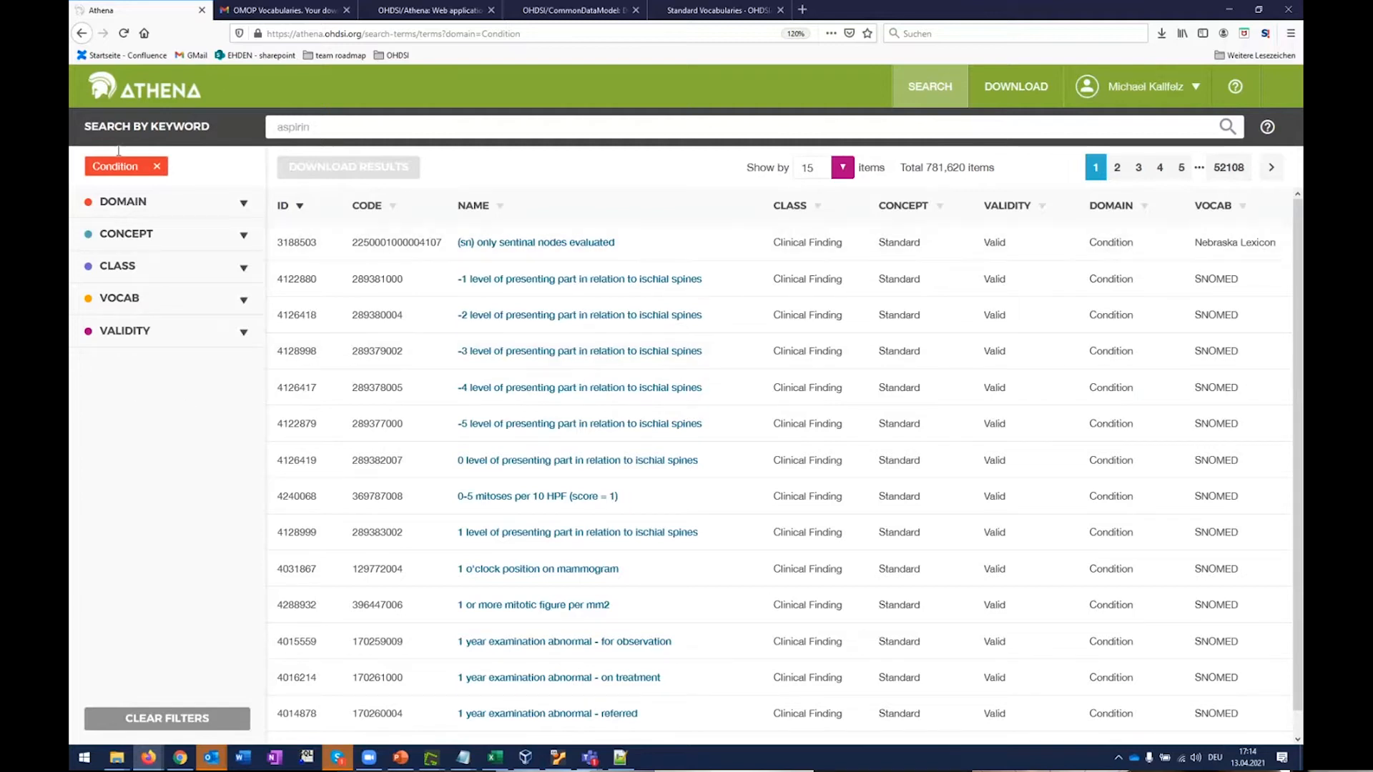
{"action": "mouse_move", "coordinate": [226, 307]}
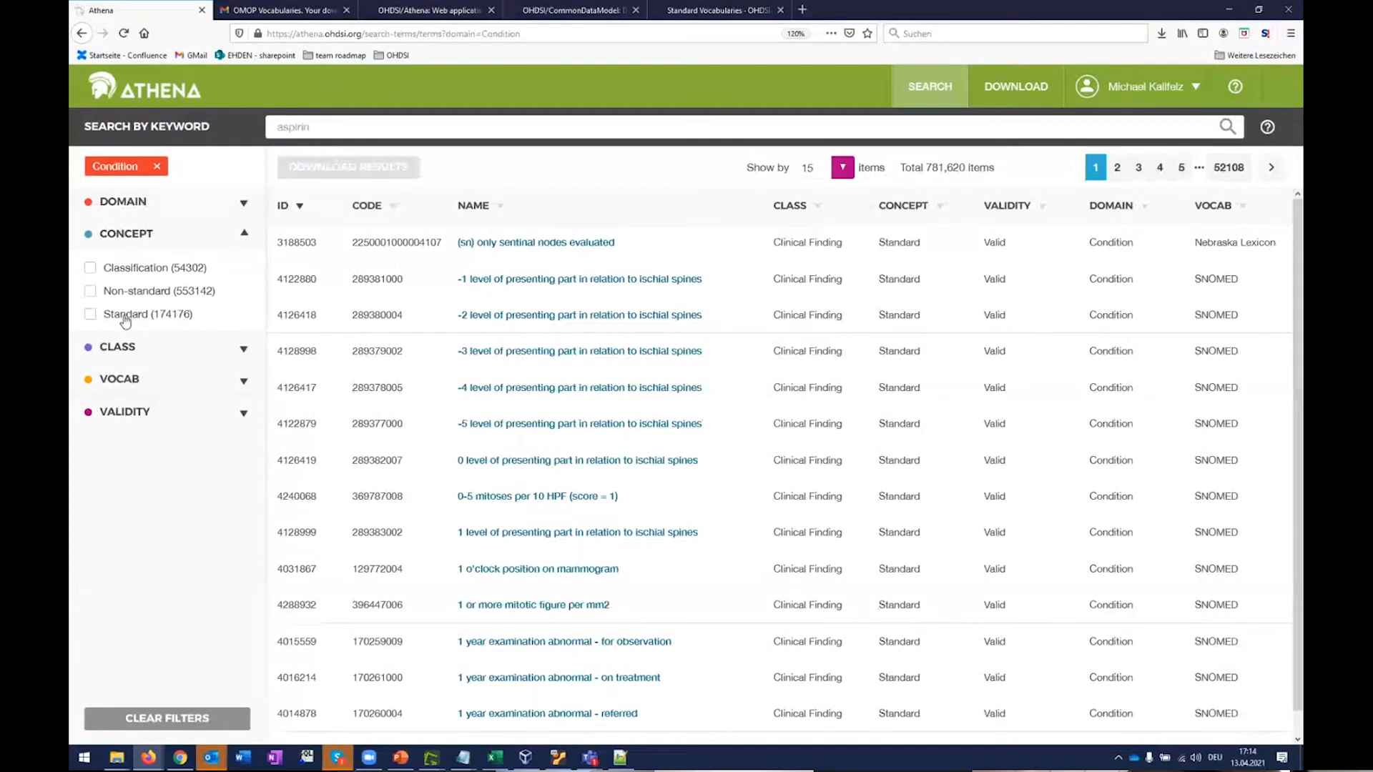
{"action": "left_click", "coordinate": [90, 315]}
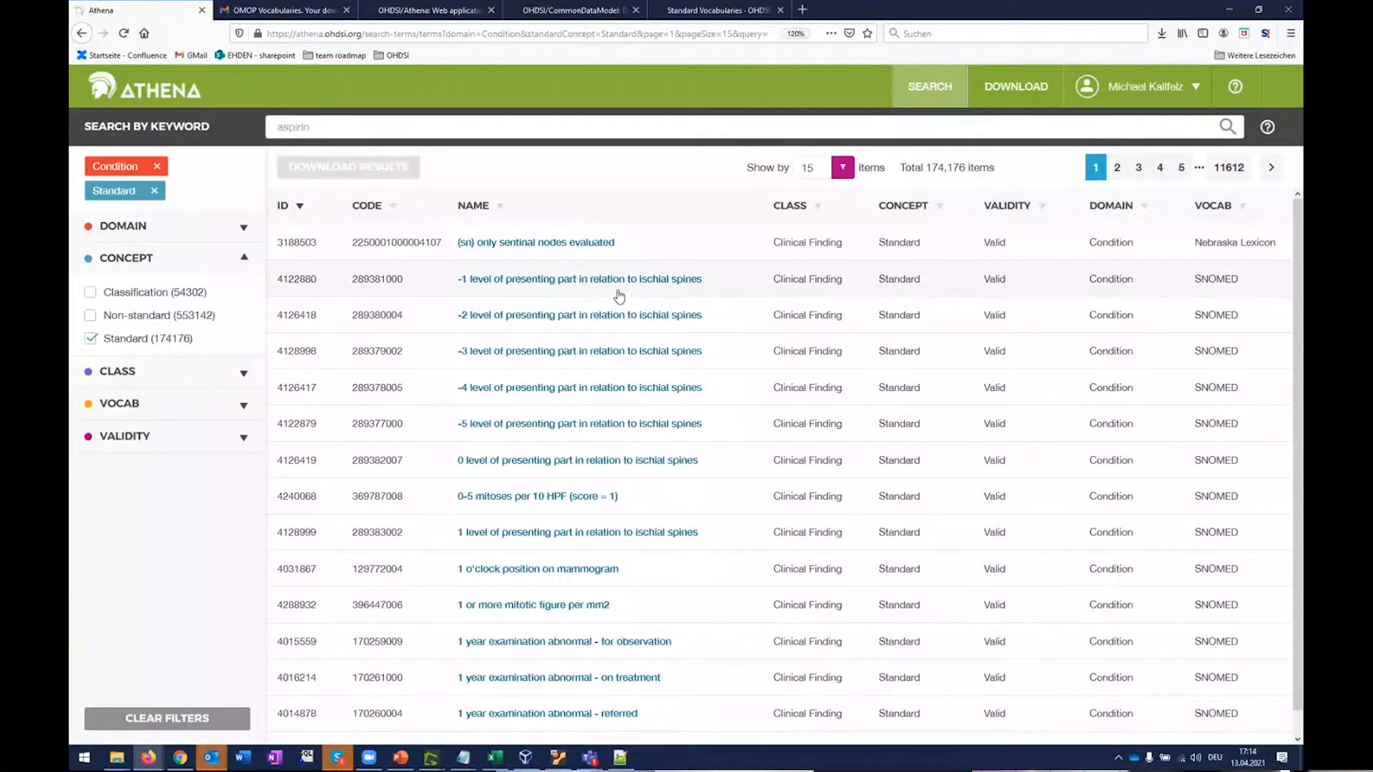
{"action": "mouse_move", "coordinate": [546, 355]}
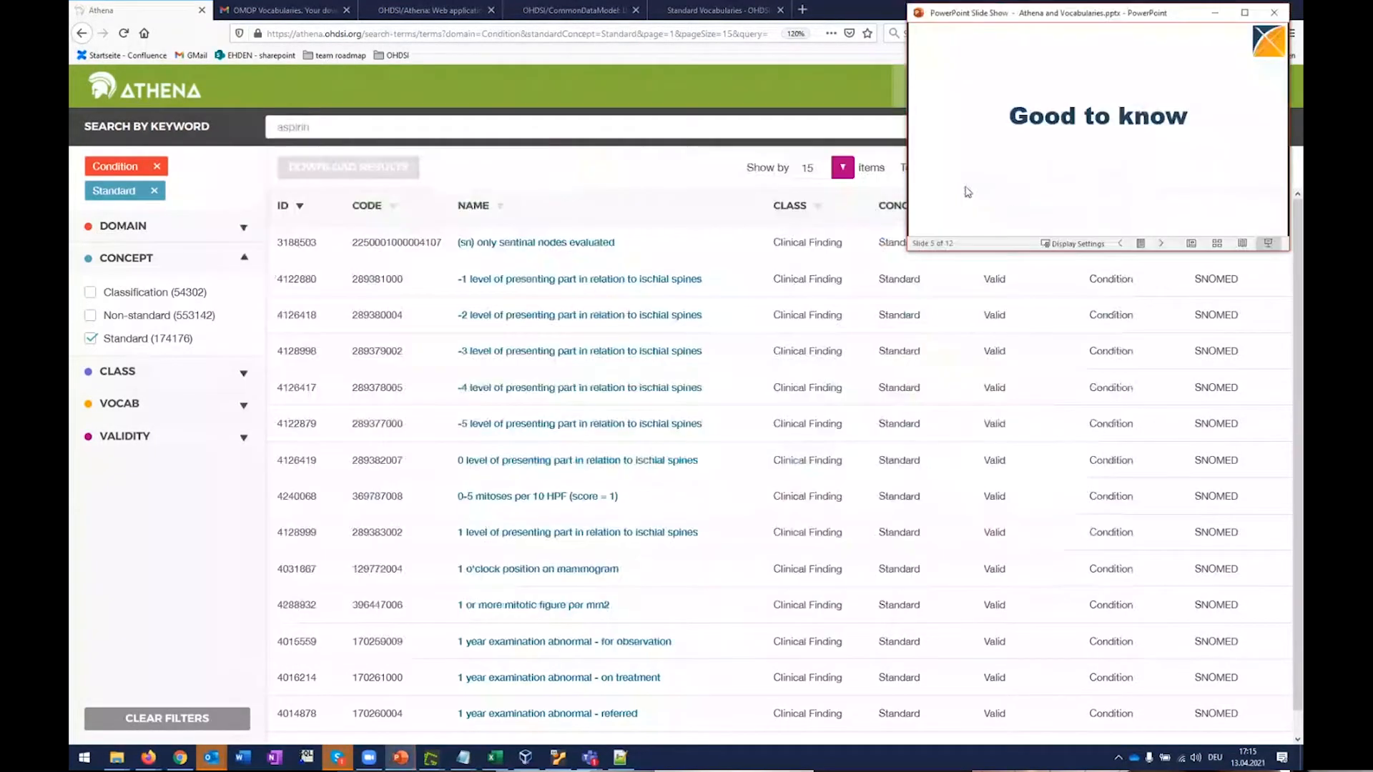
Step: Advance the slideshow to slide 6, Search algorithm (Apache Solr, full-phrase and fuzzy matching)
{"action": "key", "text": "right"}
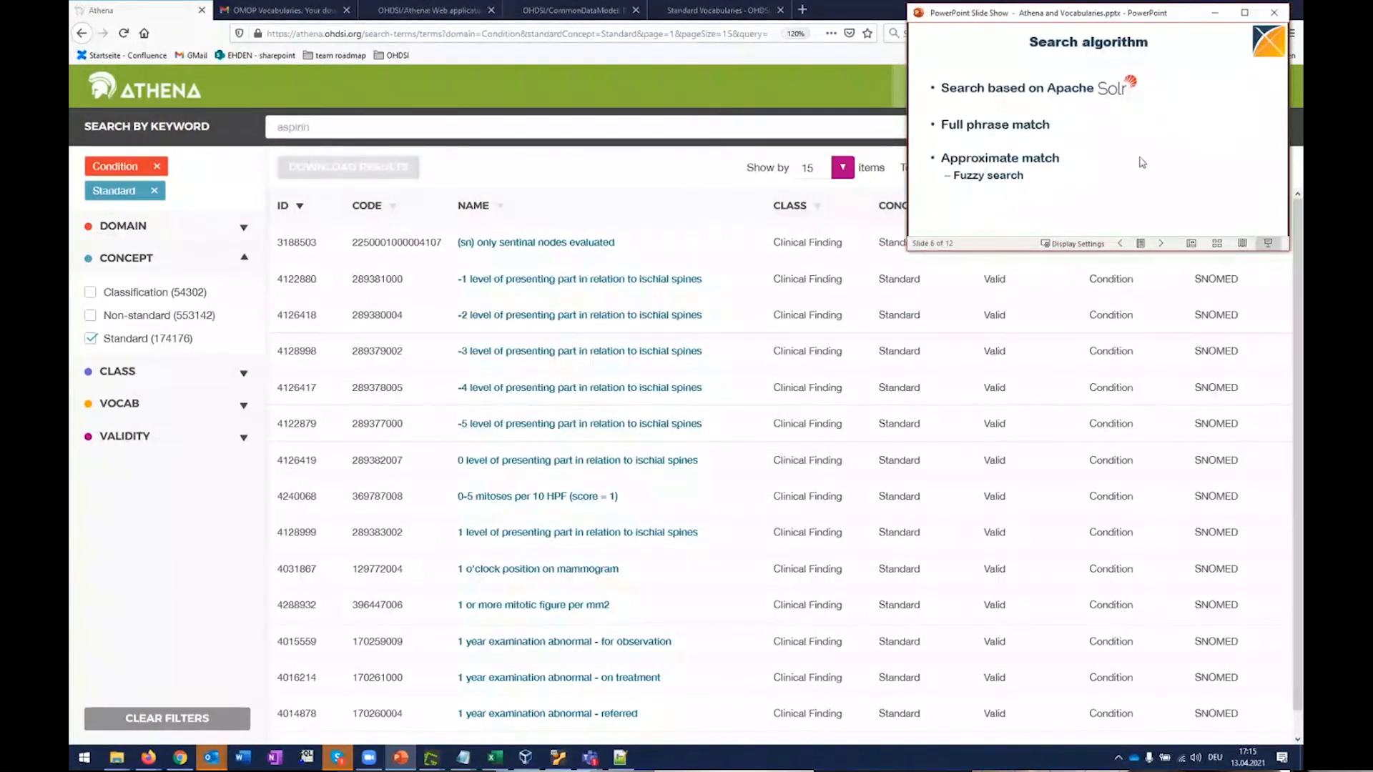
{"action": "mouse_move", "coordinate": [1060, 97]}
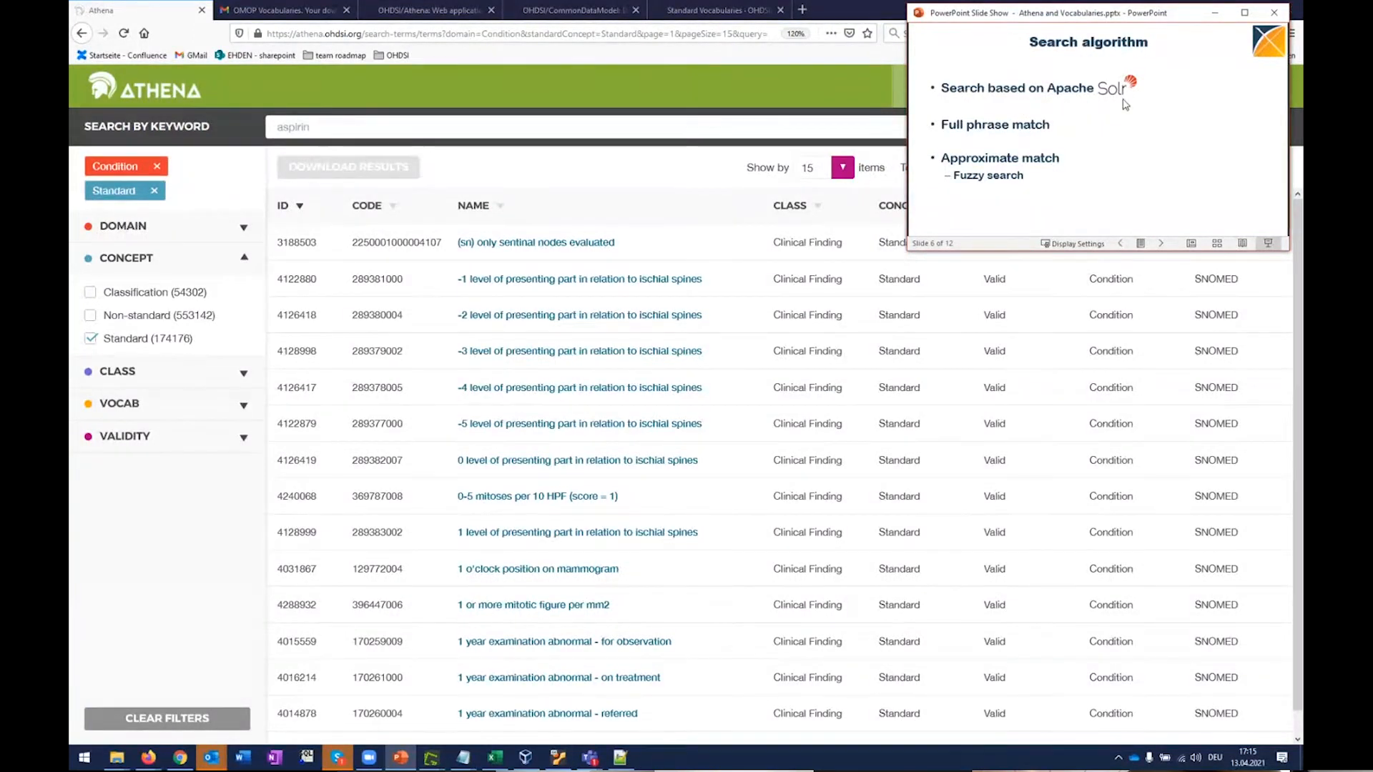
{"action": "mouse_move", "coordinate": [1122, 110]}
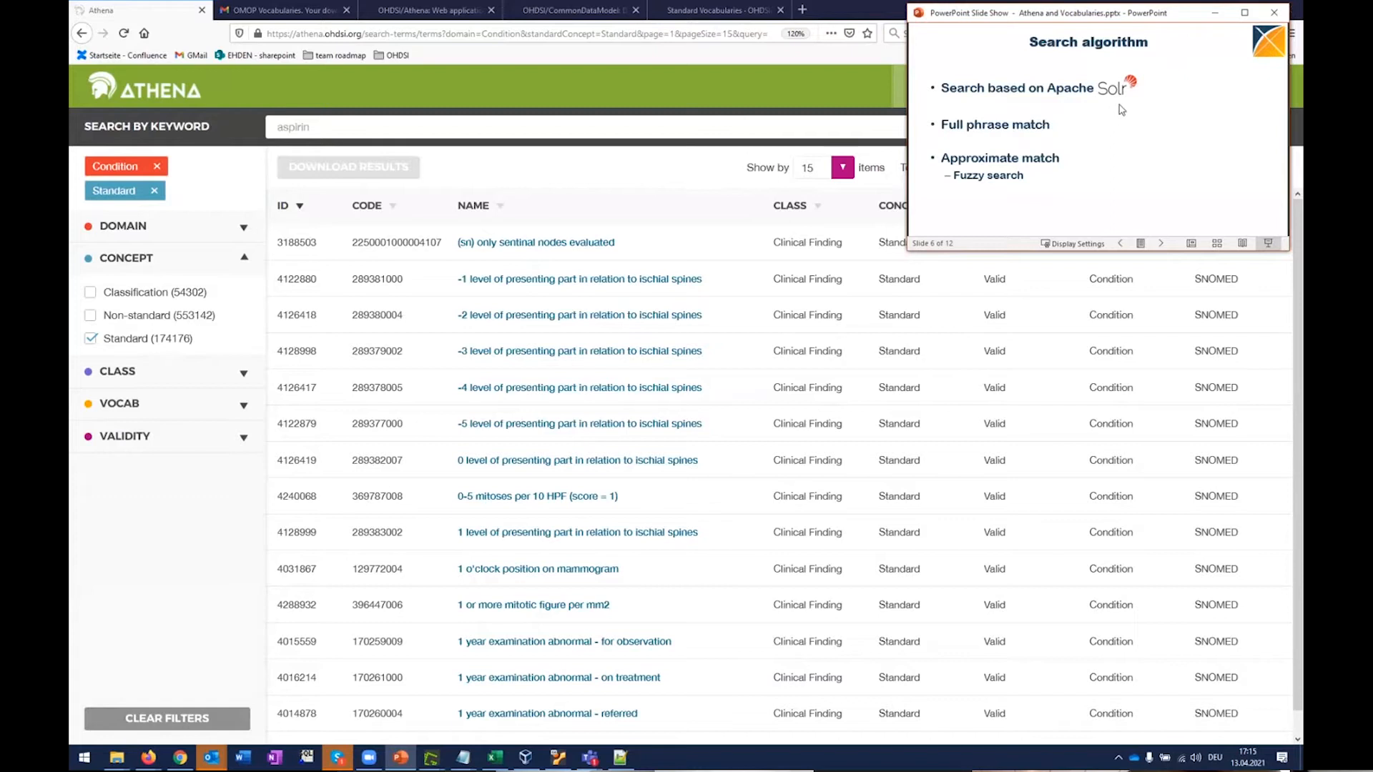
{"action": "mouse_move", "coordinate": [1123, 149]}
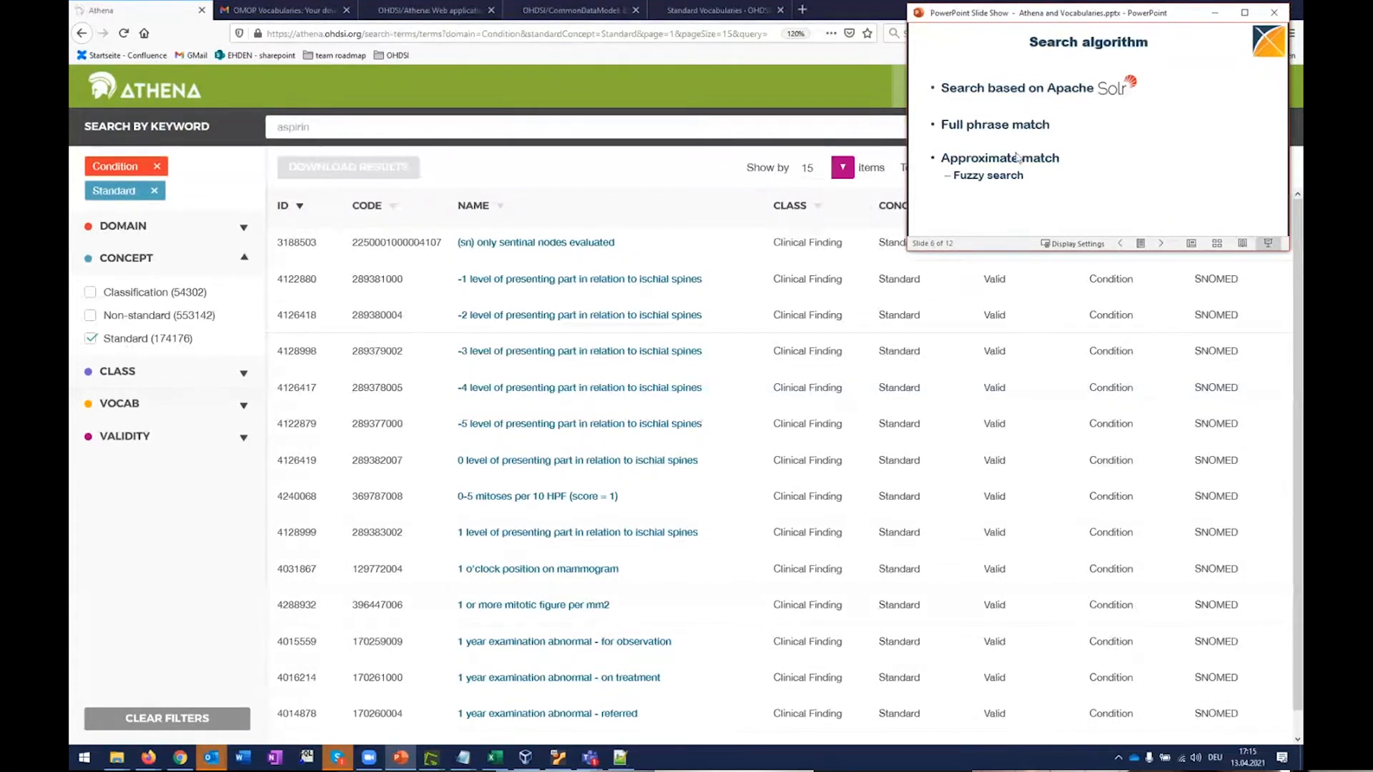
{"action": "mouse_move", "coordinate": [1090, 160]}
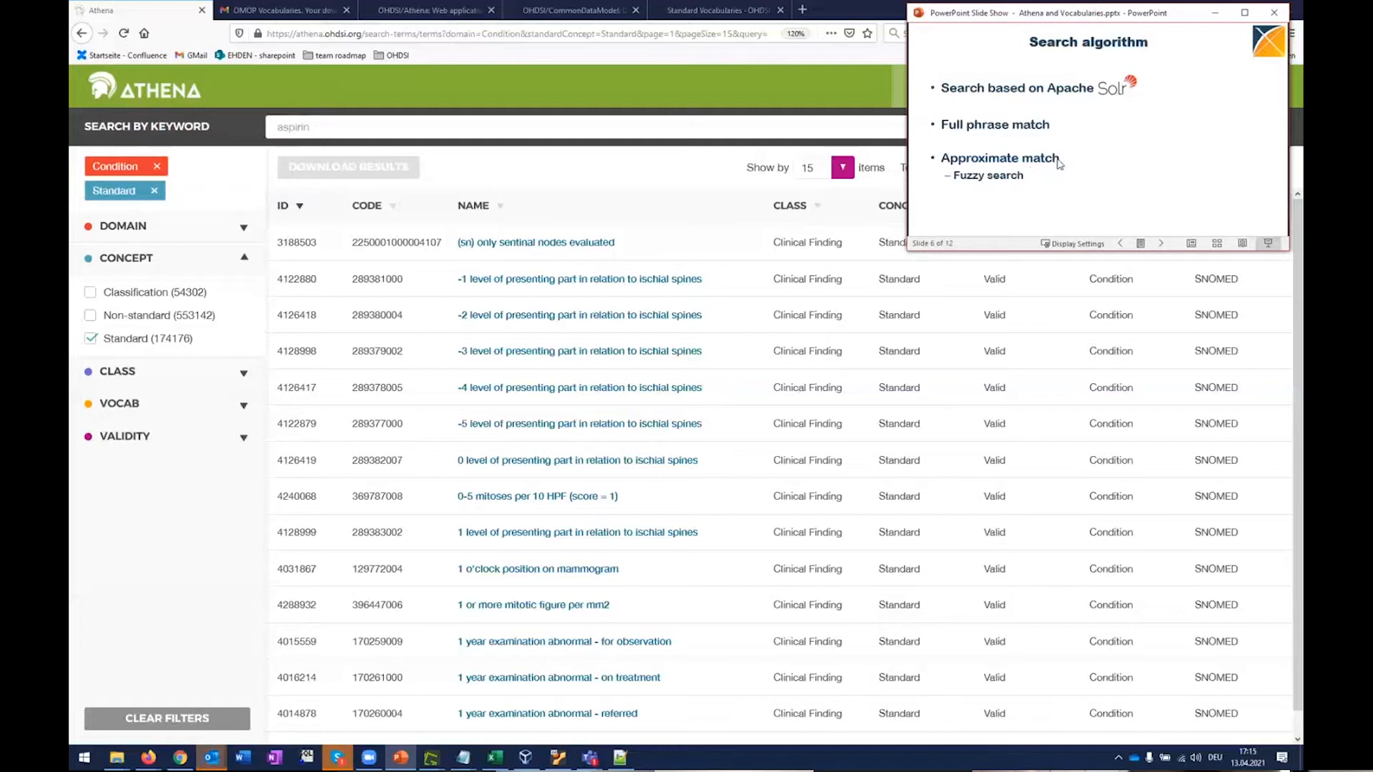
{"action": "mouse_move", "coordinate": [645, 94]}
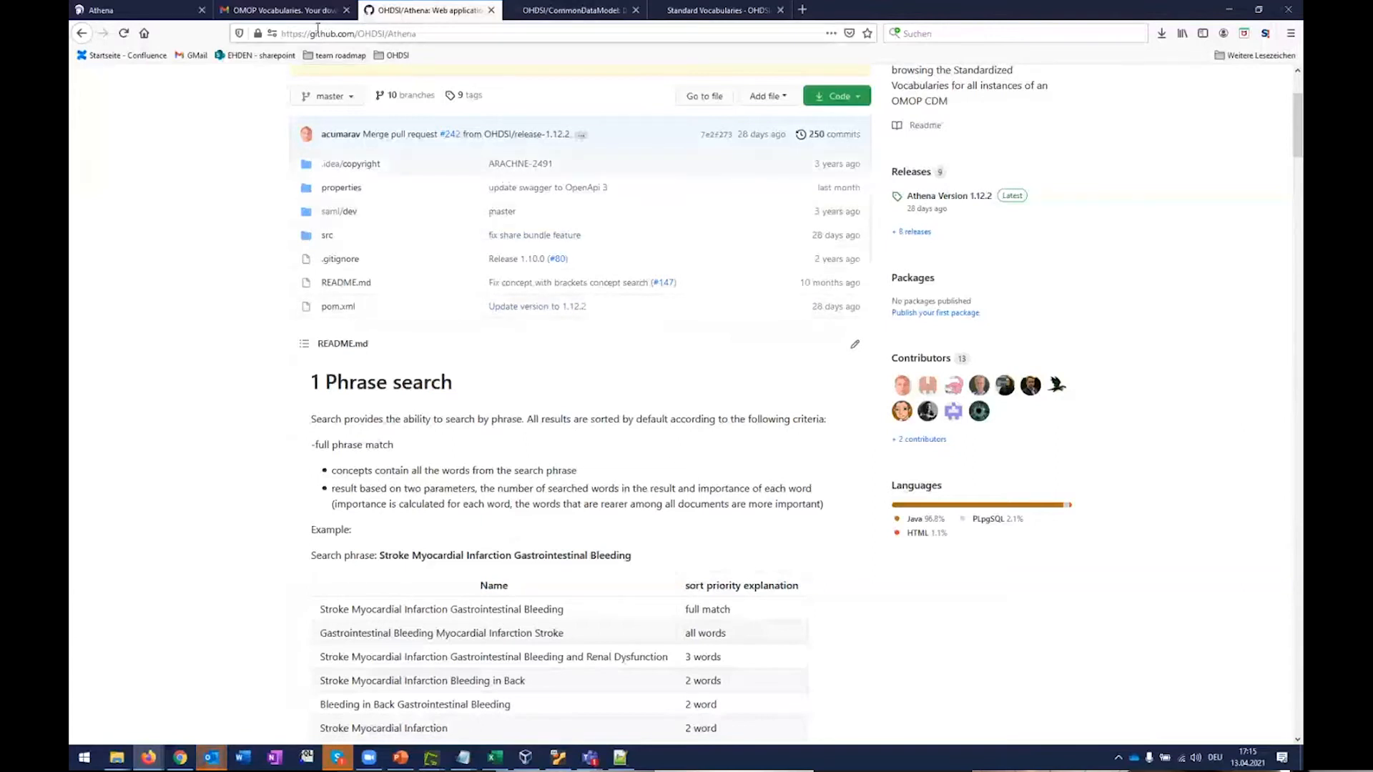
{"action": "mouse_move", "coordinate": [608, 441]}
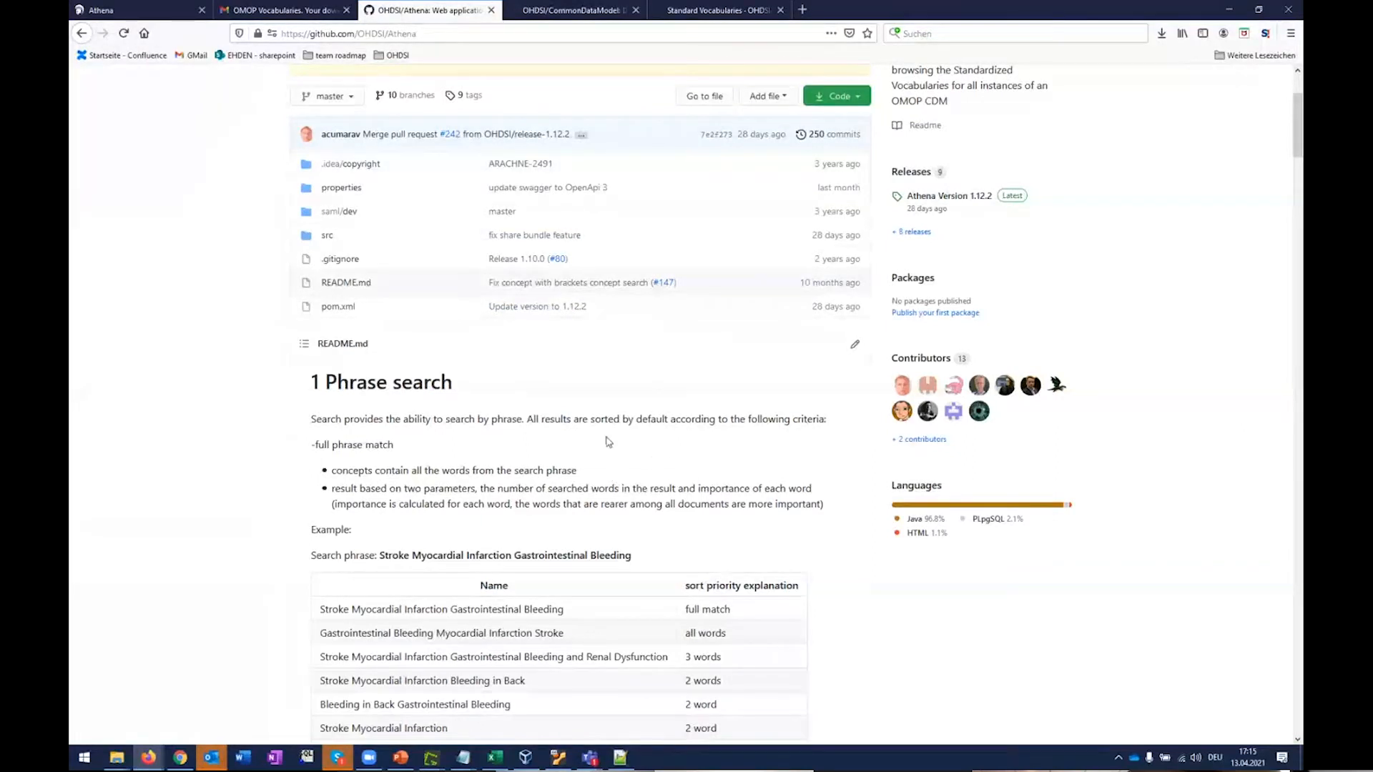
Step: Read the README's phrase-search sort priority table and Exact search rules, then return to ATHENA
{"action": "scroll", "scroll_direction": "down", "scroll_amount": 3}
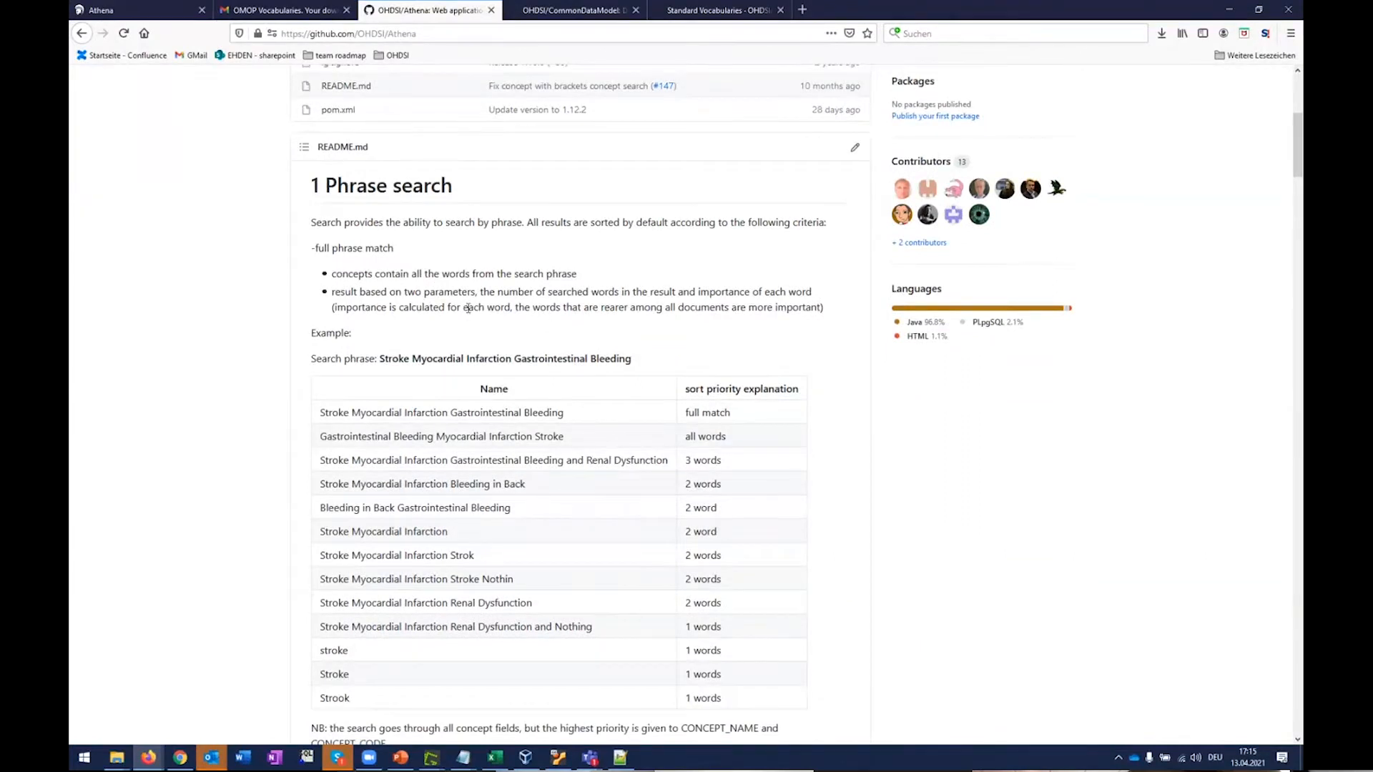
{"action": "scroll", "scroll_direction": "down", "scroll_amount": 3}
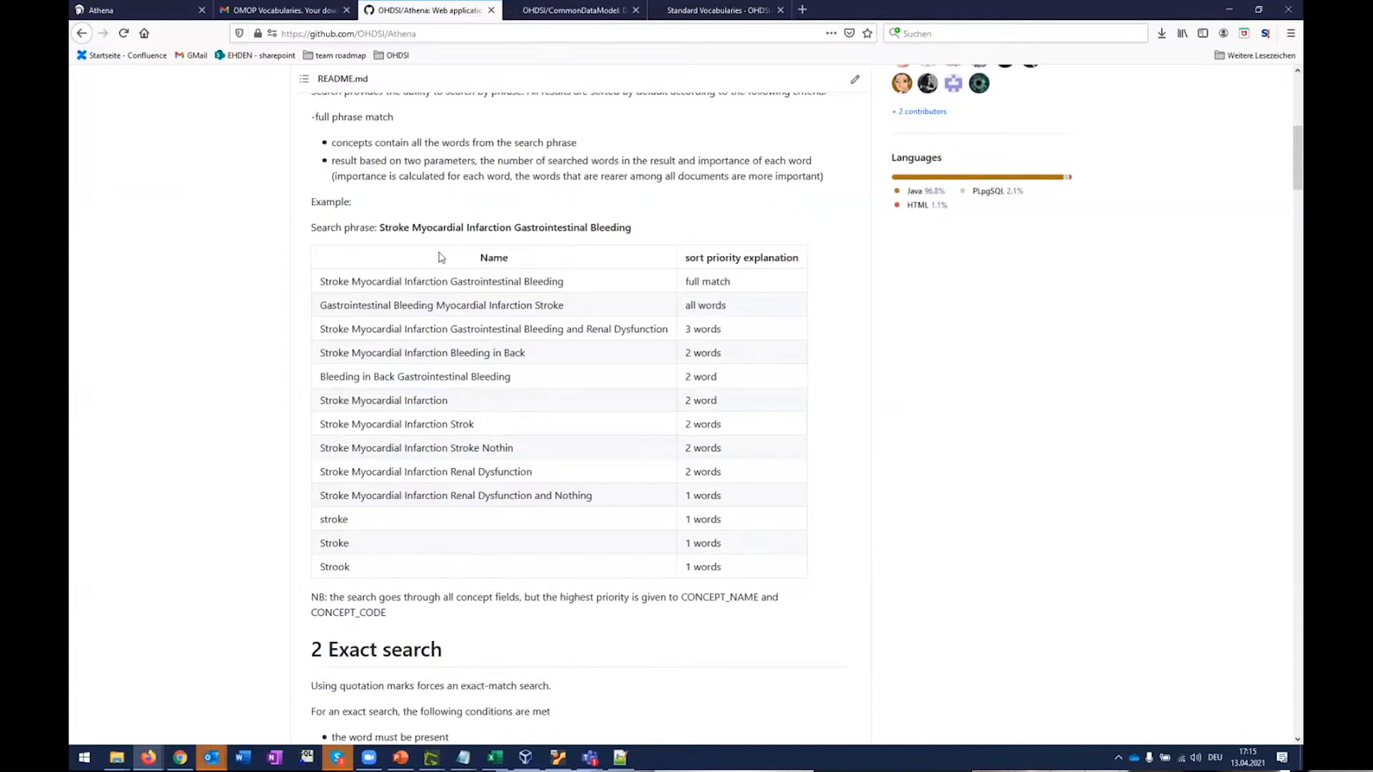
{"action": "mouse_move", "coordinate": [452, 274]}
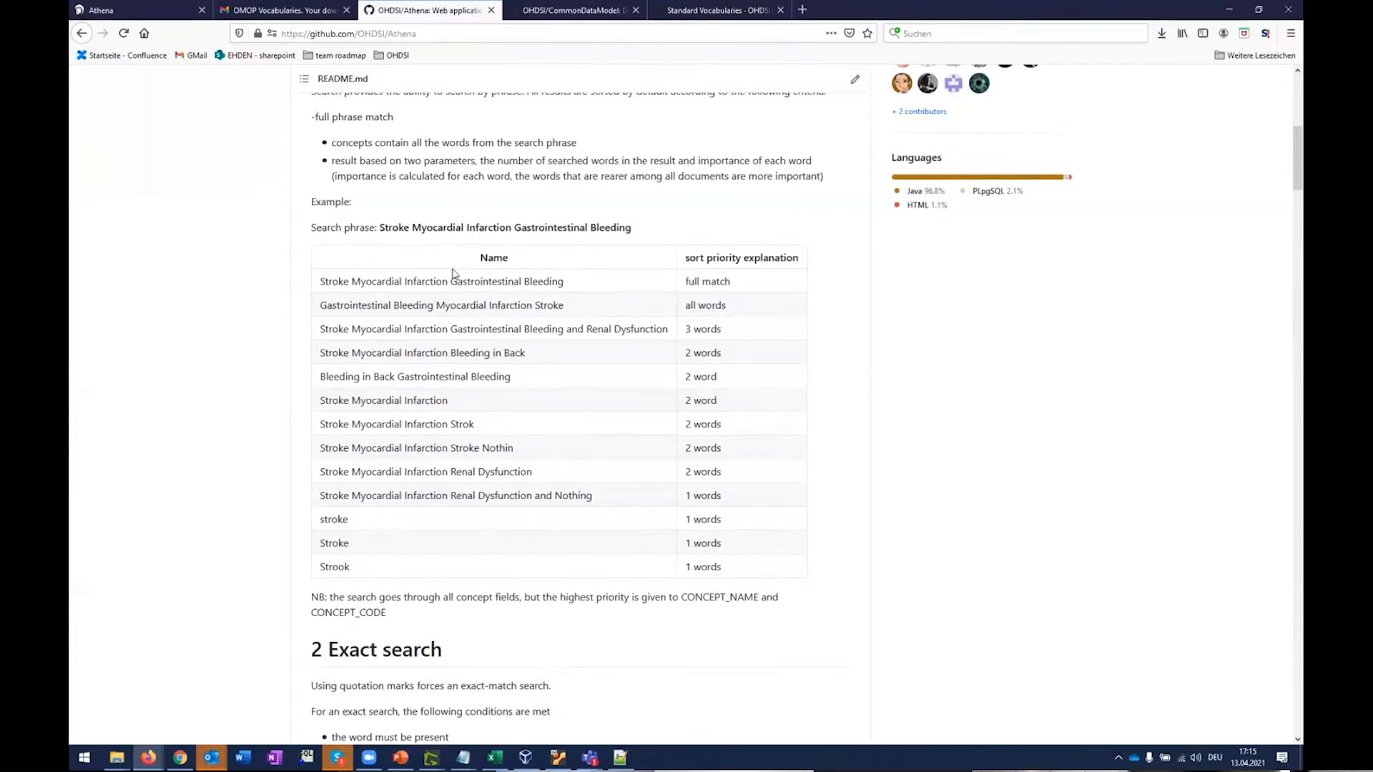
{"action": "scroll", "scroll_direction": "down", "scroll_amount": 3}
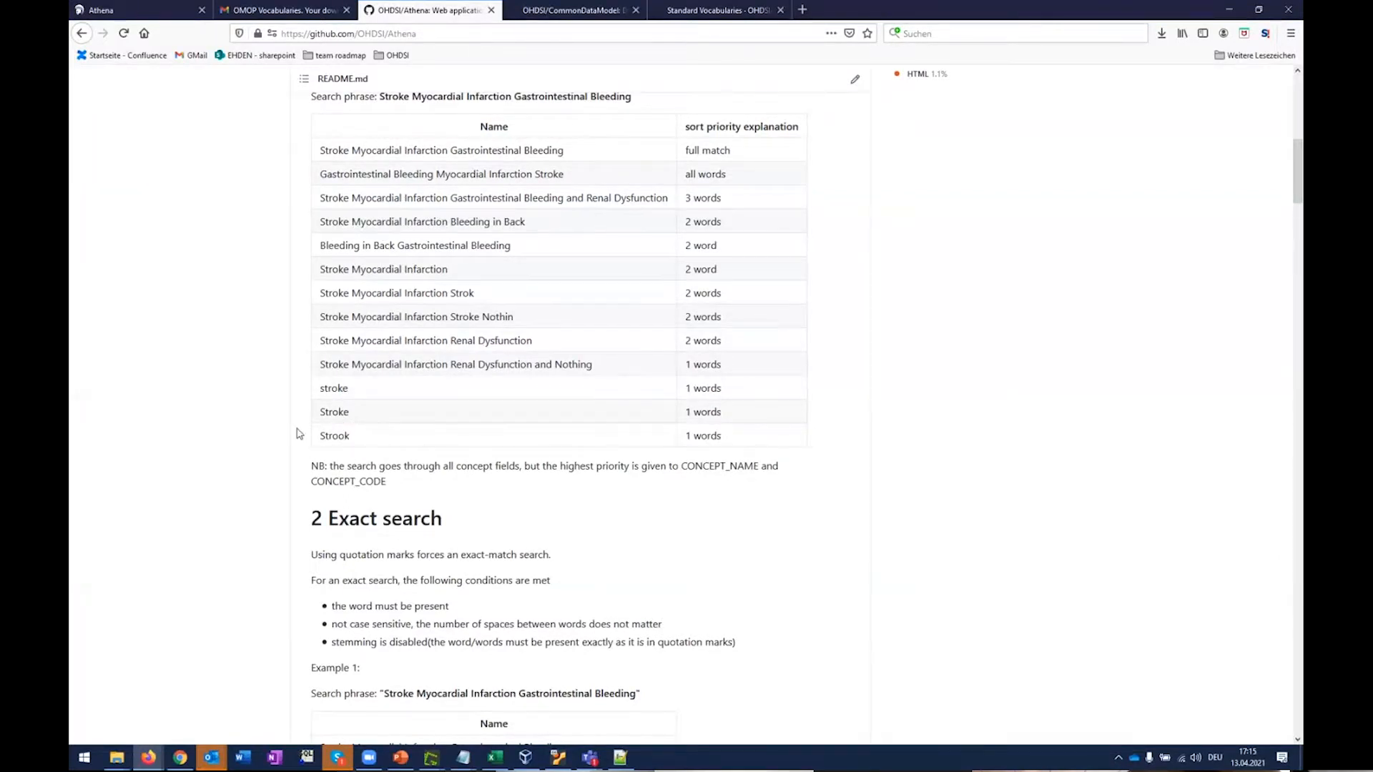
{"action": "mouse_move", "coordinate": [309, 442]}
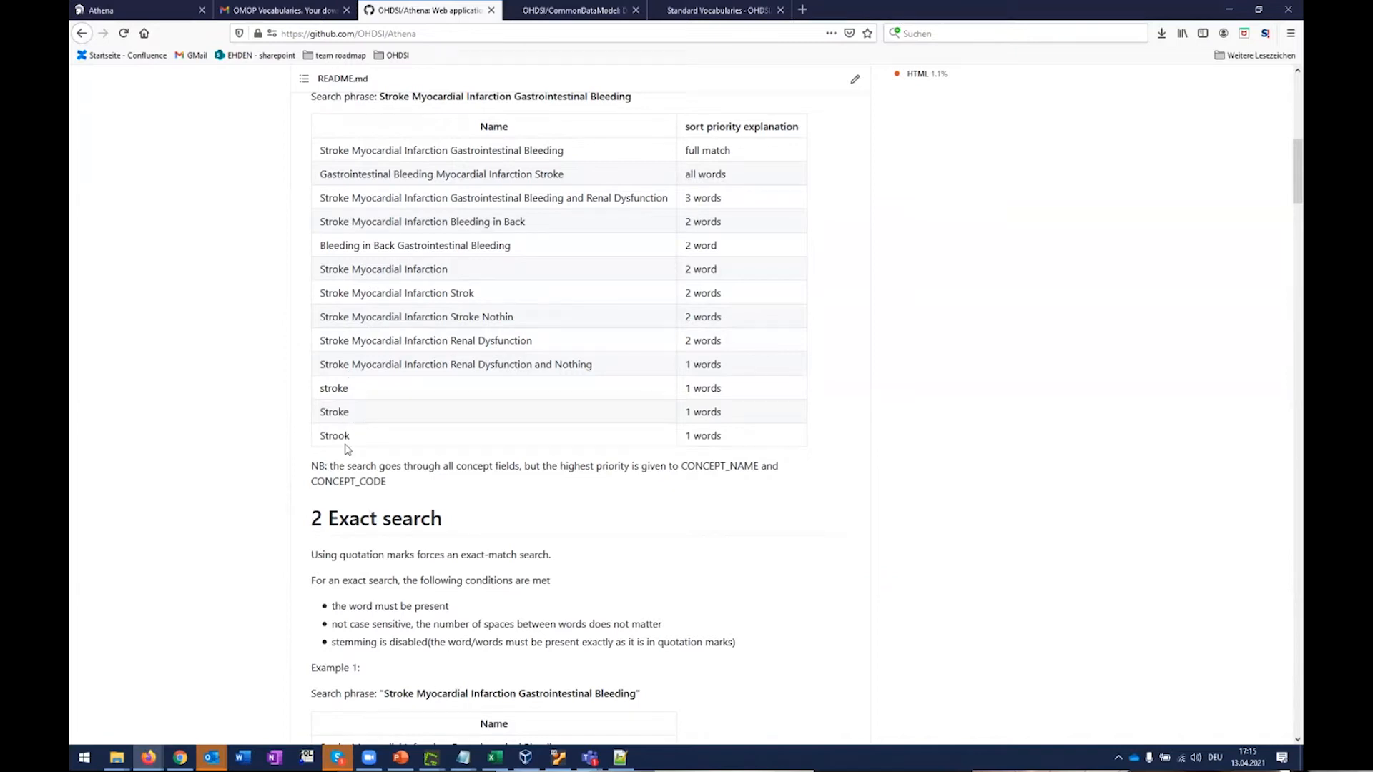
{"action": "double_click", "coordinate": [334, 436]}
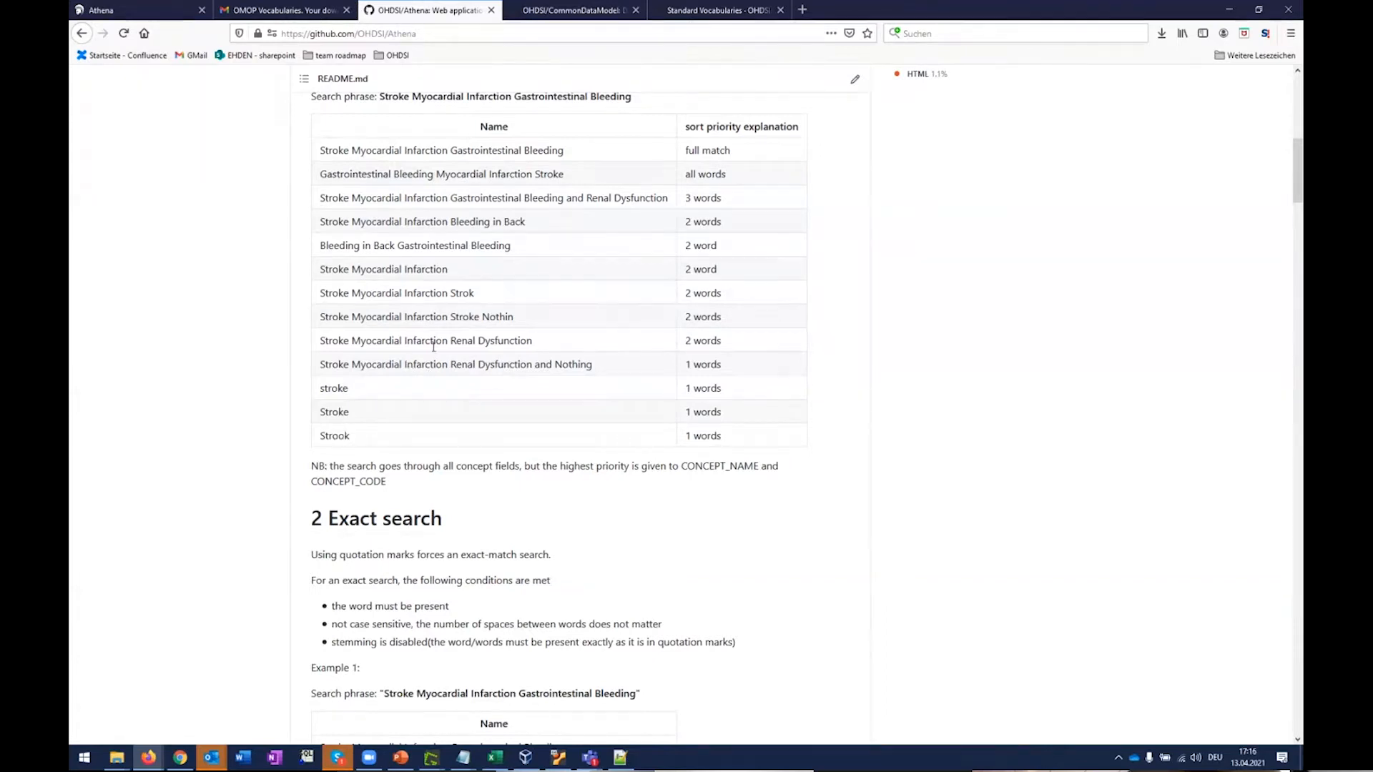
{"action": "scroll", "scroll_direction": "down", "scroll_amount": 3}
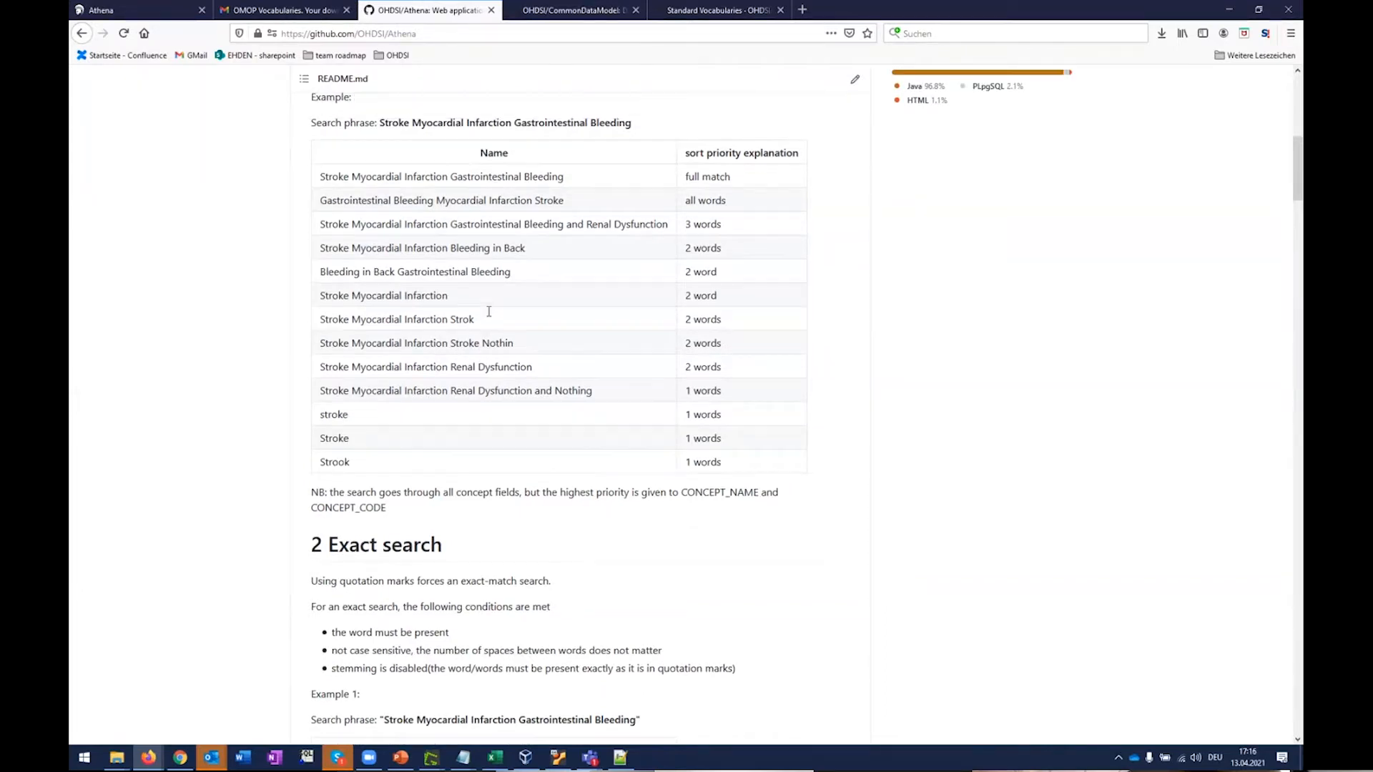
{"action": "scroll", "scroll_direction": "up", "scroll_amount": 3}
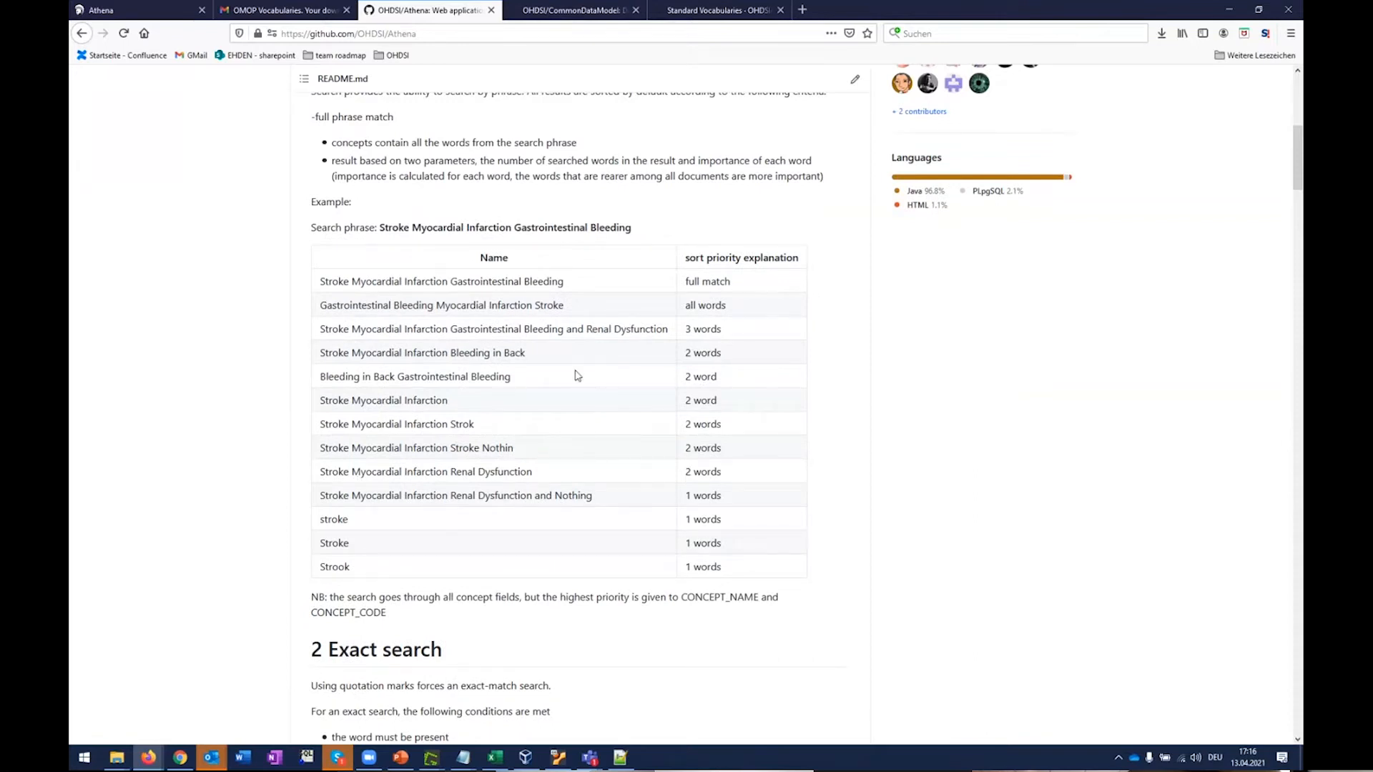
{"action": "scroll", "scroll_direction": "down", "scroll_amount": 3}
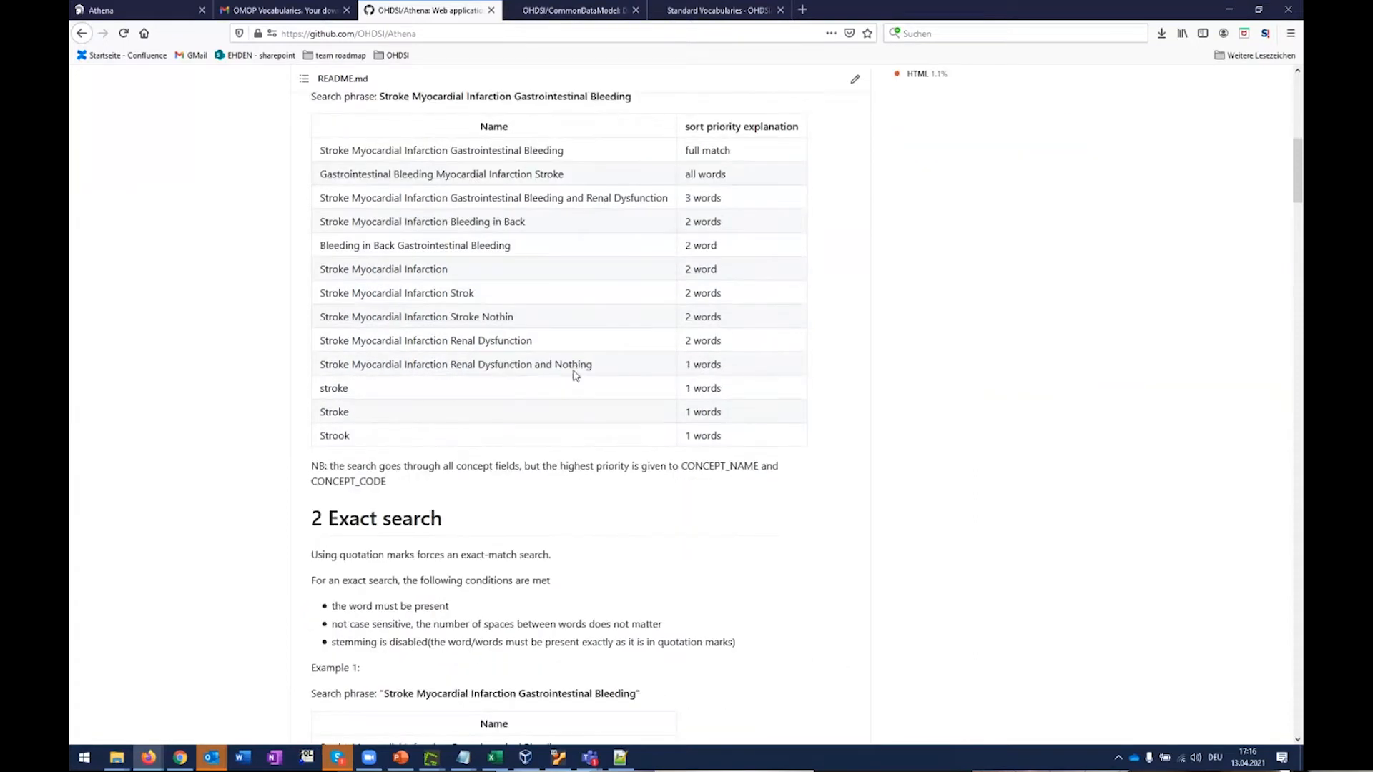
{"action": "scroll", "scroll_direction": "down", "scroll_amount": 3}
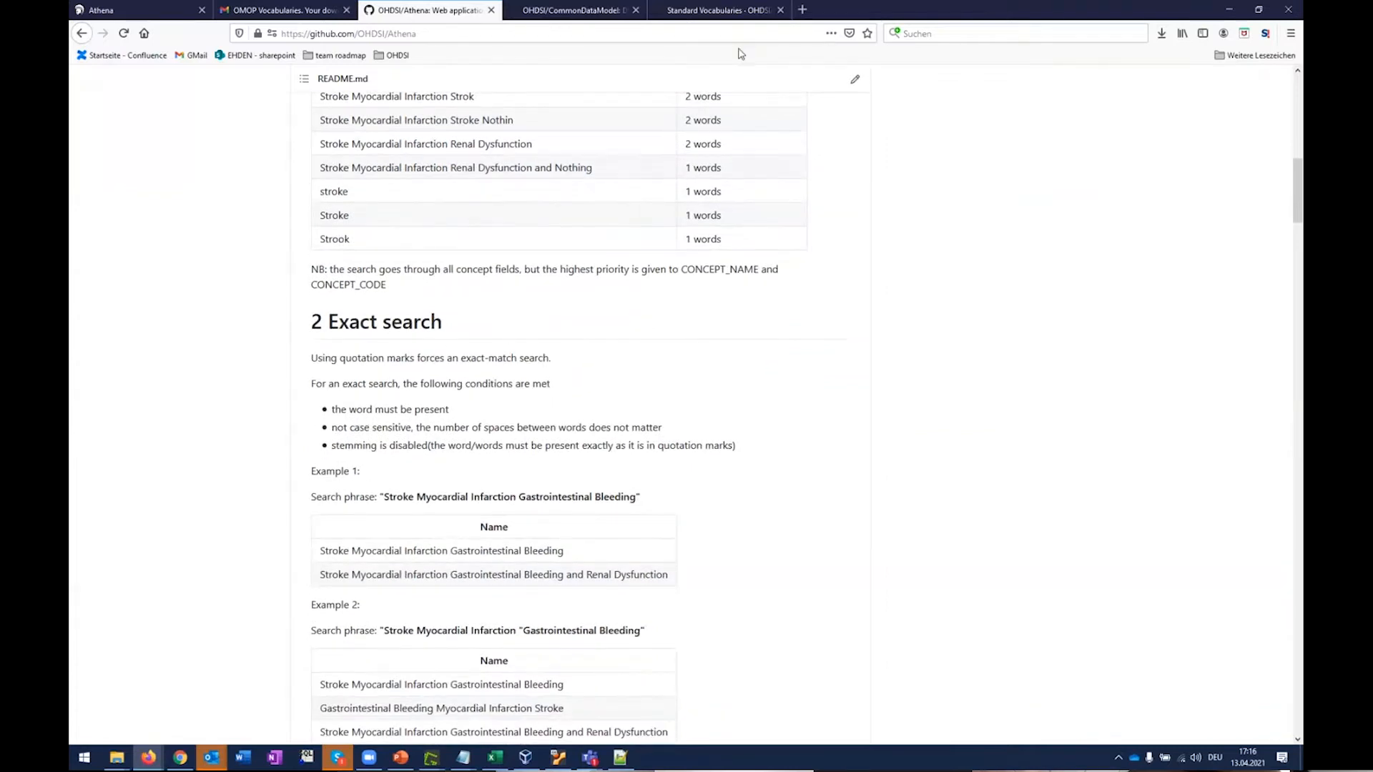
{"action": "left_click", "coordinate": [131, 10]}
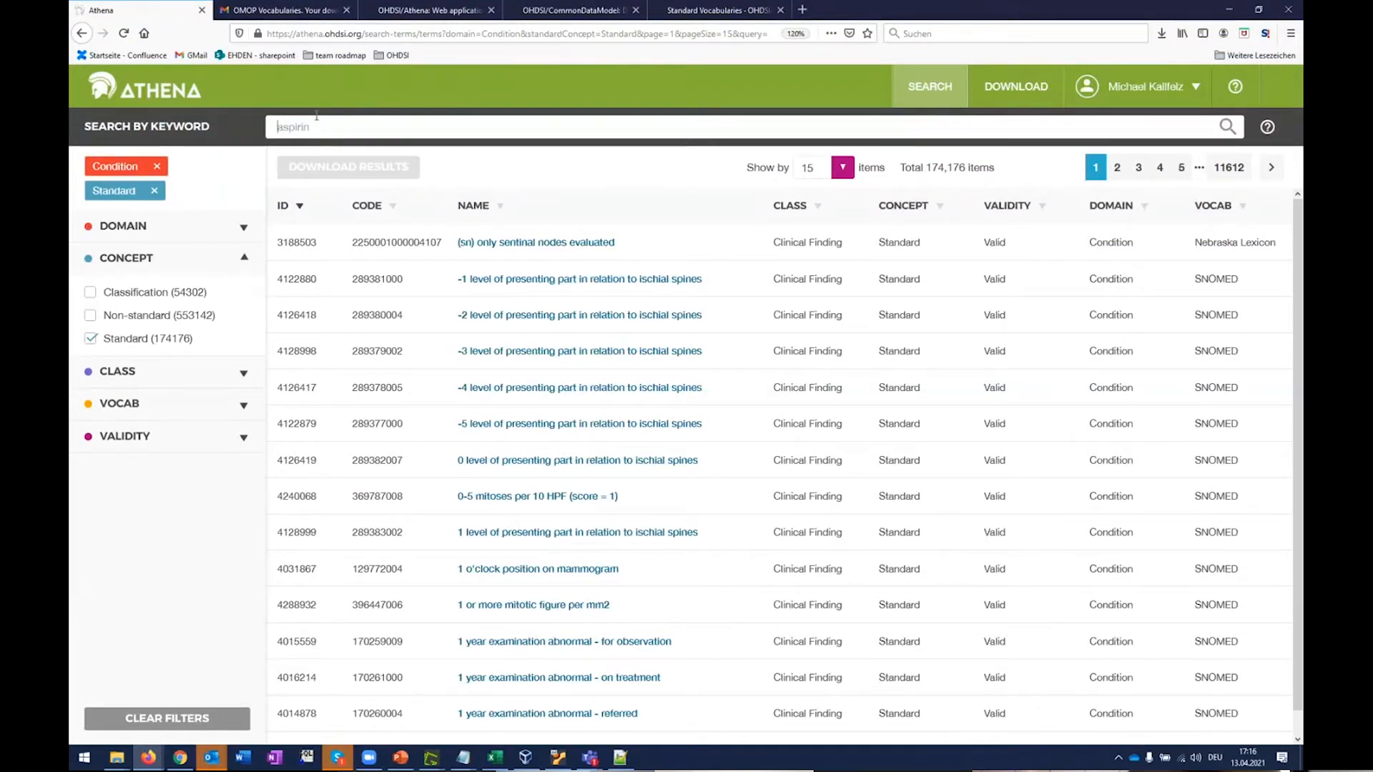
Step: Replace the Condition domain filter with Drug and search for 'meto' (metoprolol)
{"action": "left_click", "coordinate": [156, 167]}
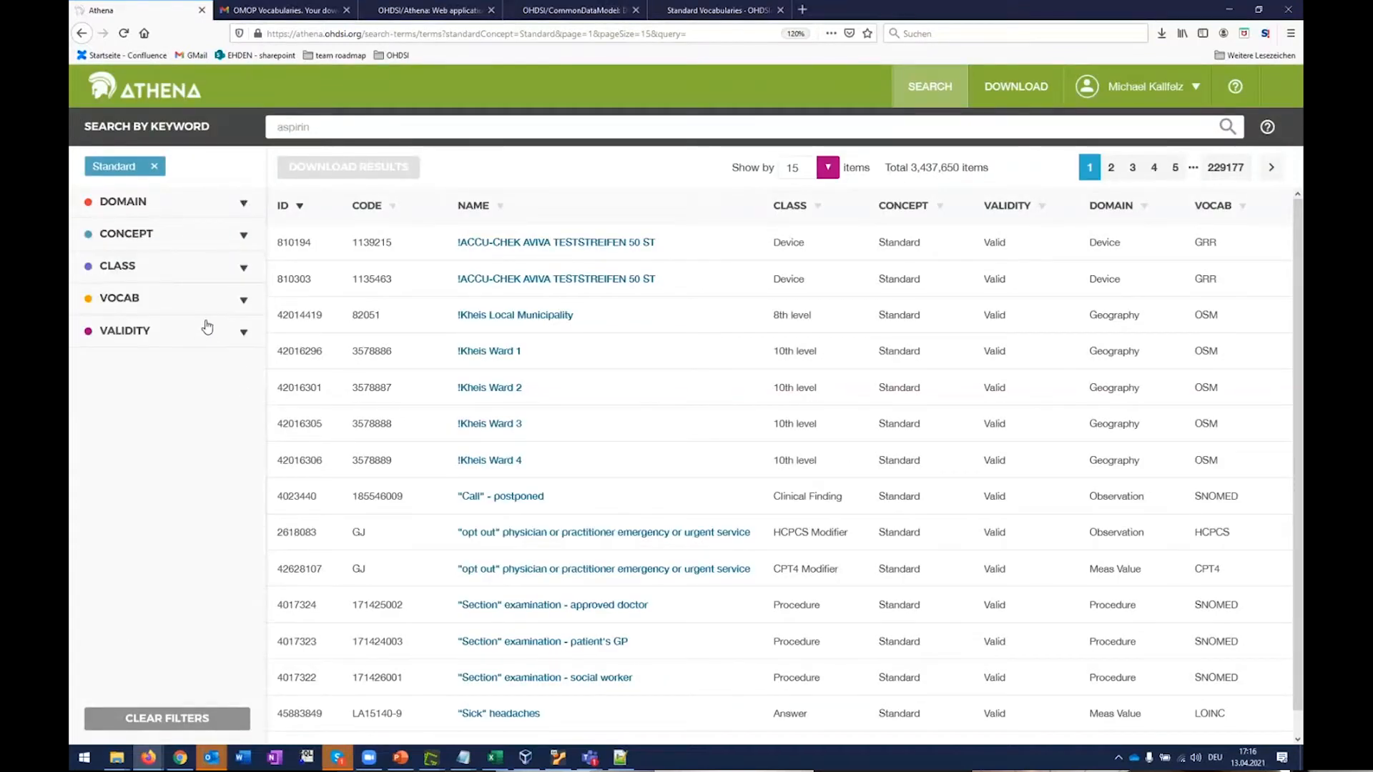
{"action": "left_click", "coordinate": [122, 202]}
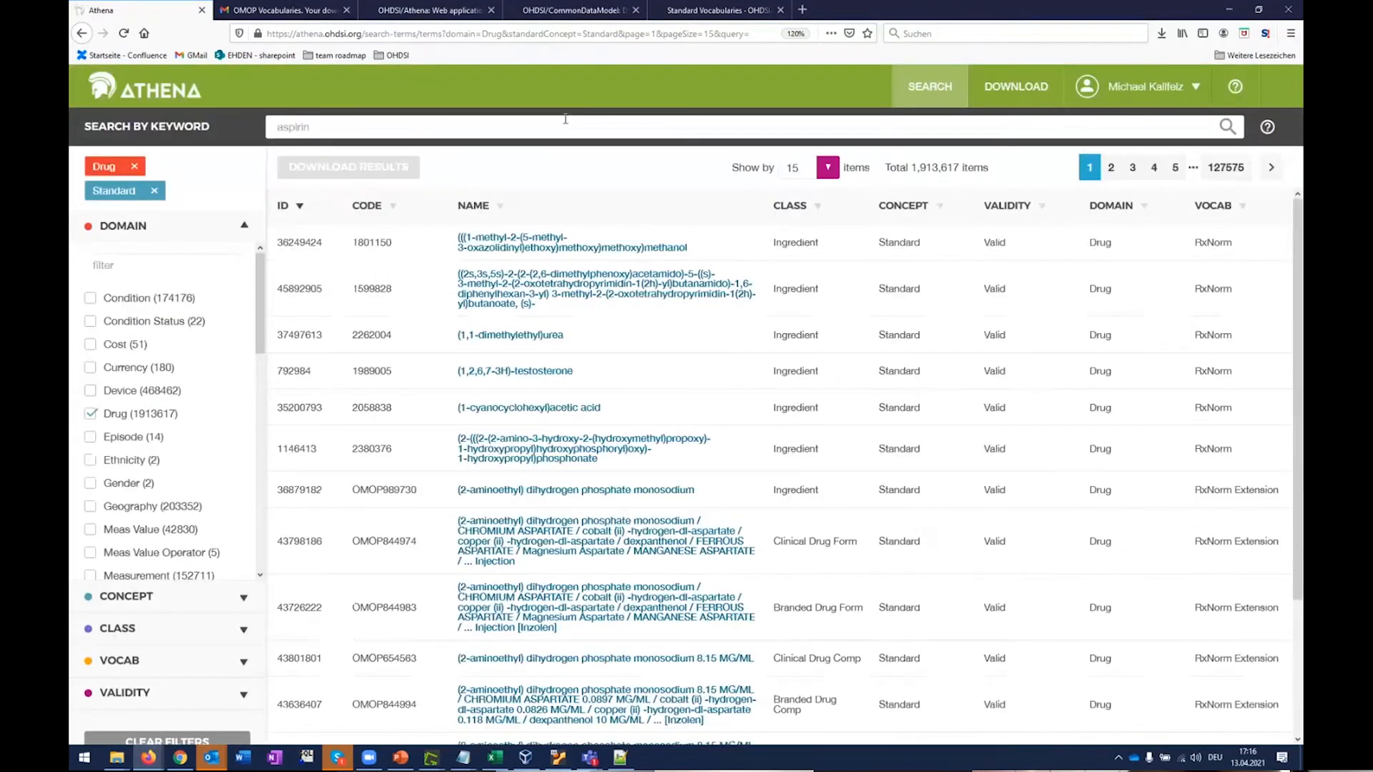
{"action": "type", "text": "metoprolol"}
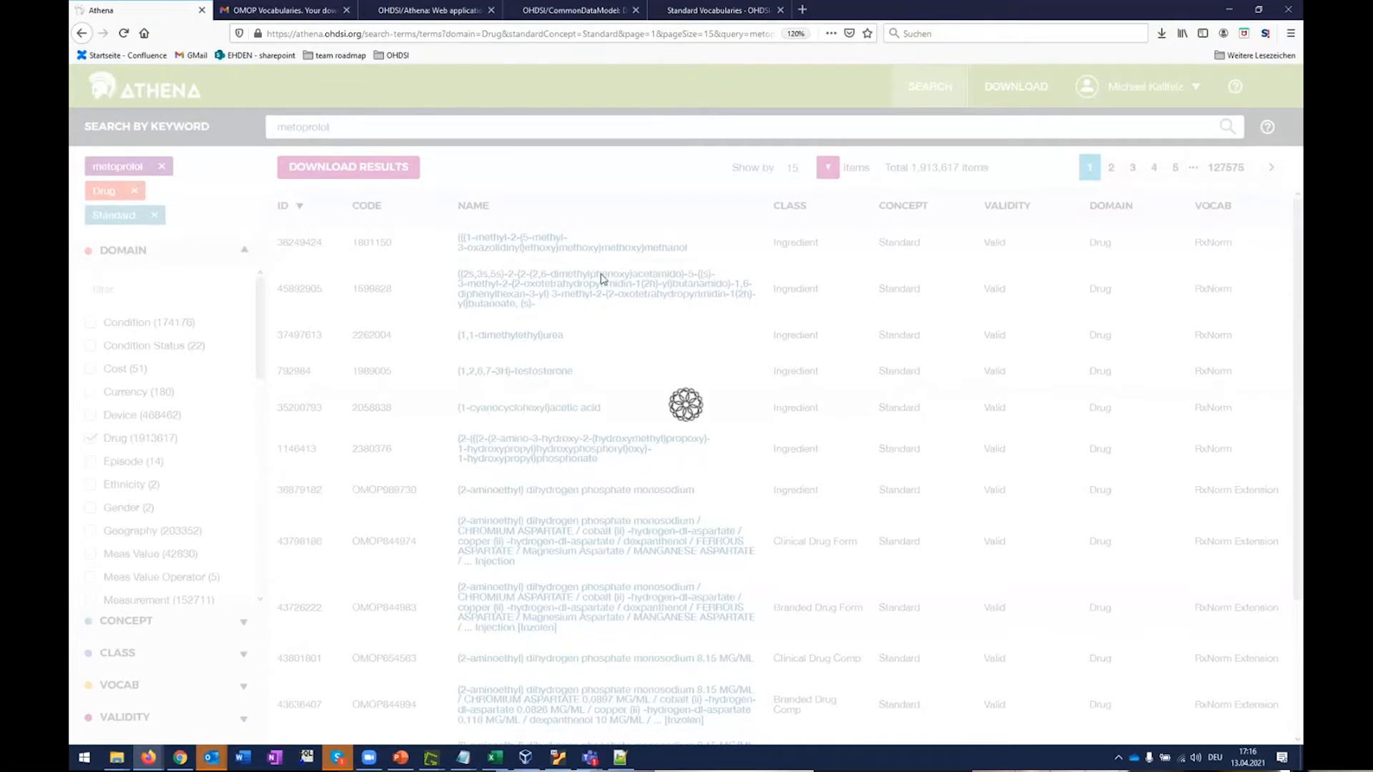
{"action": "mouse_move", "coordinate": [592, 254]}
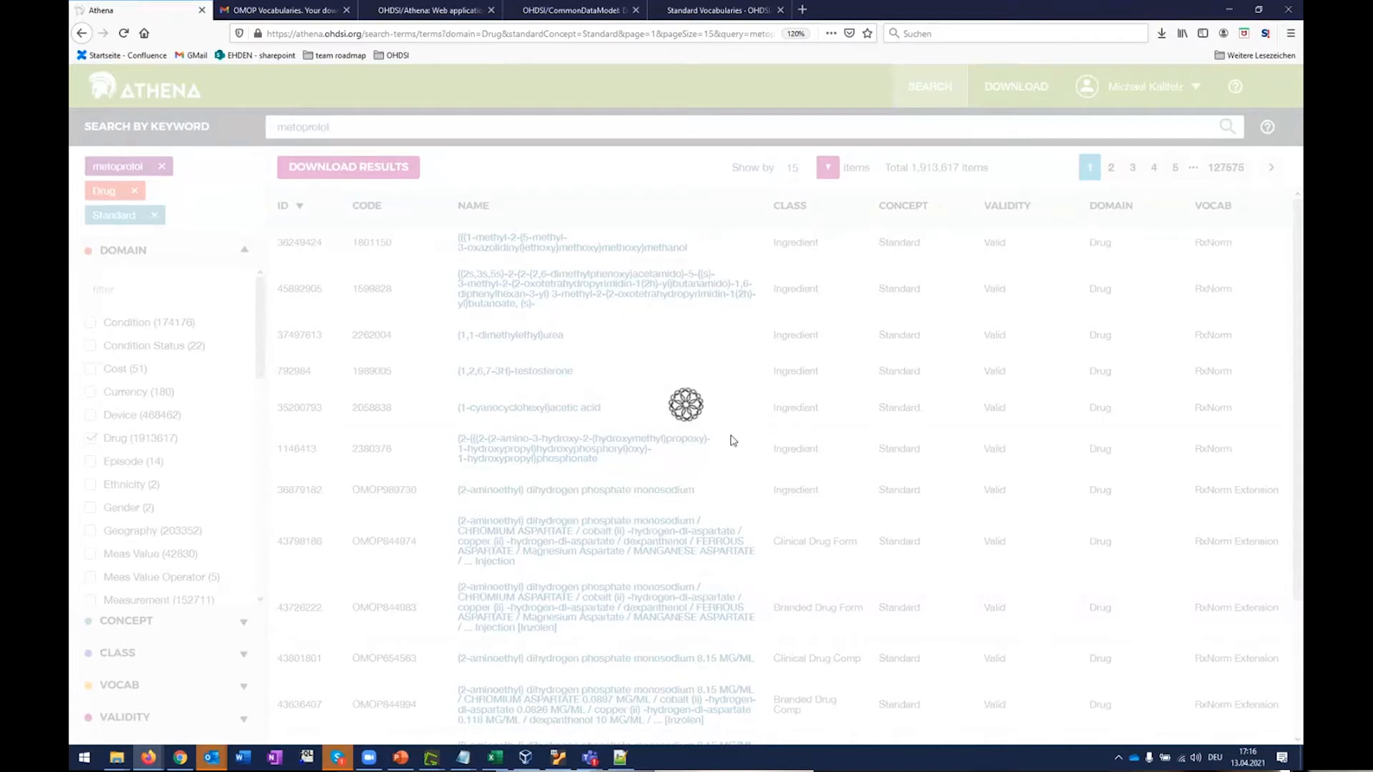
{"action": "mouse_move", "coordinate": [707, 444]}
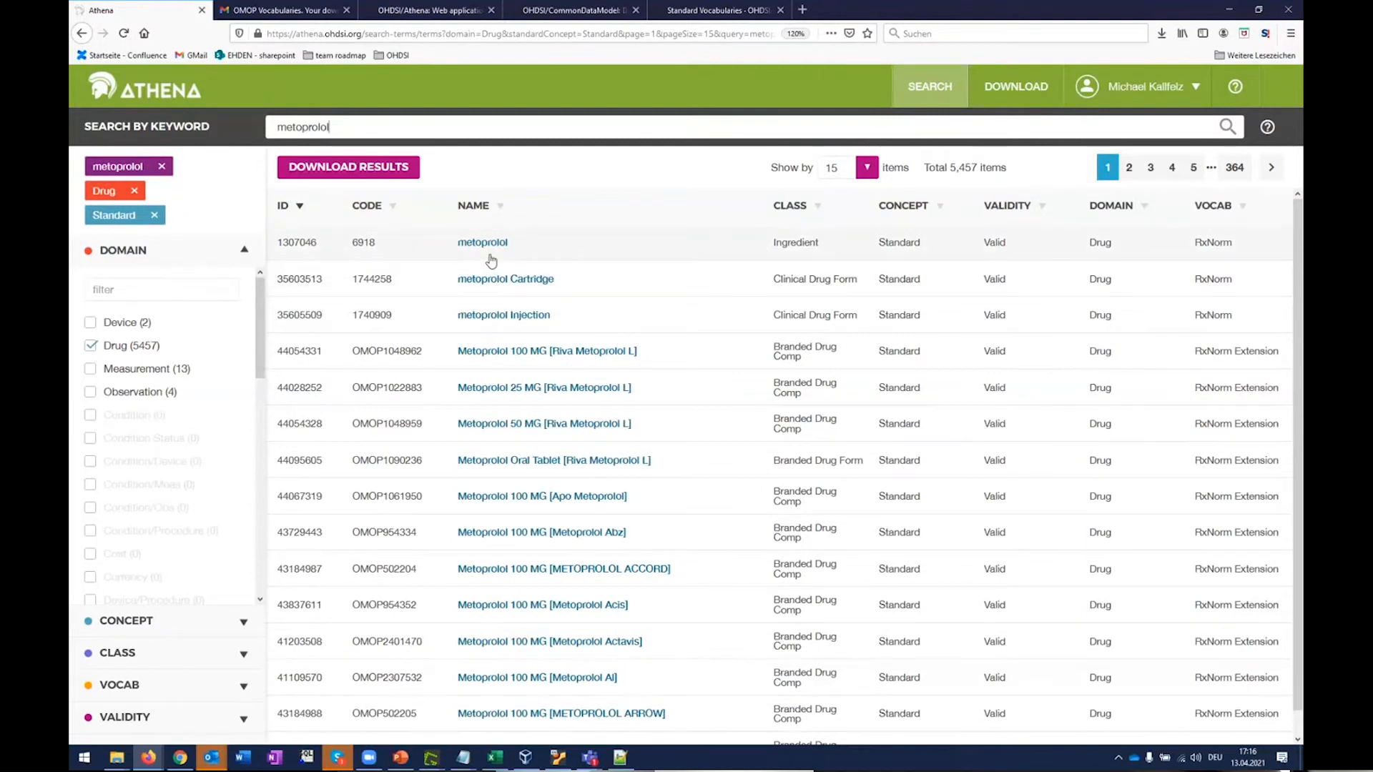
{"action": "left_click", "coordinate": [481, 242]}
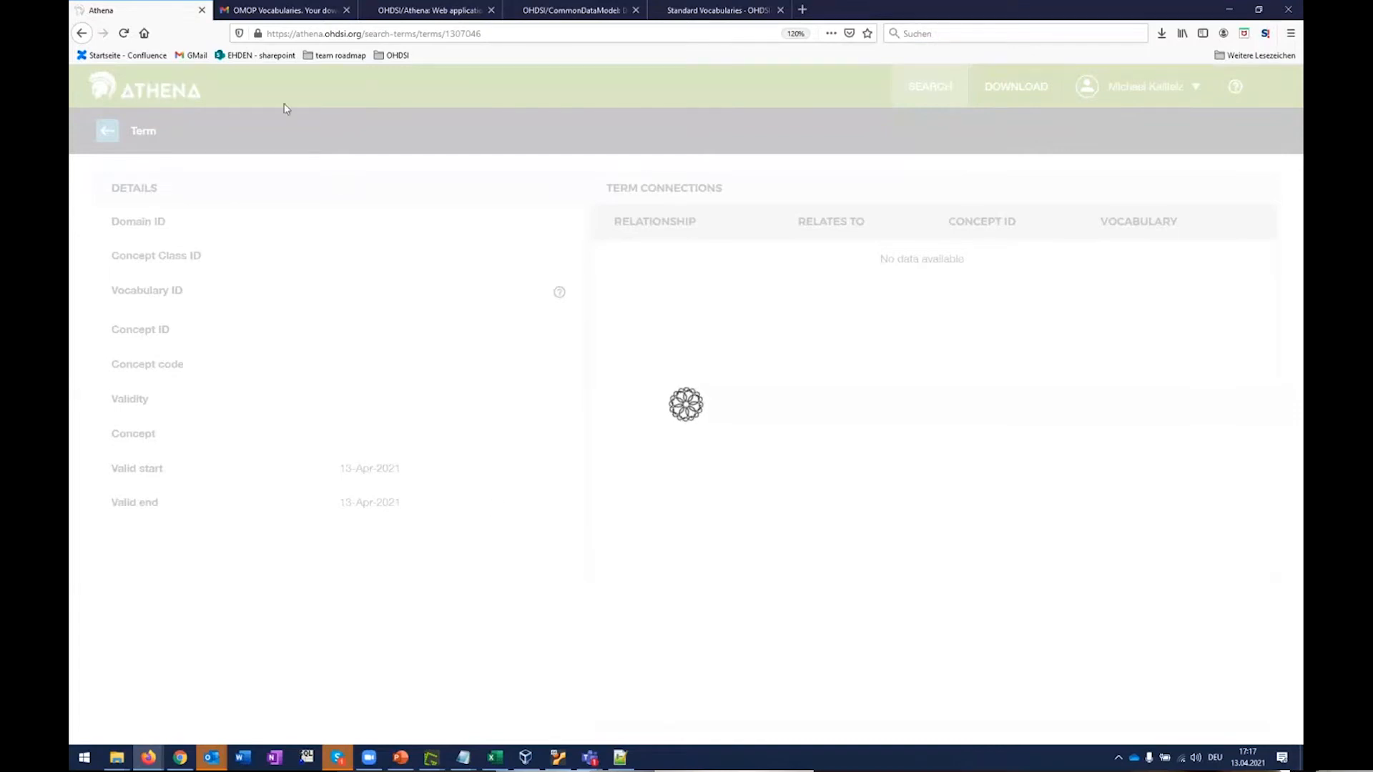
{"action": "mouse_move", "coordinate": [372, 123]}
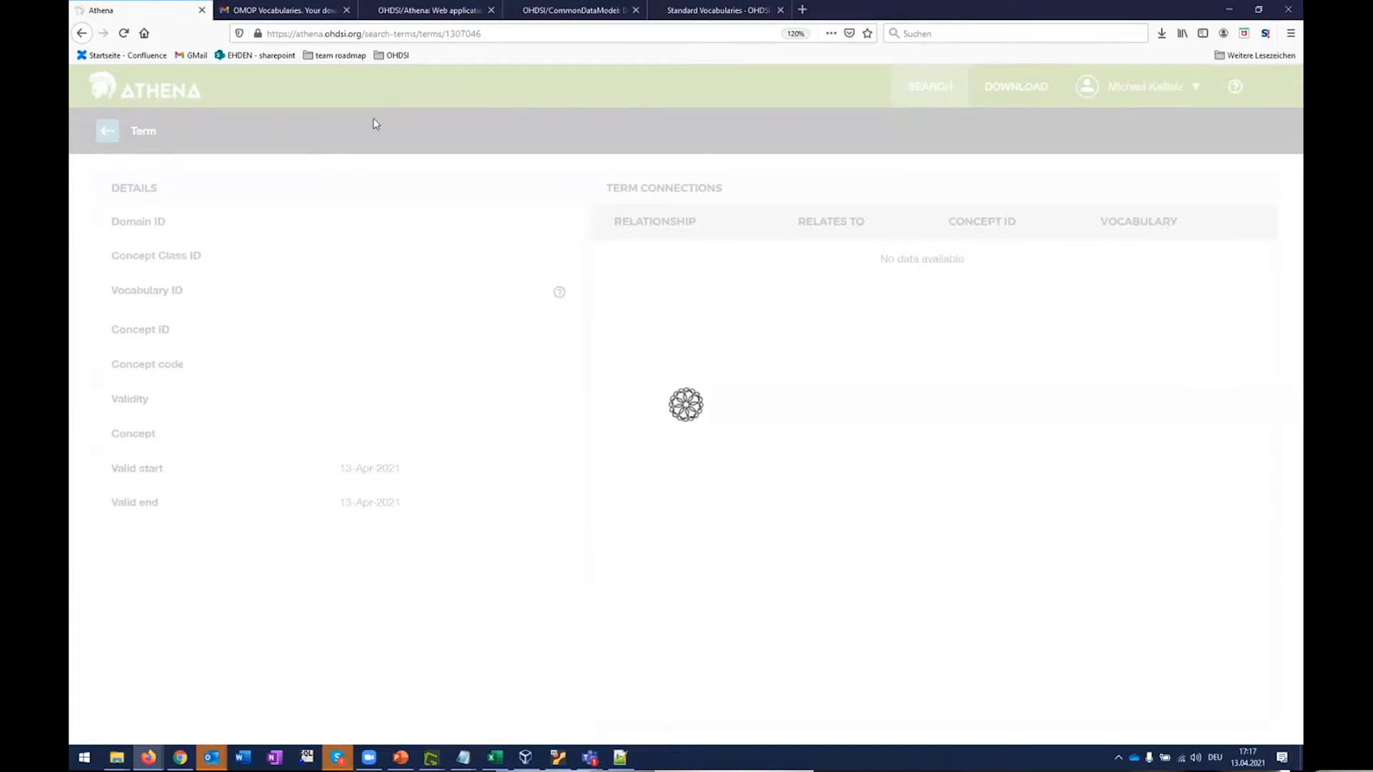
{"action": "mouse_move", "coordinate": [399, 147]}
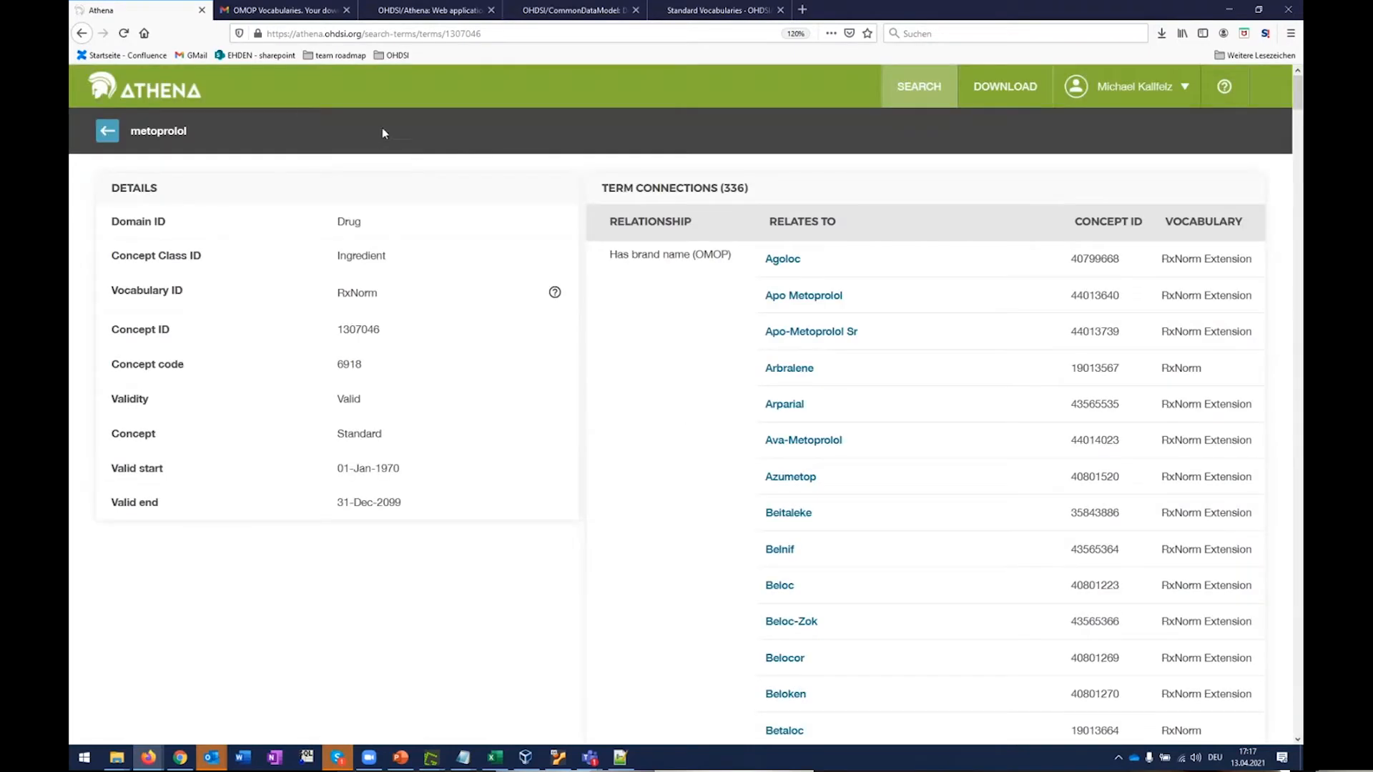
{"action": "mouse_move", "coordinate": [340, 221]}
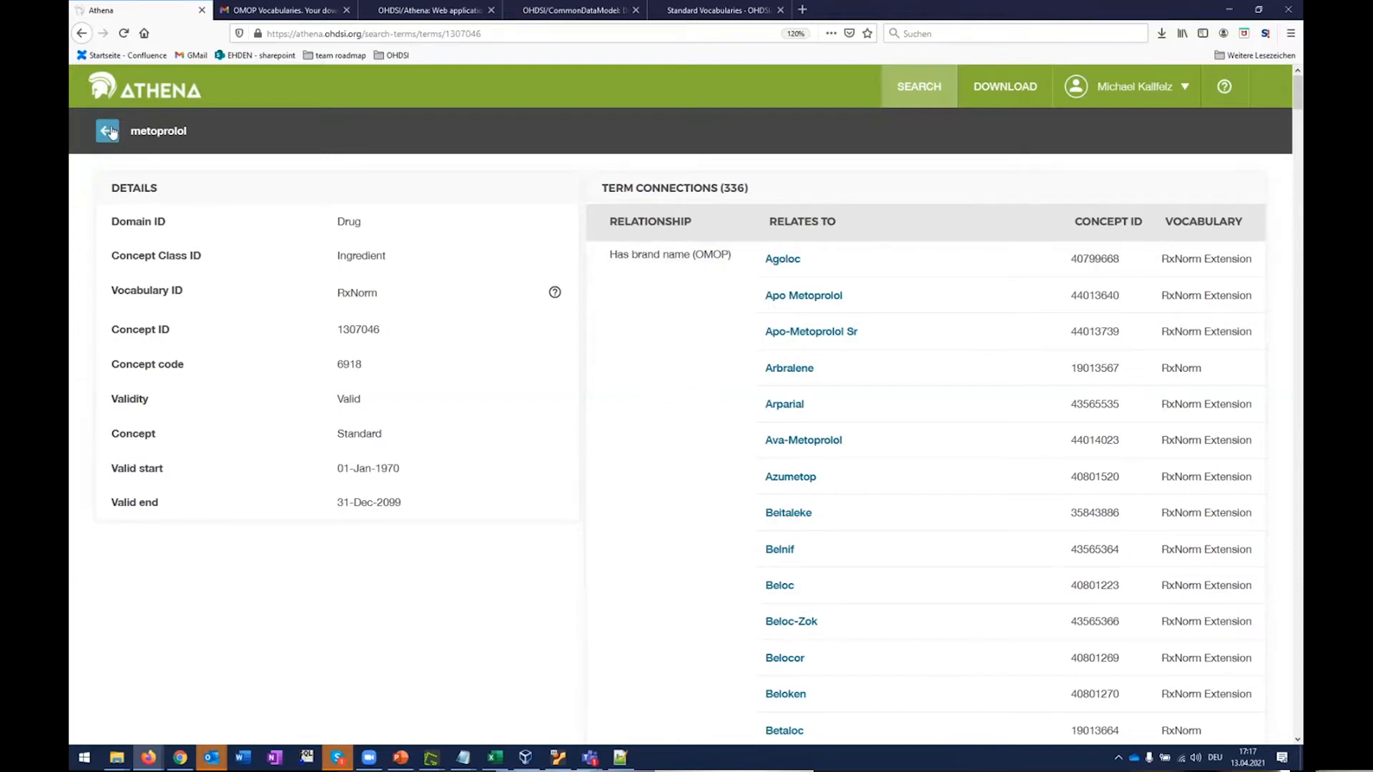
{"action": "left_click", "coordinate": [107, 131]}
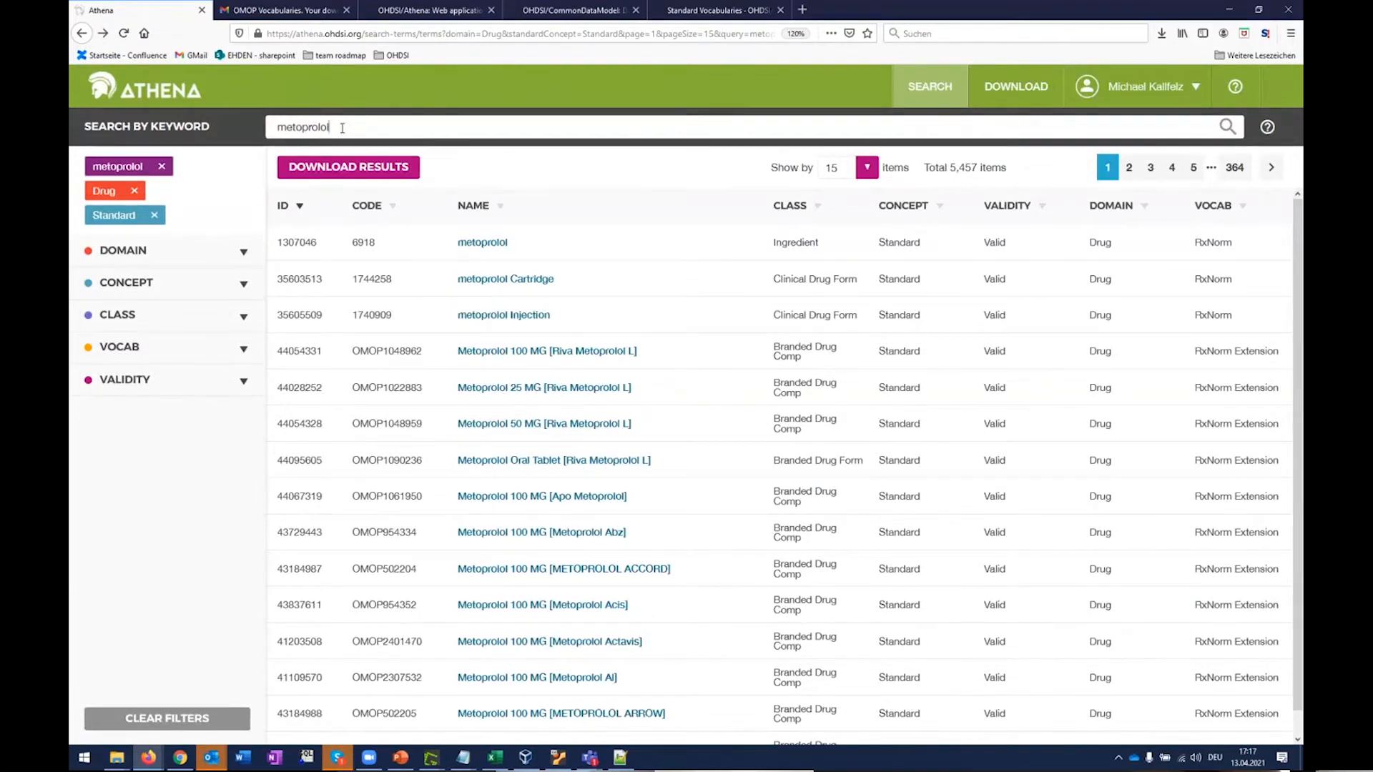
{"action": "key", "text": "alt+tab"}
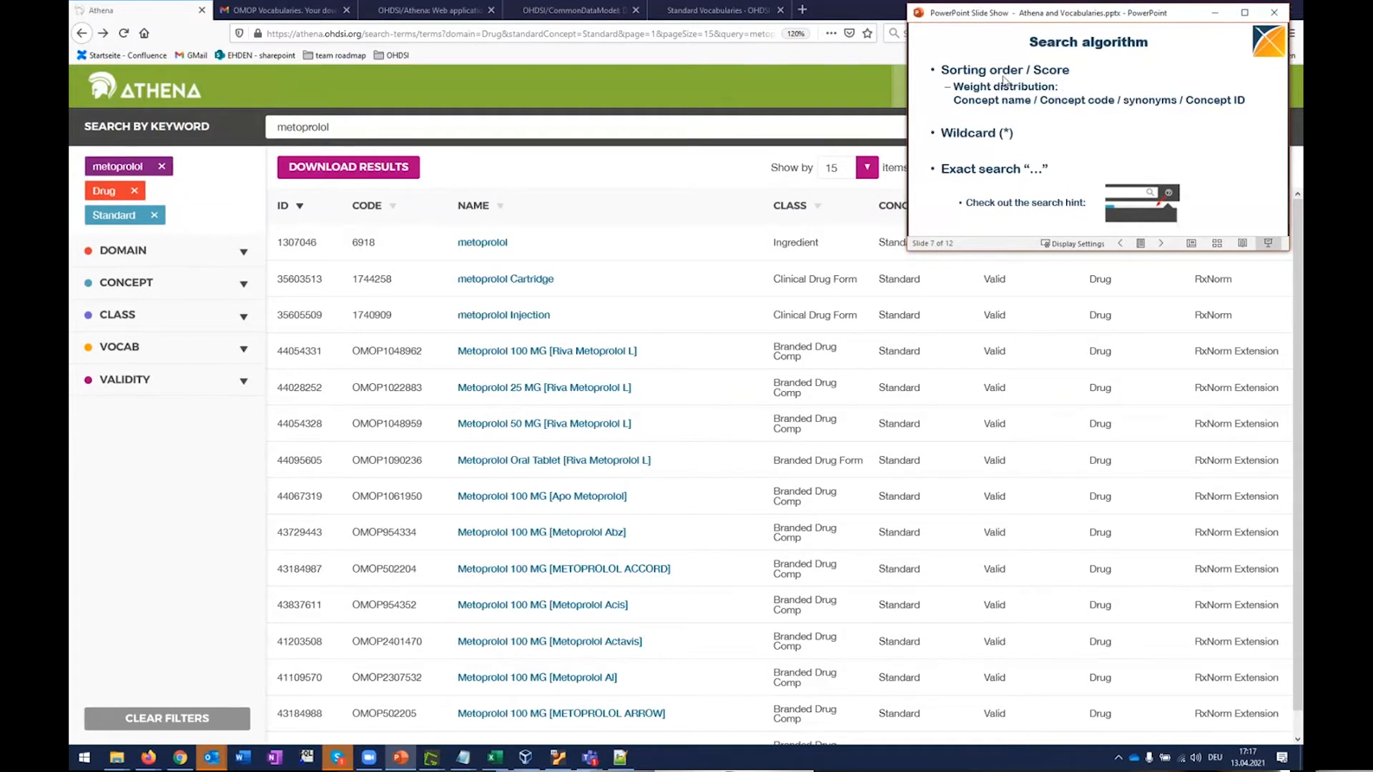
{"action": "mouse_move", "coordinate": [1005, 133]}
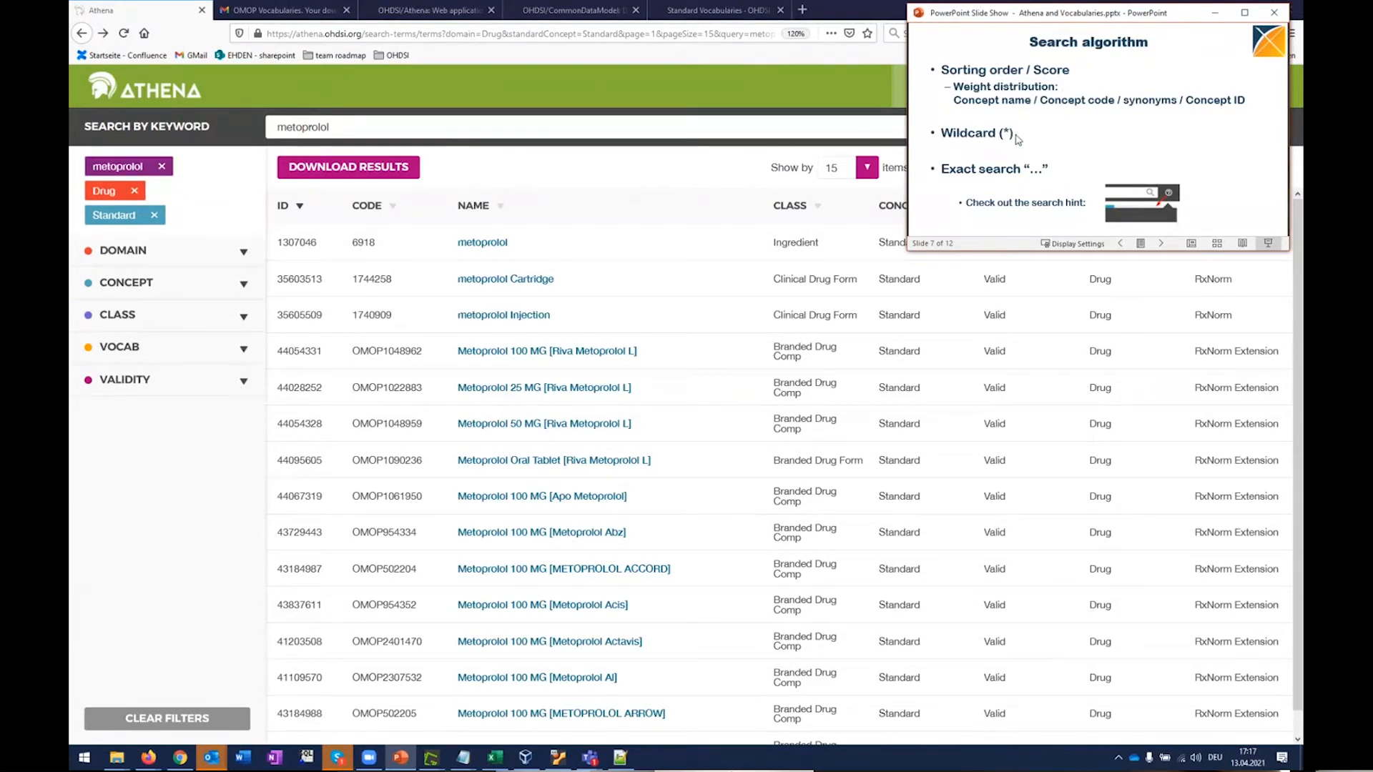
{"action": "mouse_move", "coordinate": [1054, 165]}
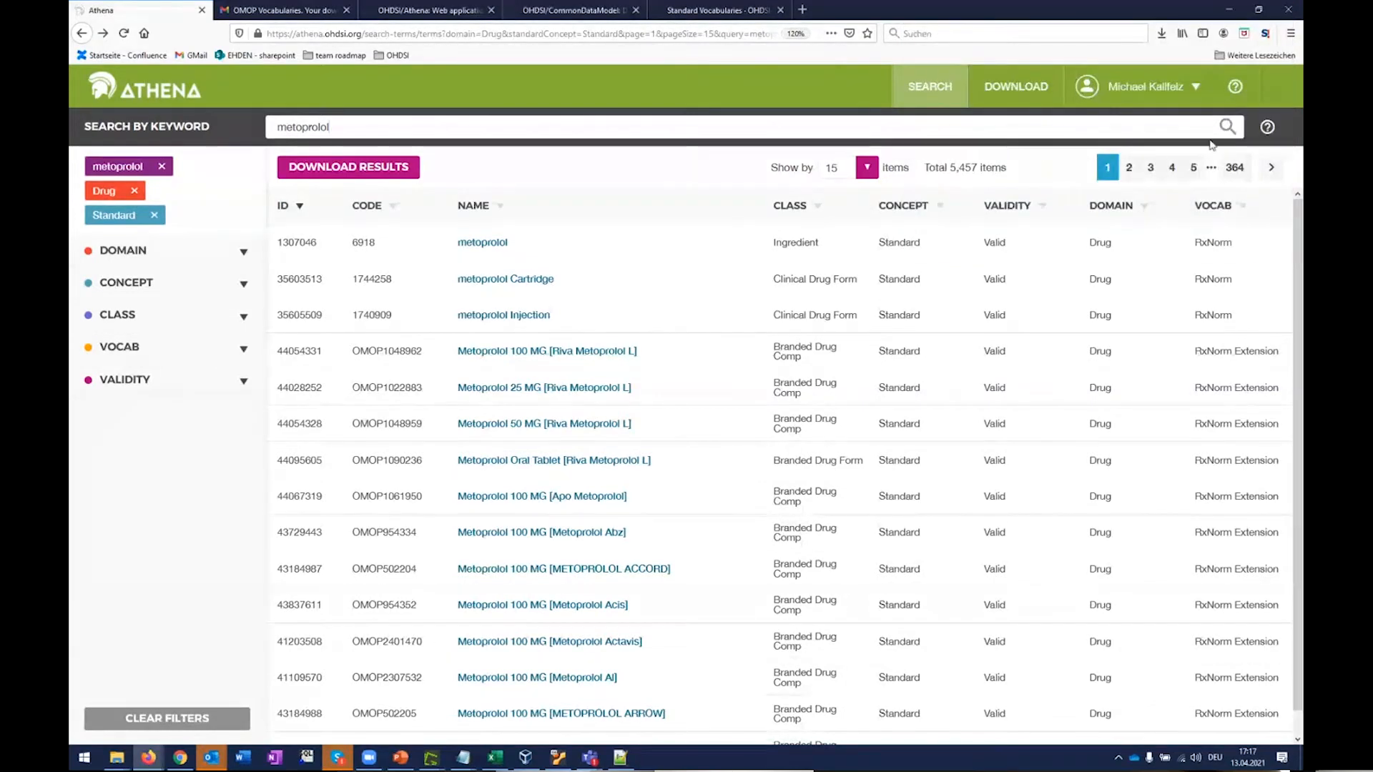
{"action": "left_click", "coordinate": [1267, 126]}
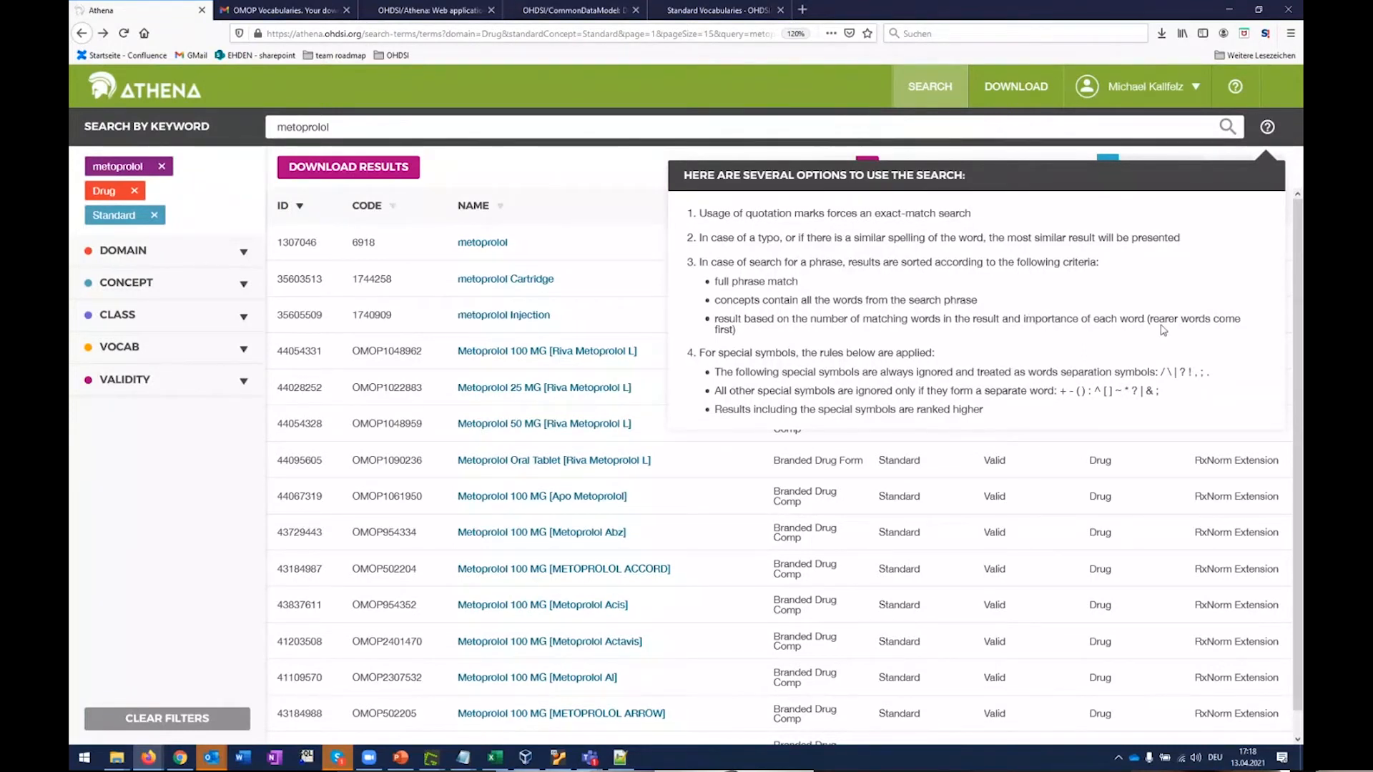
{"action": "mouse_move", "coordinate": [1010, 313]}
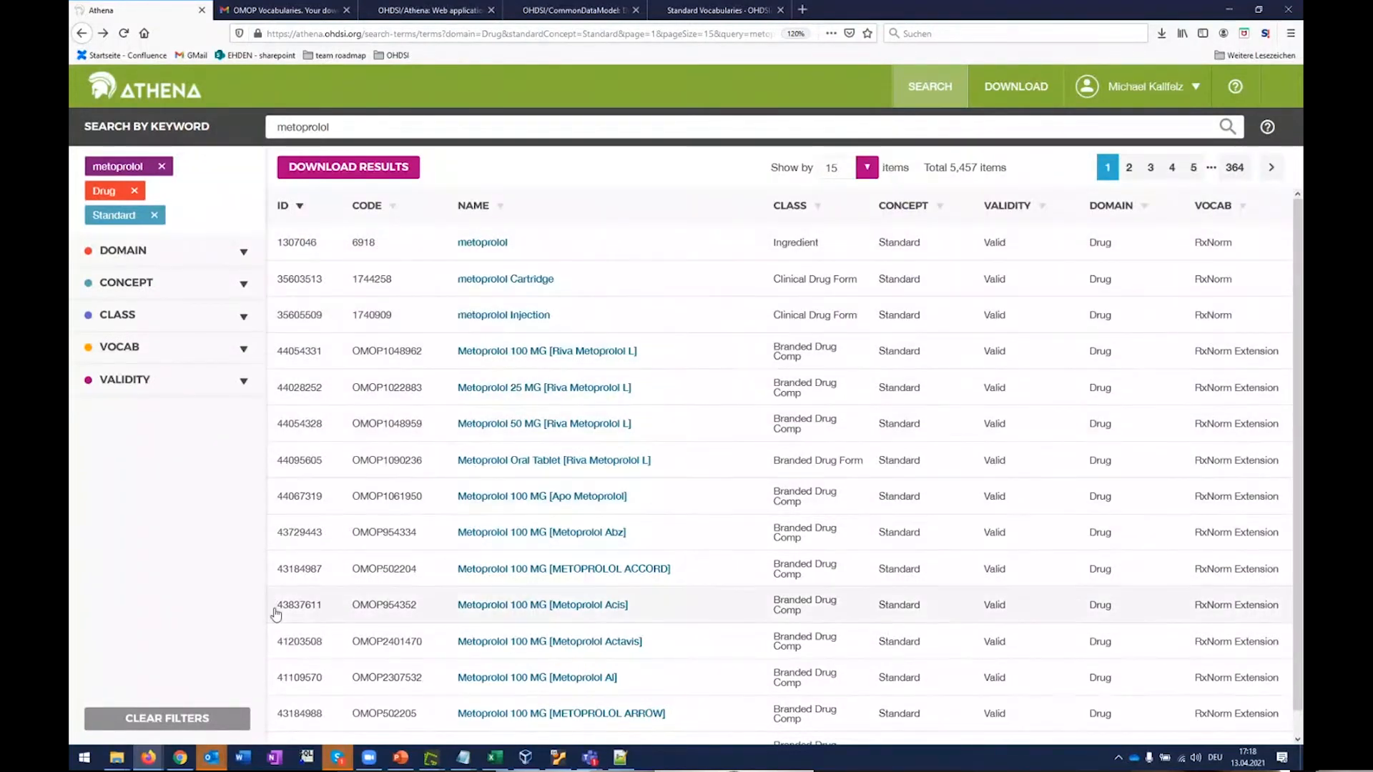
{"action": "mouse_move", "coordinate": [322, 430]}
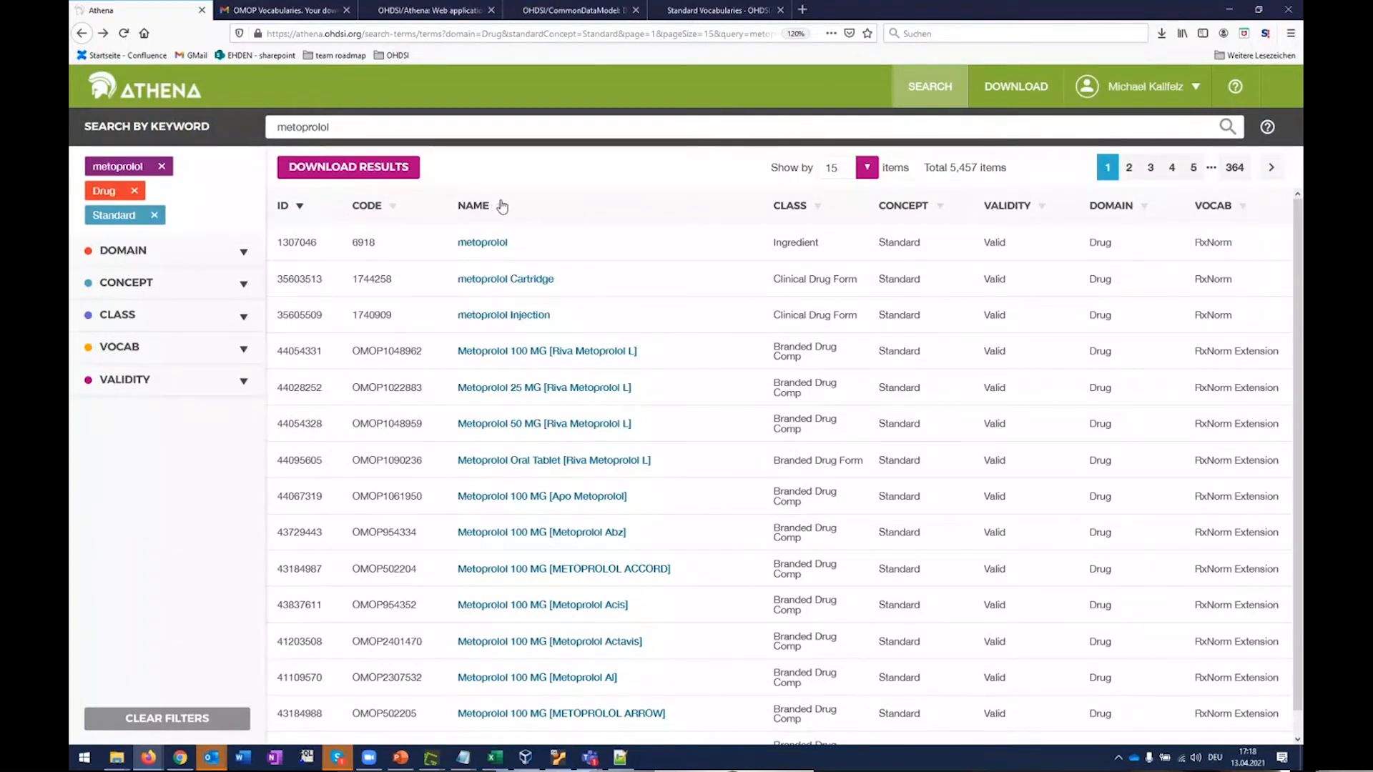
Step: Sort the 5,457 standard Drug metoprolol results ascending by the NAME column
{"action": "left_click", "coordinate": [473, 206]}
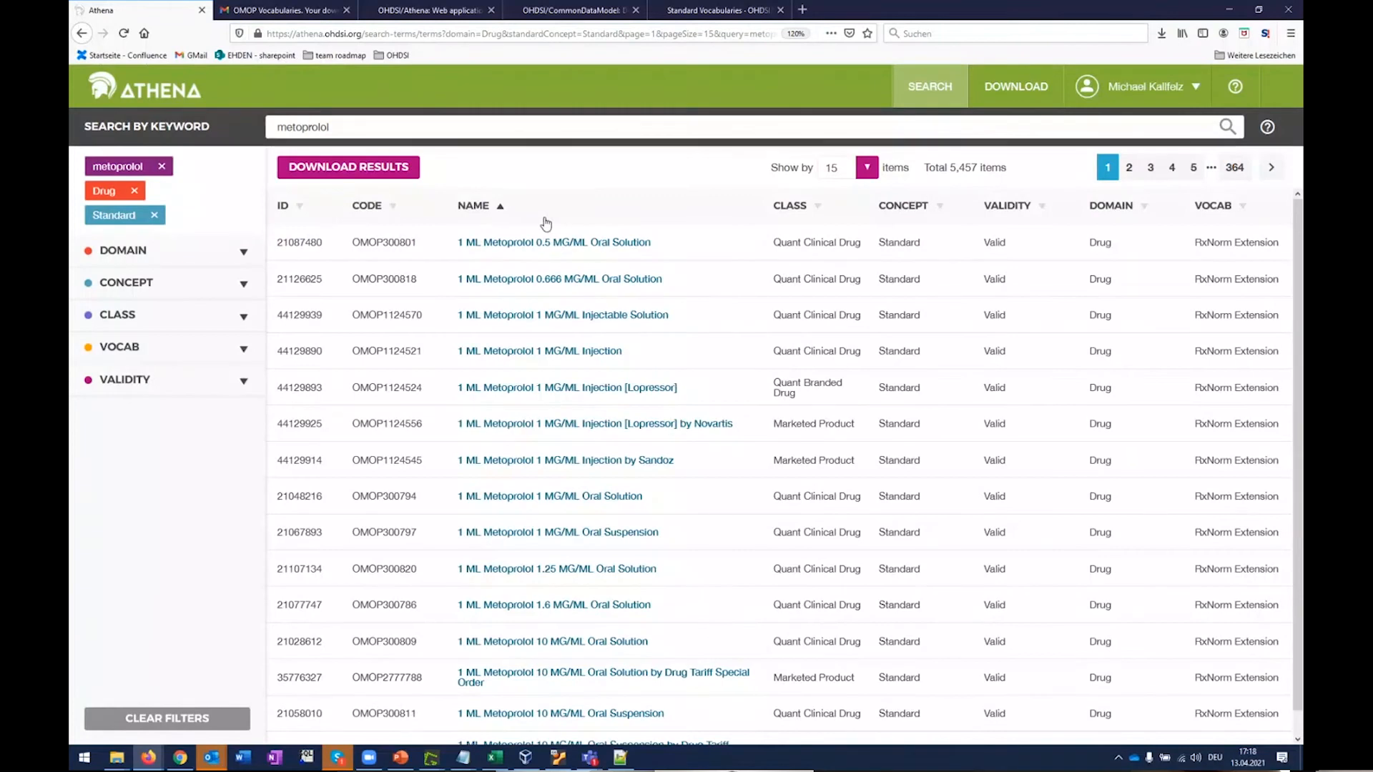
{"action": "mouse_move", "coordinate": [319, 229]}
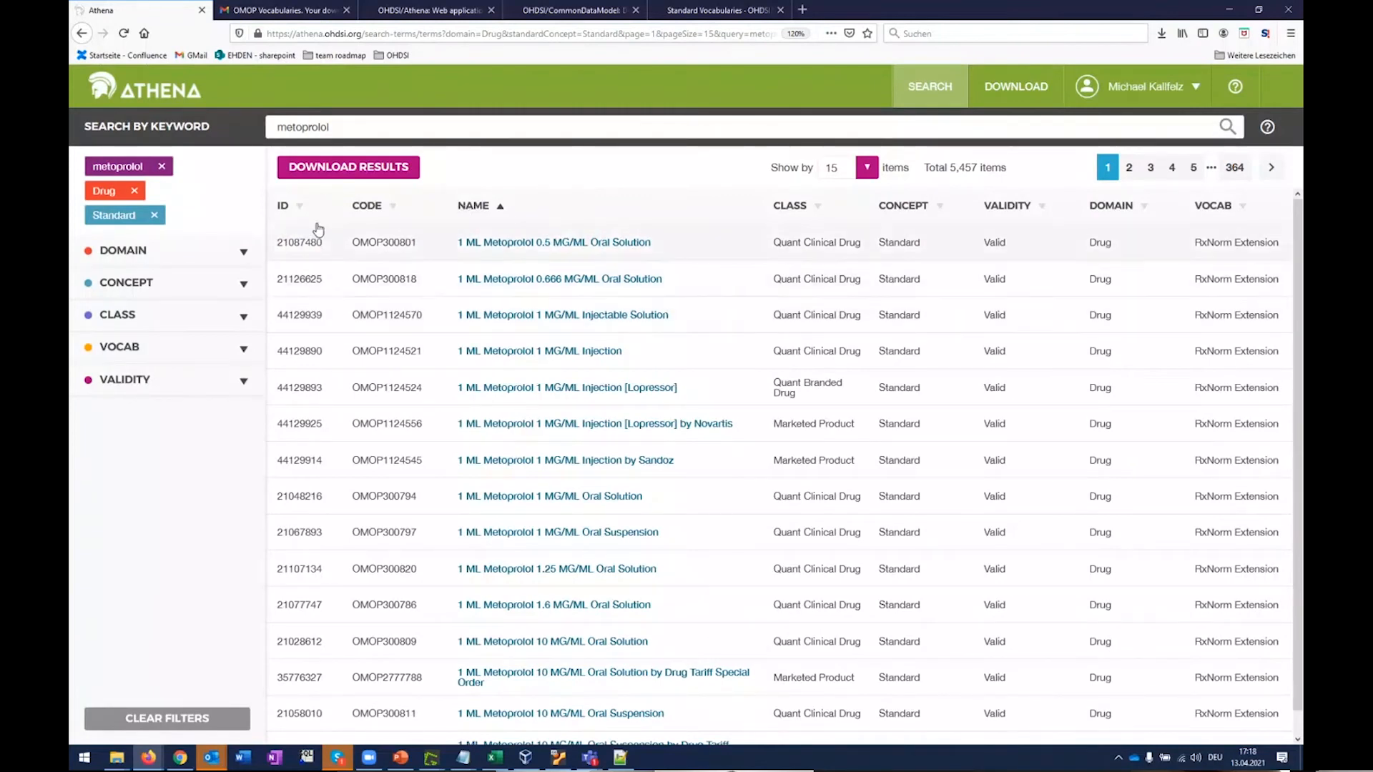
{"action": "left_click", "coordinate": [283, 205]}
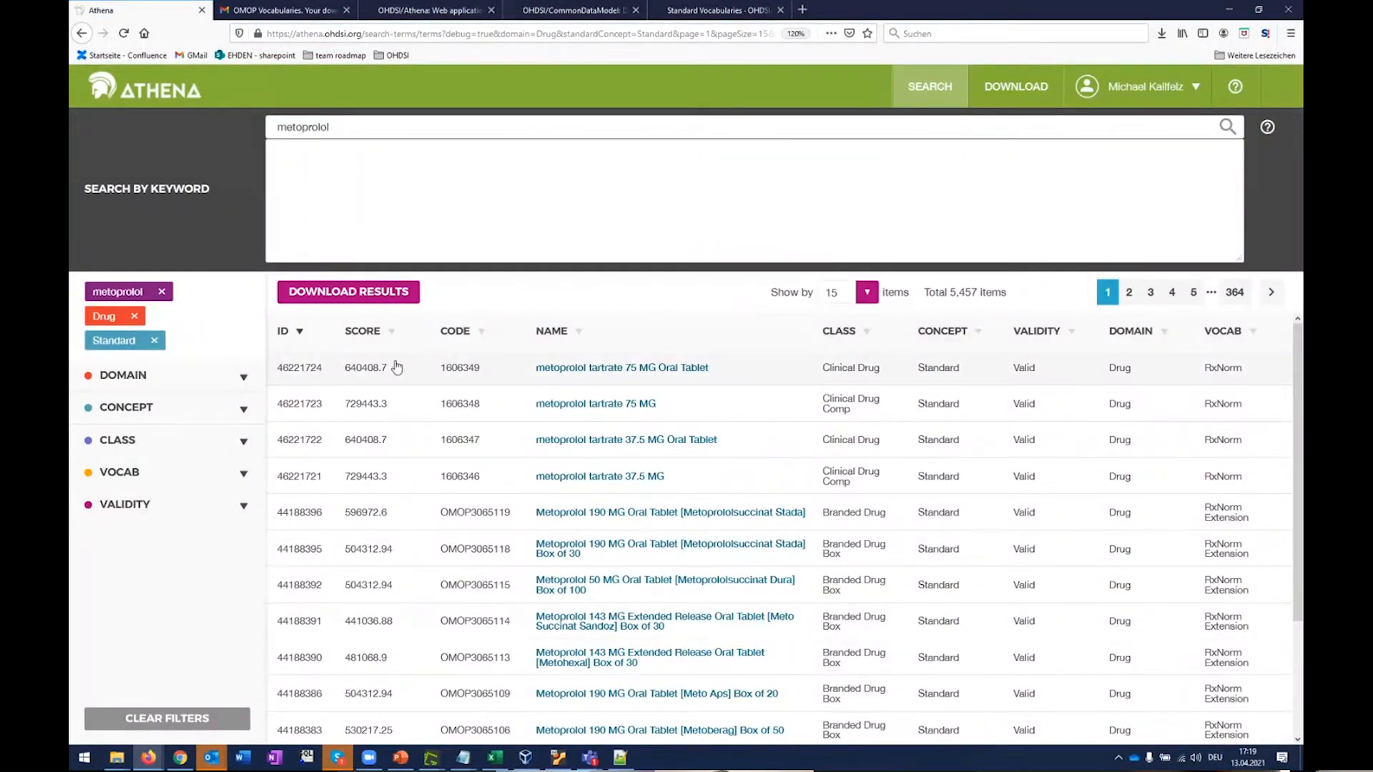
Step: Sort the metoprolol results by SCORE descending, putting the metoprolol ingredient on top
{"action": "left_click", "coordinate": [362, 330]}
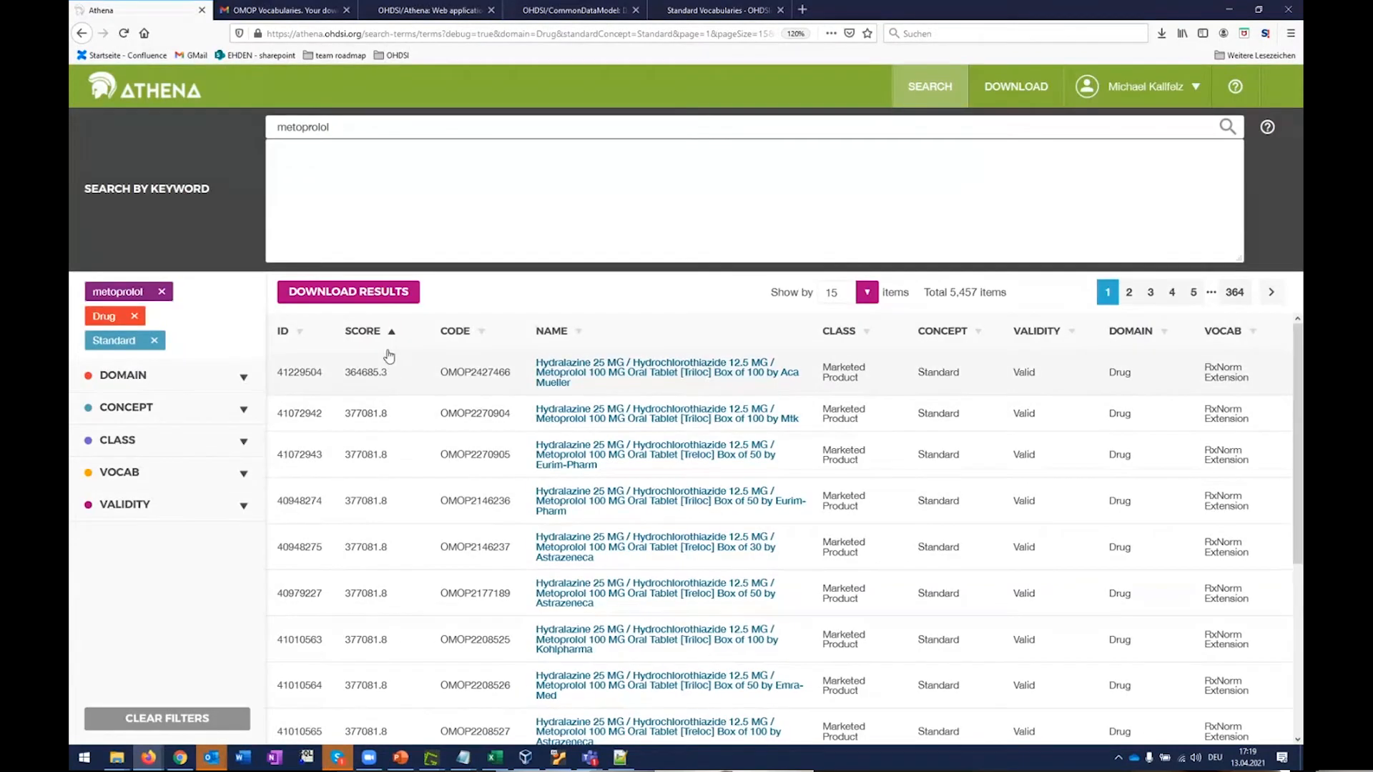
{"action": "left_click", "coordinate": [362, 331]}
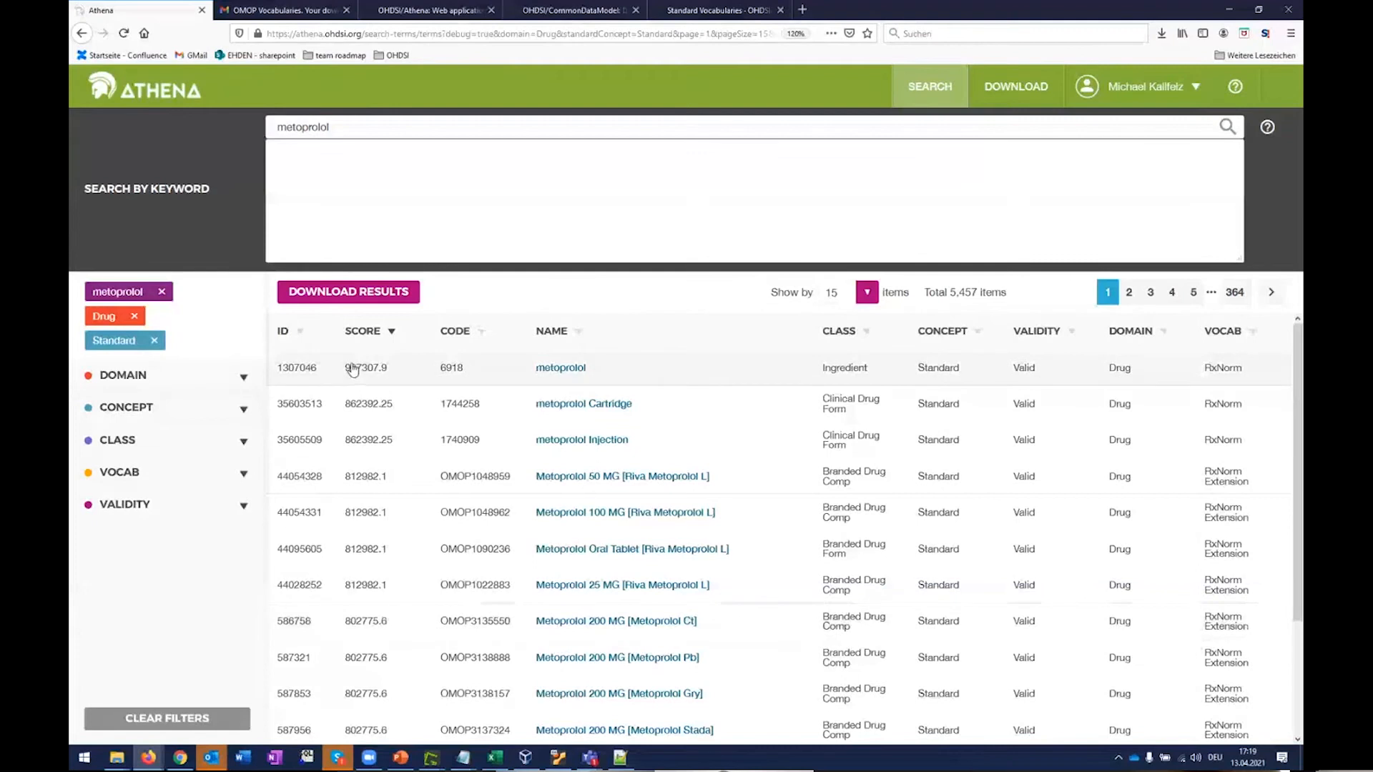
{"action": "mouse_move", "coordinate": [543, 352]}
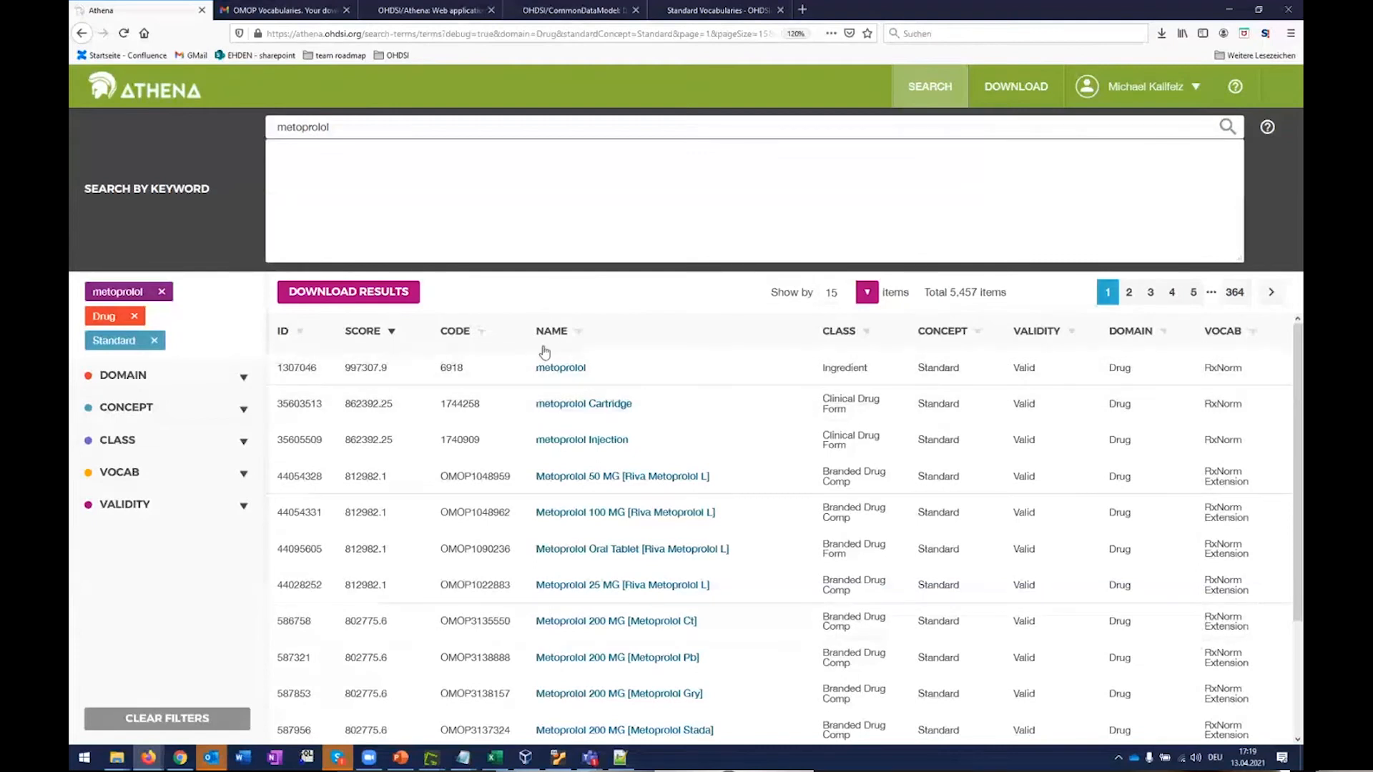
{"action": "mouse_move", "coordinate": [652, 455]}
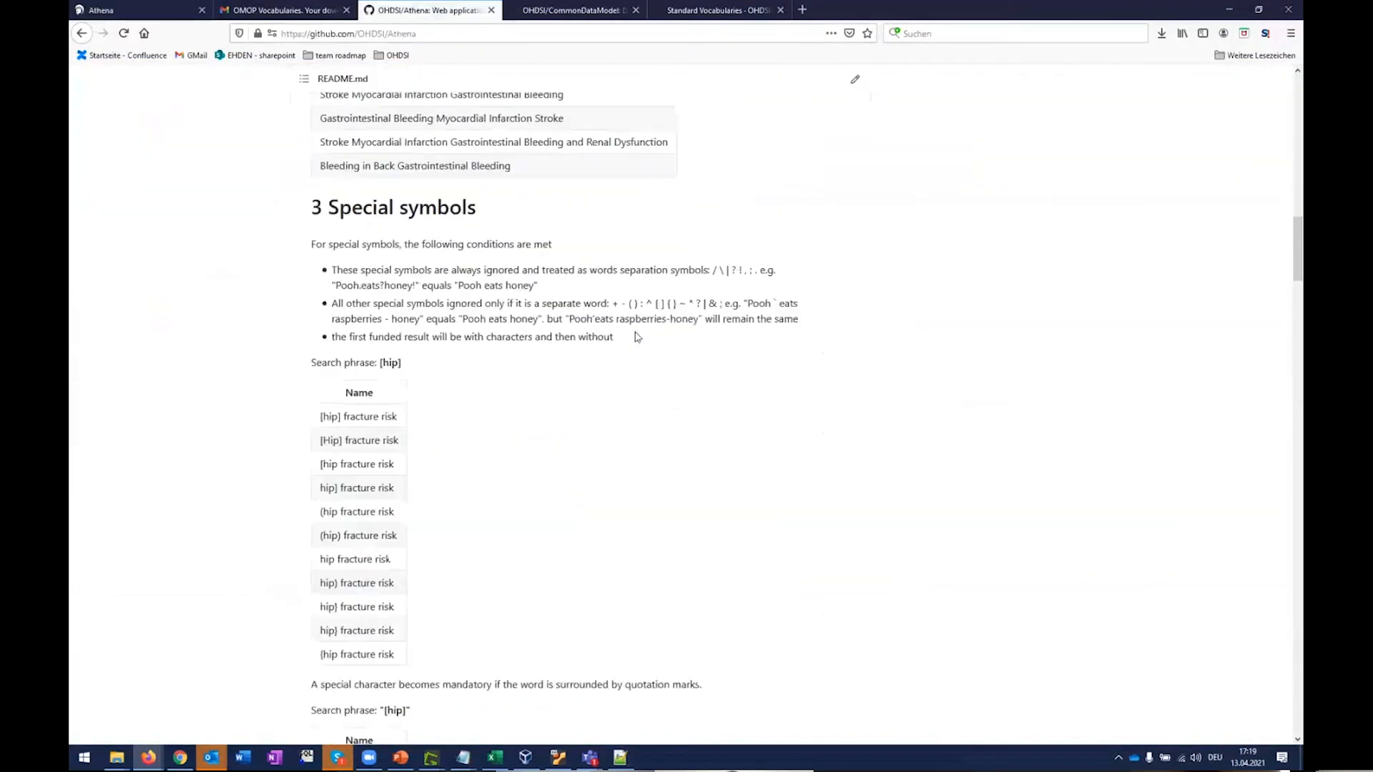
Step: Read the README's Special symbols, Boosts object and Query examples, then the debug mode section
{"action": "scroll", "scroll_direction": "down", "scroll_amount": 3}
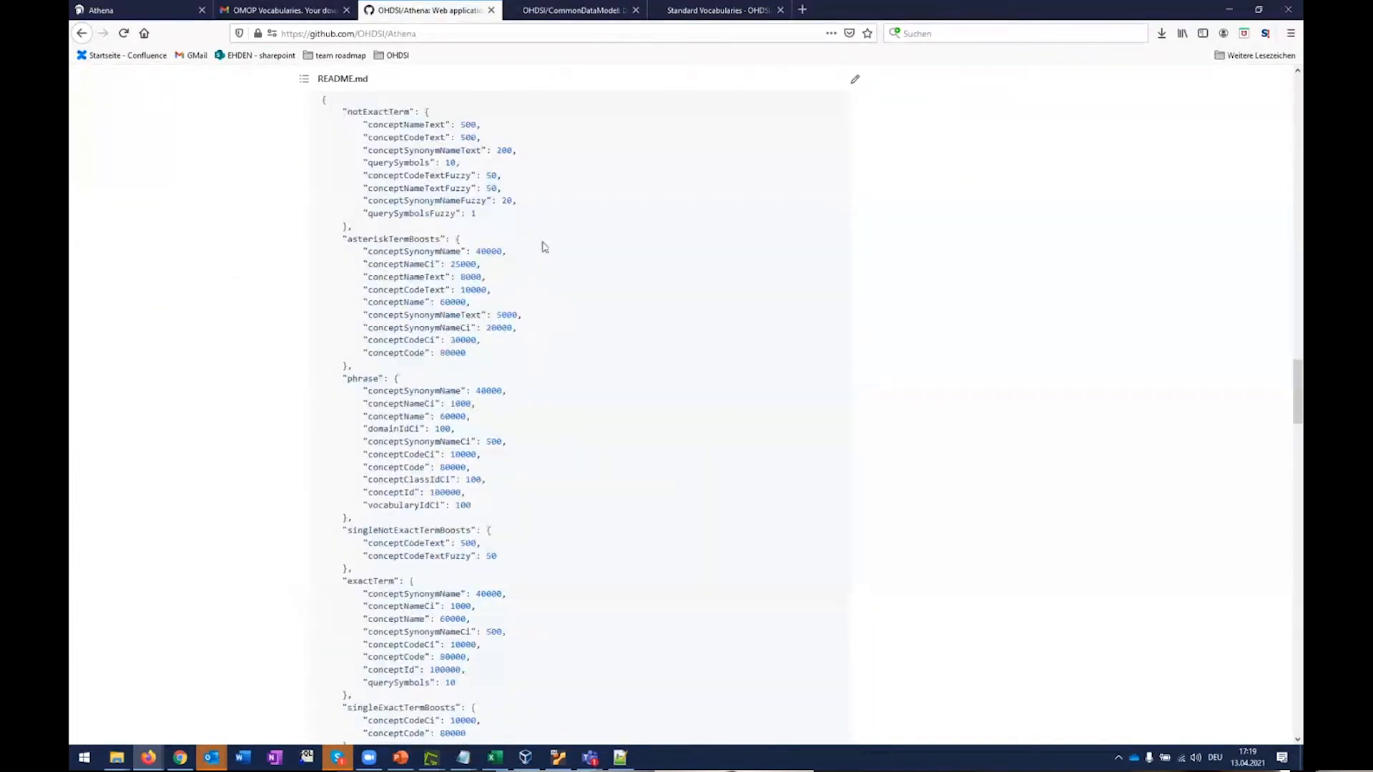
{"action": "scroll", "scroll_direction": "down", "scroll_amount": 3}
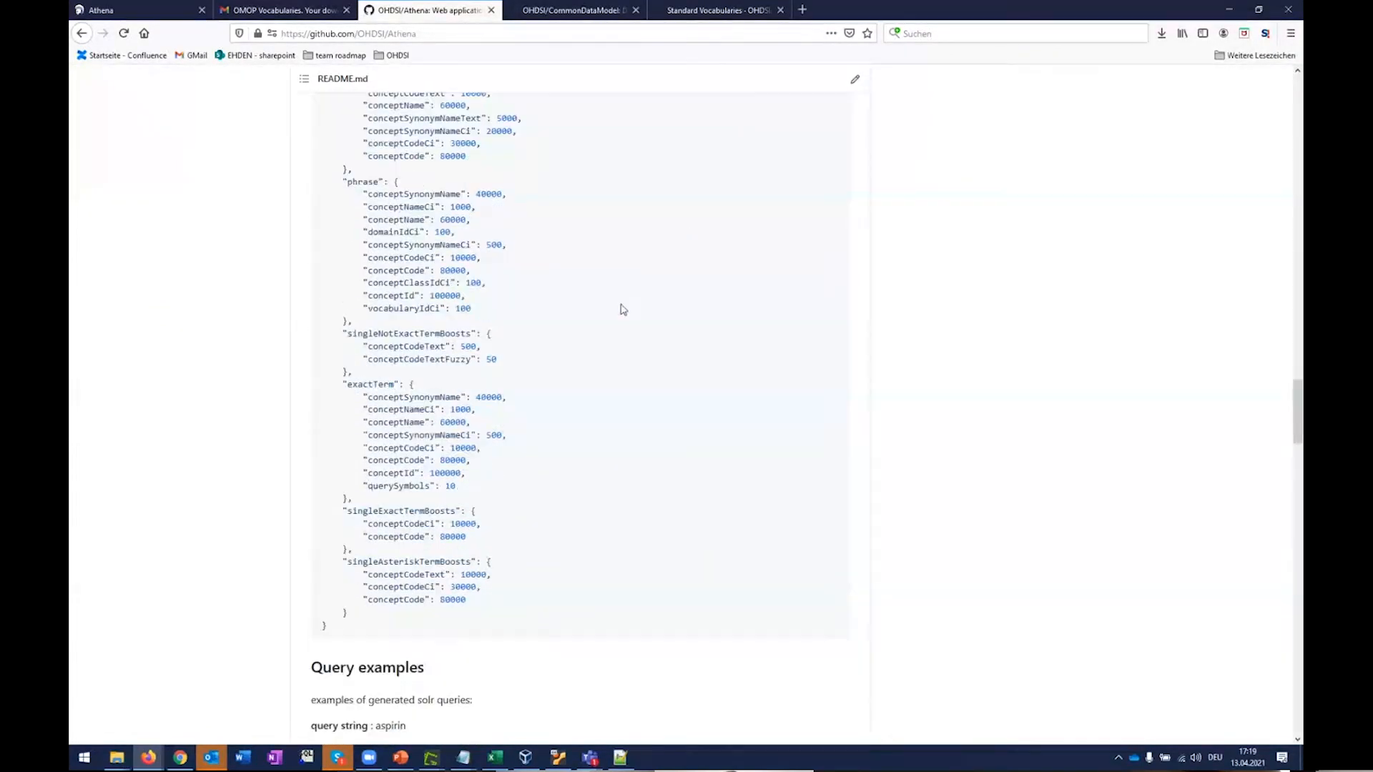
{"action": "scroll", "scroll_direction": "down", "scroll_amount": 3}
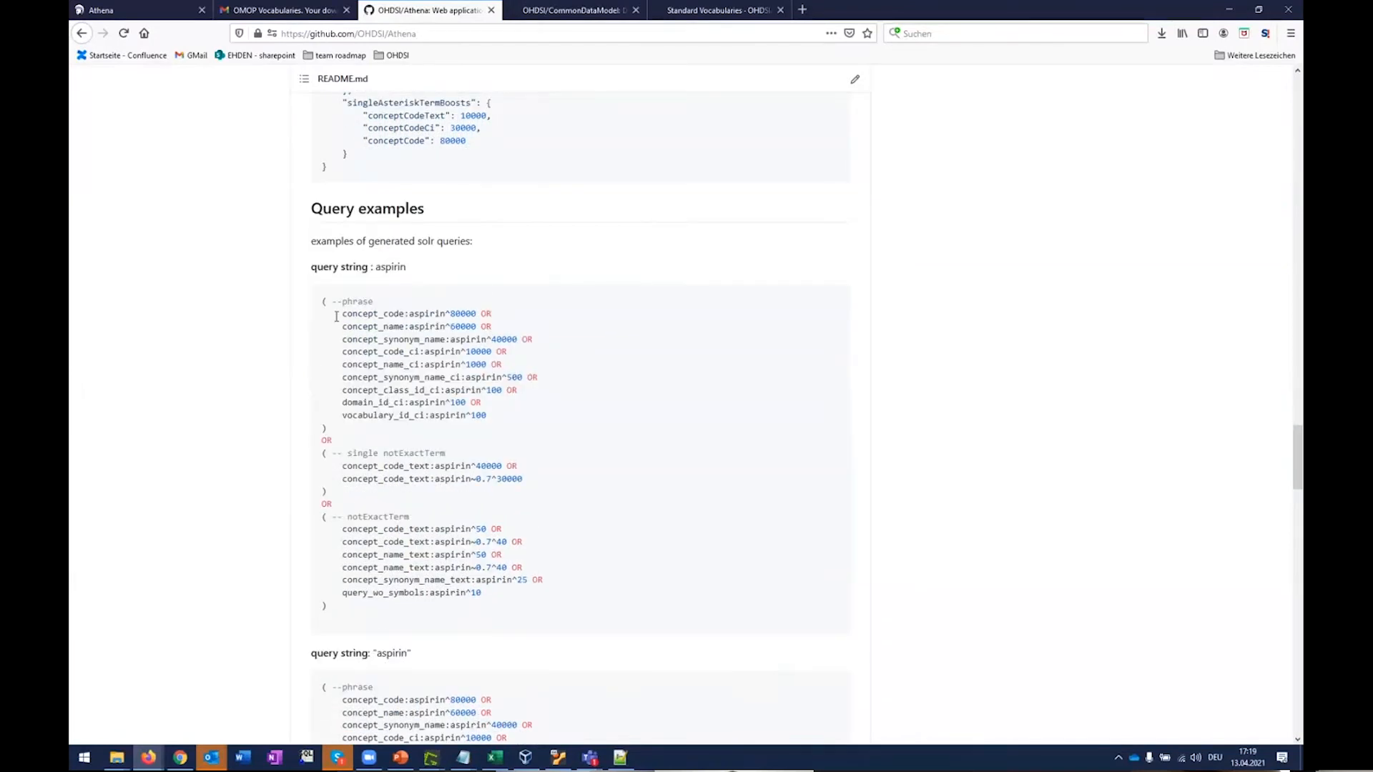
{"action": "scroll", "scroll_direction": "up", "scroll_amount": 3}
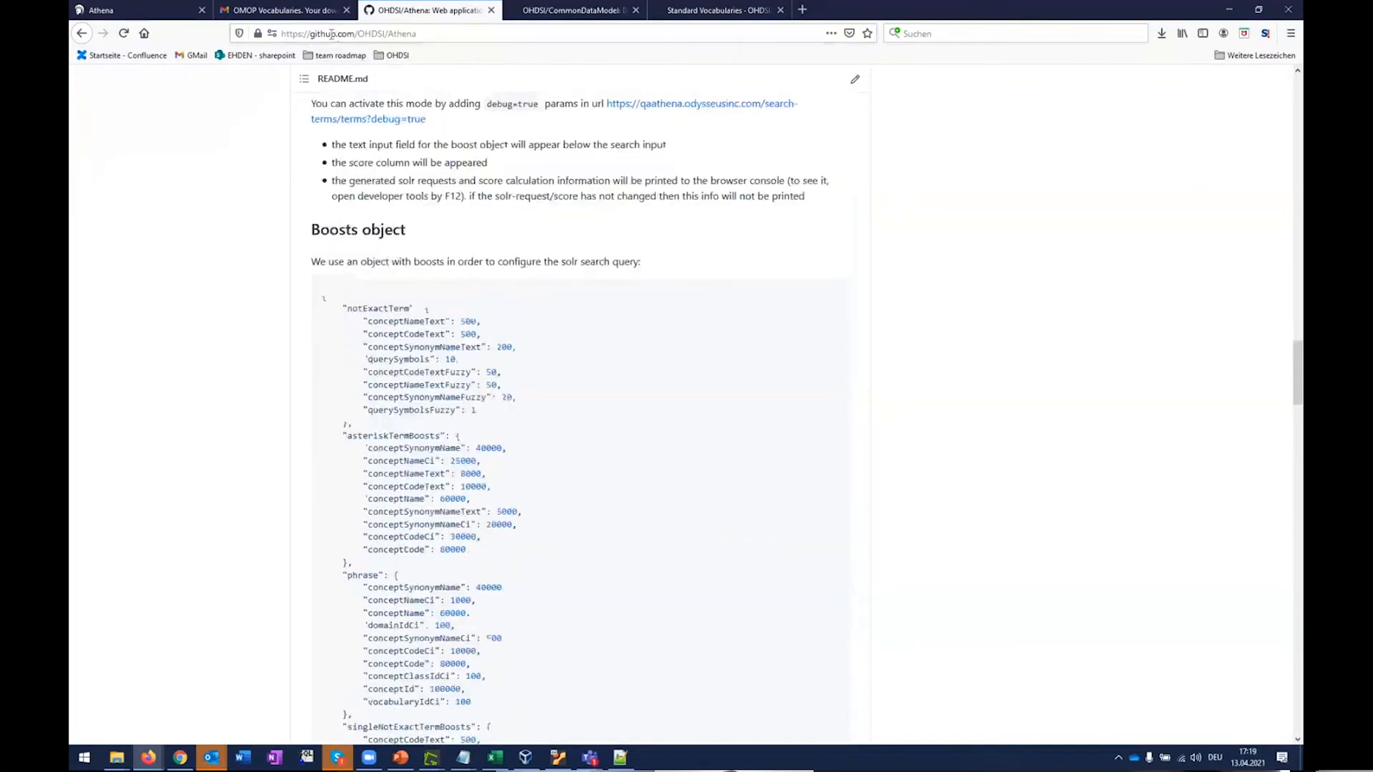
{"action": "left_click", "coordinate": [350, 34]}
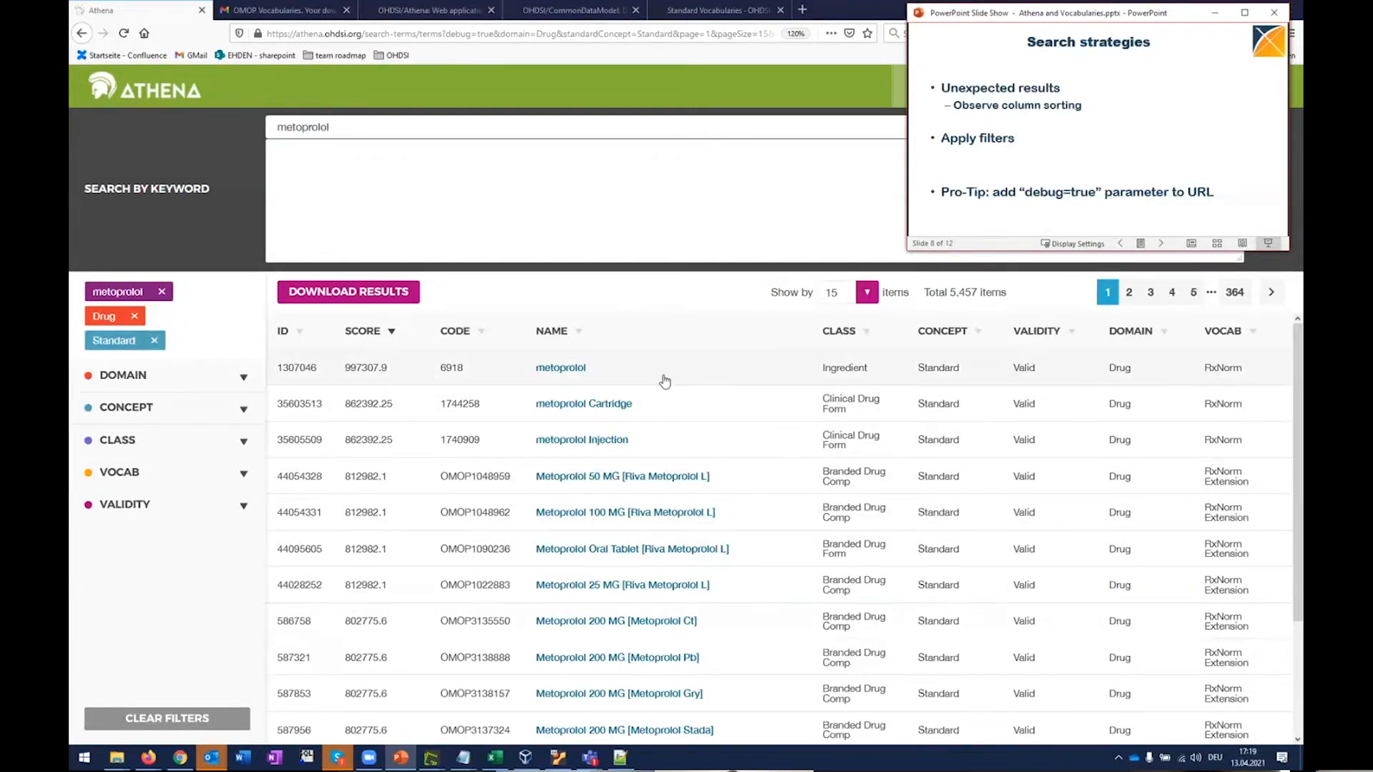
{"action": "mouse_move", "coordinate": [547, 383]}
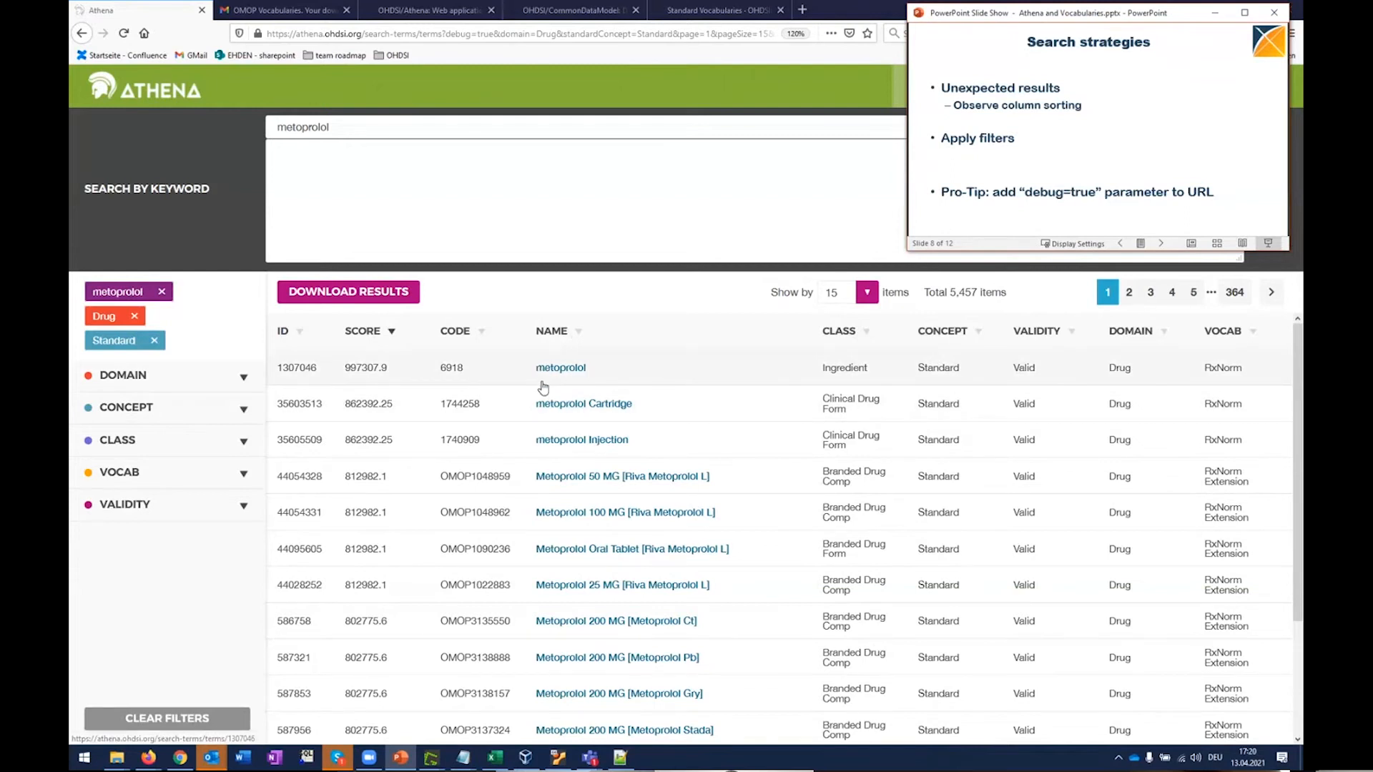
{"action": "mouse_move", "coordinate": [548, 393]}
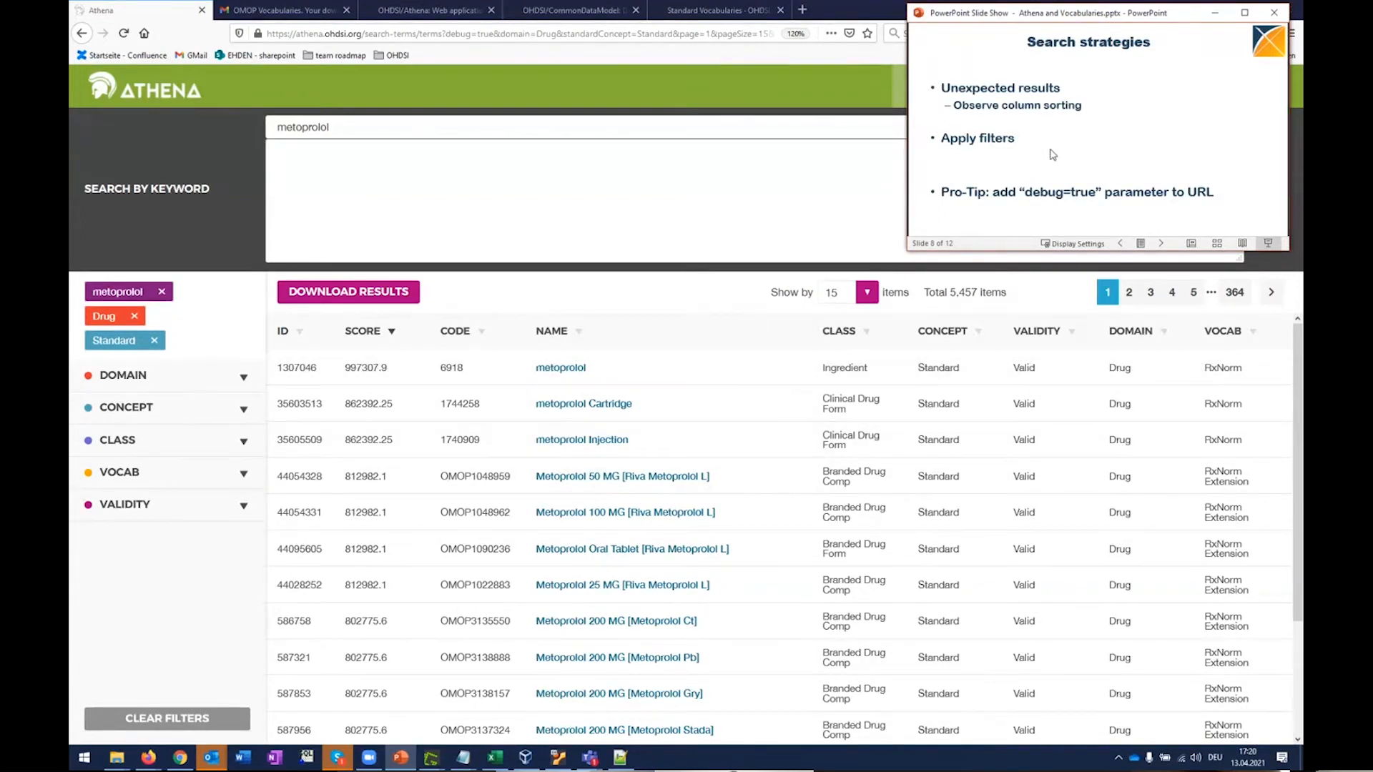
{"action": "mouse_move", "coordinate": [927, 140]}
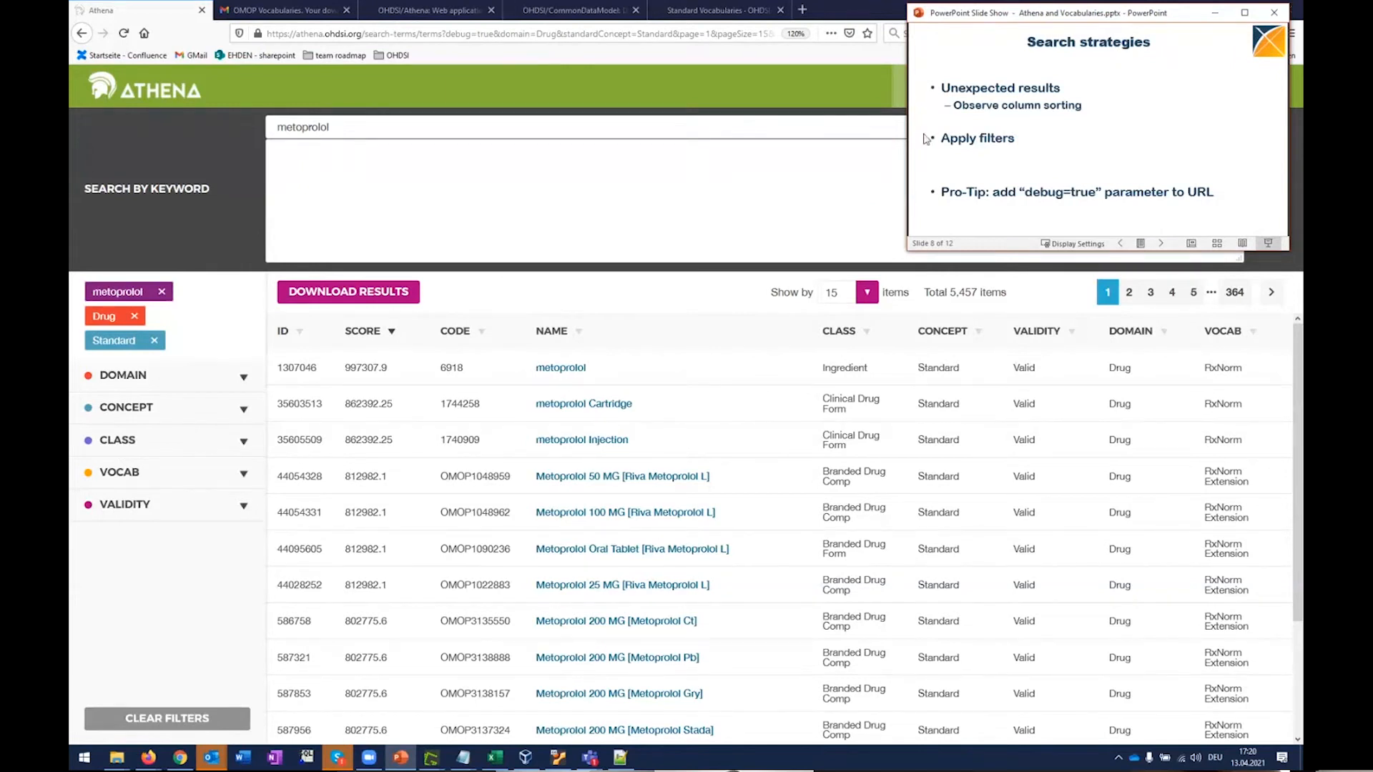
{"action": "mouse_move", "coordinate": [1045, 146]}
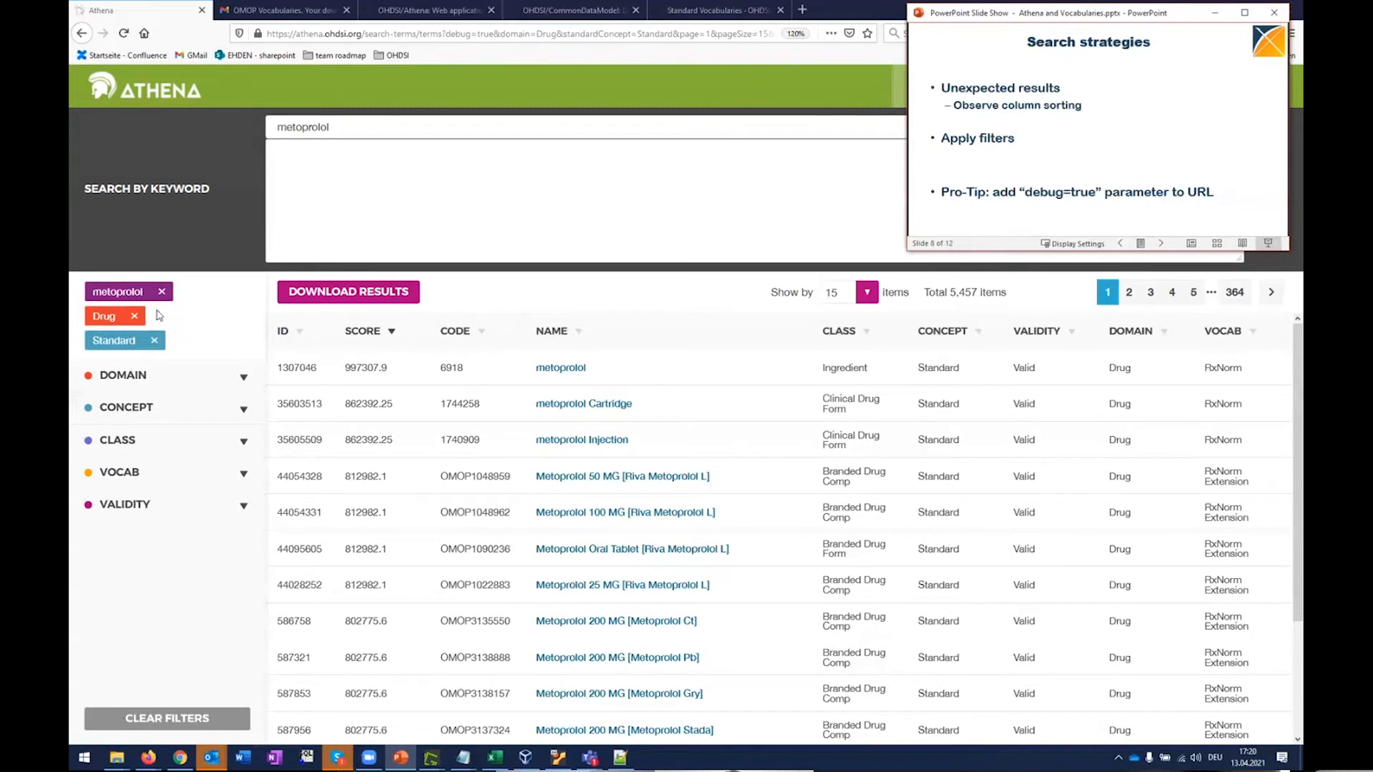
{"action": "mouse_move", "coordinate": [793, 347]}
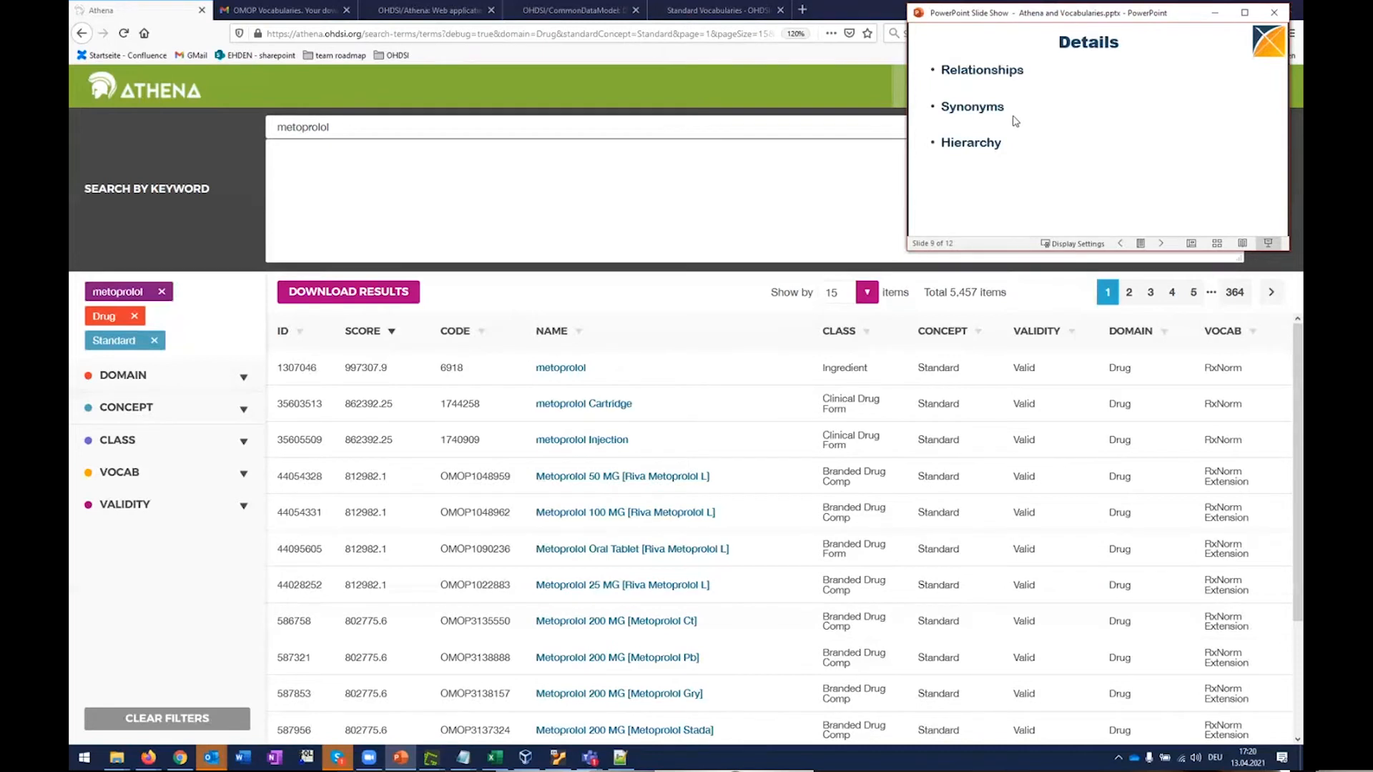
{"action": "mouse_move", "coordinate": [987, 167]}
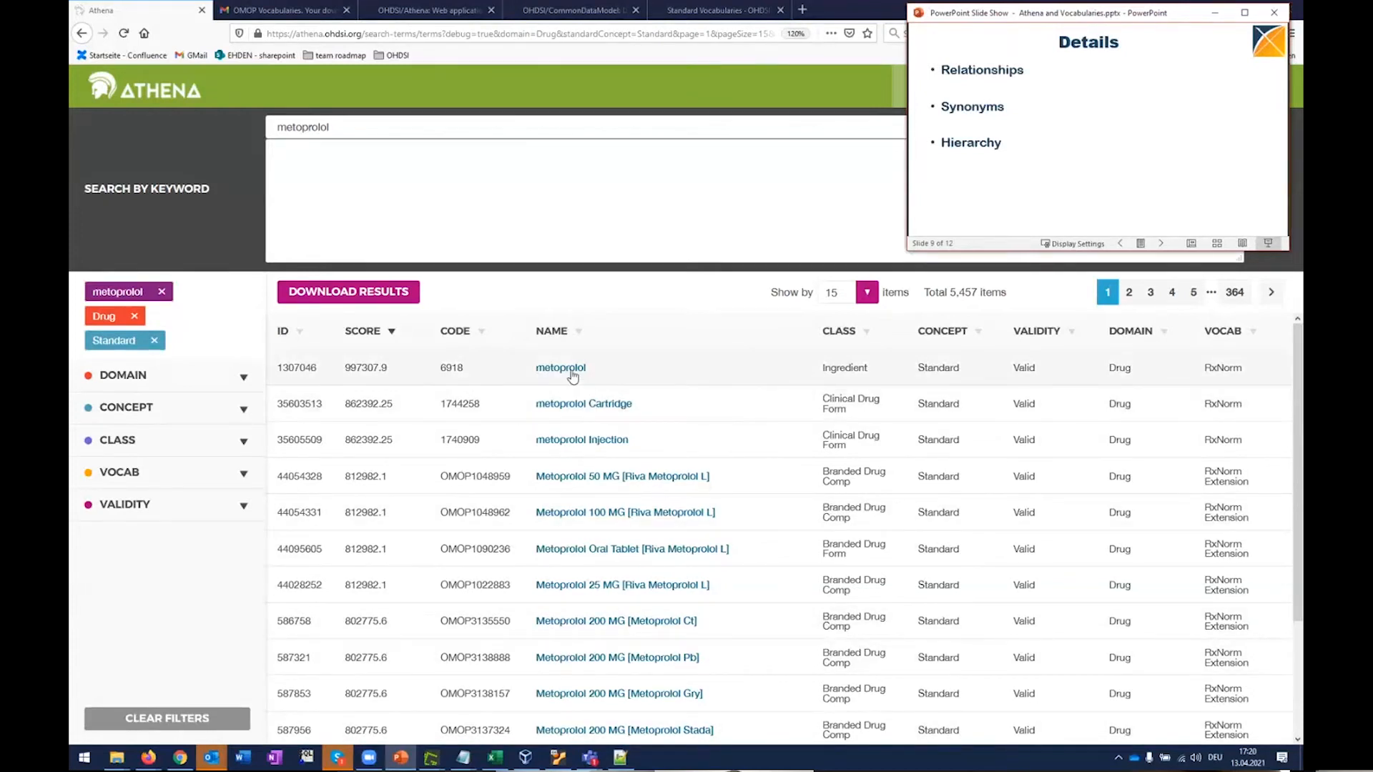
Step: Open the metoprolol RxNorm Ingredient concept with its 336 related concepts, then its Hierarchy tab
{"action": "left_click", "coordinate": [561, 368]}
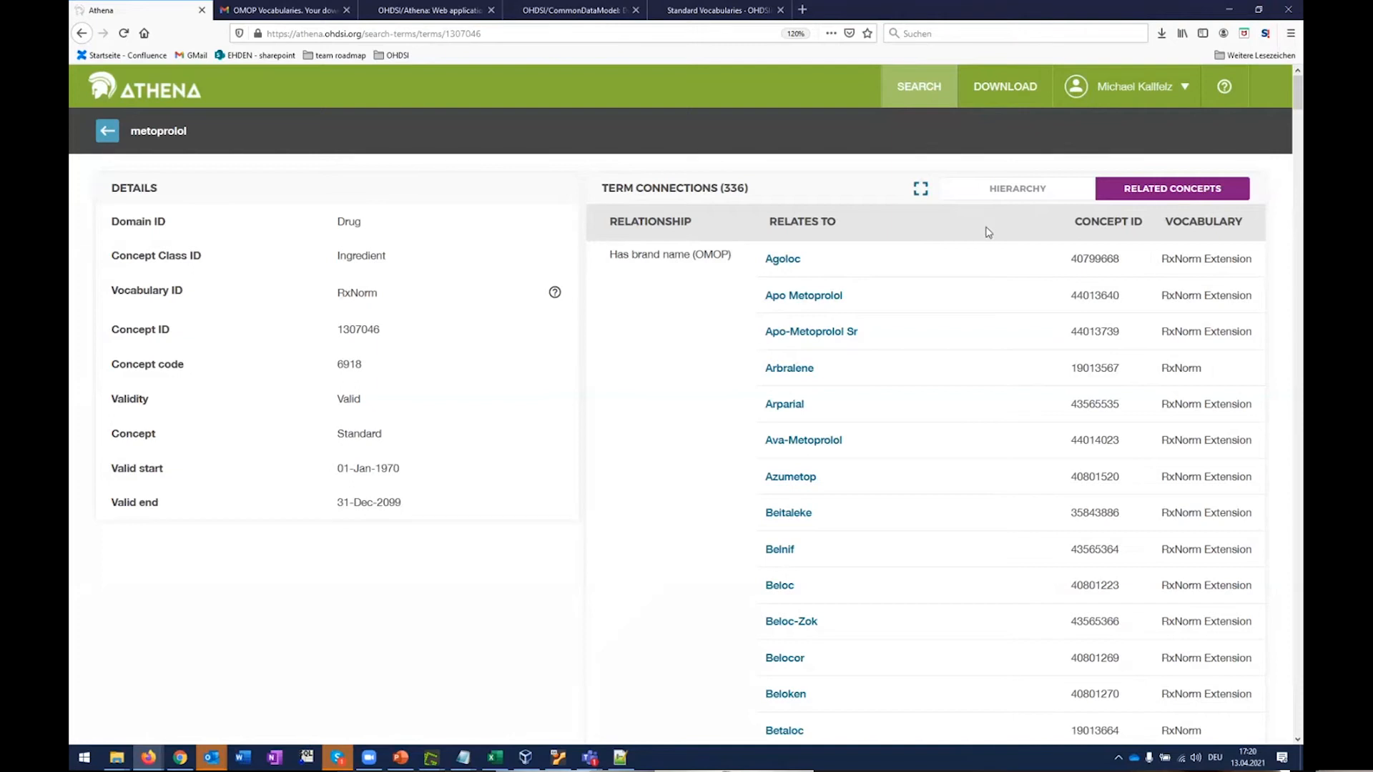
{"action": "mouse_move", "coordinate": [744, 274]}
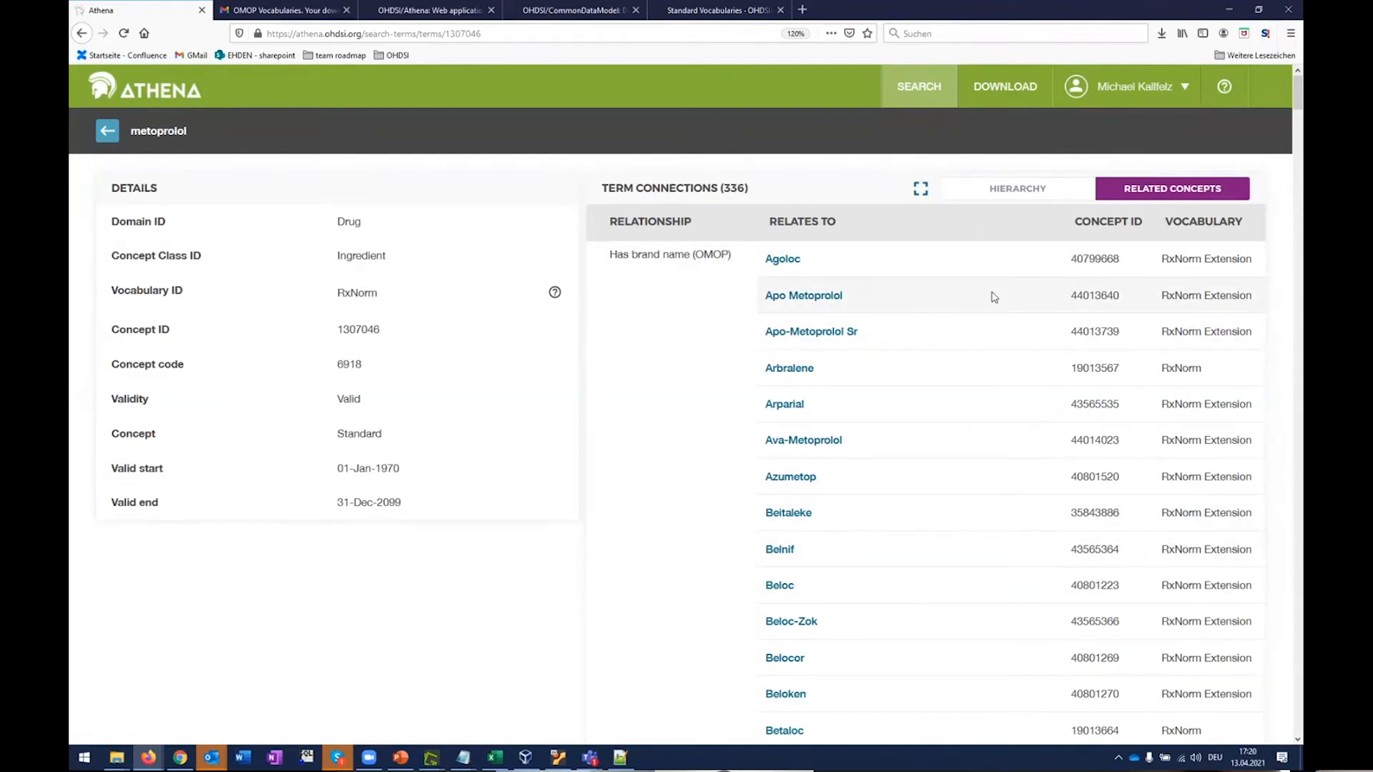
{"action": "mouse_move", "coordinate": [798, 535]}
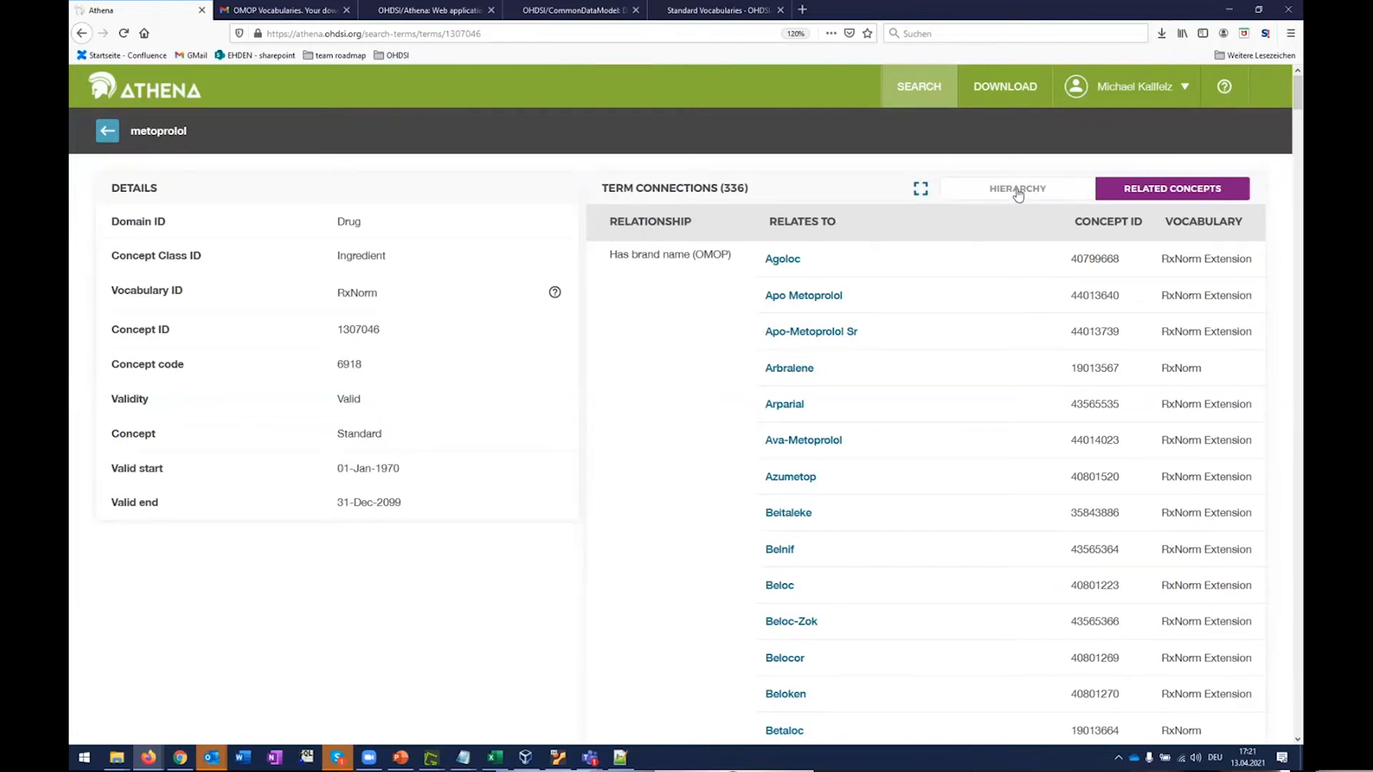
{"action": "left_click", "coordinate": [1017, 188]}
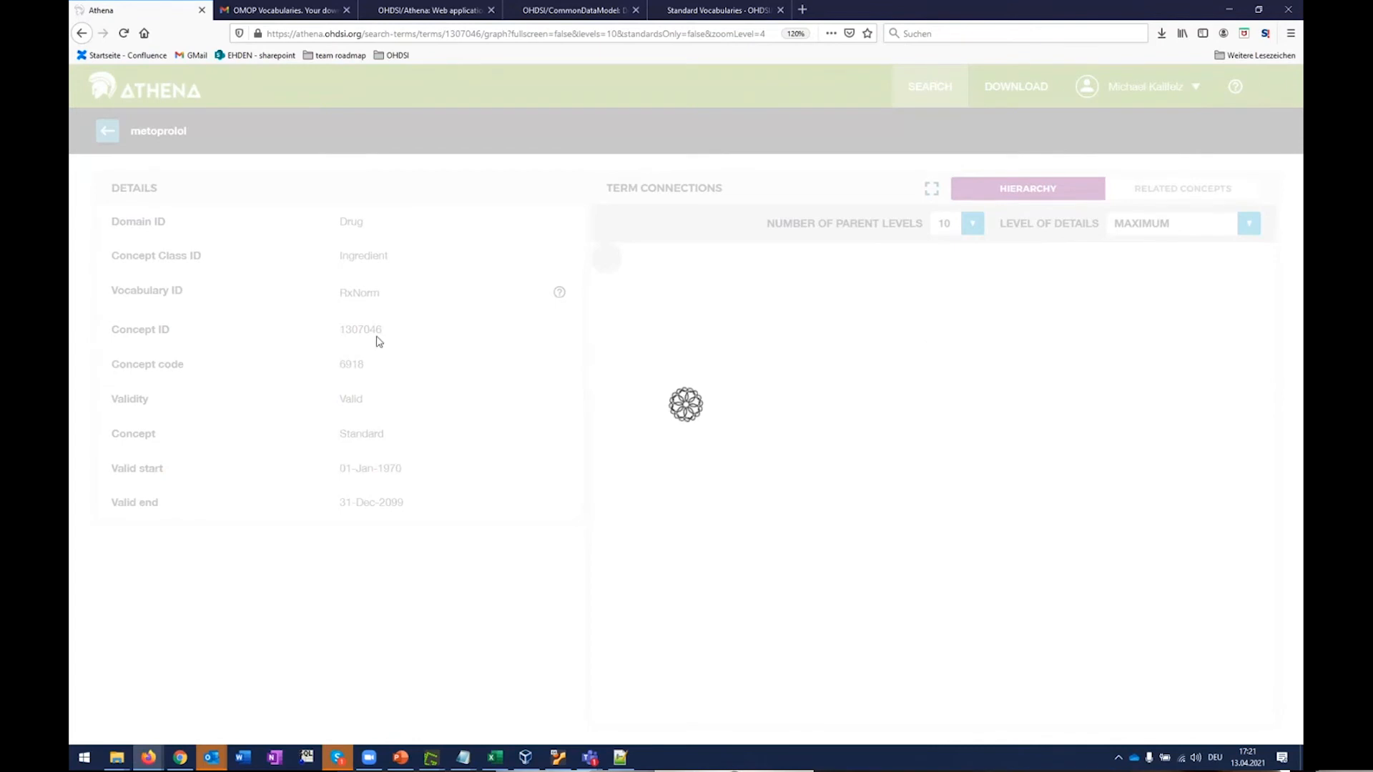
{"action": "mouse_move", "coordinate": [1050, 430]}
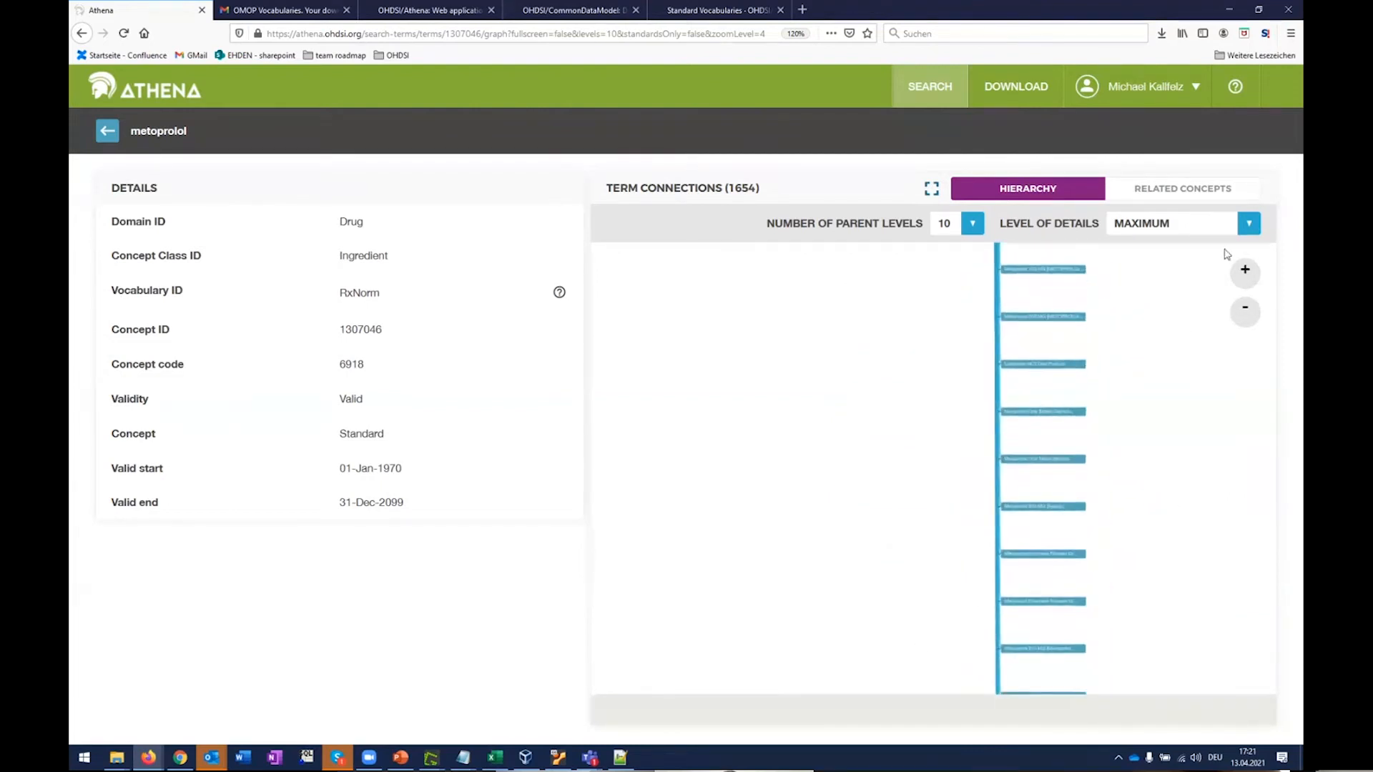
{"action": "mouse_move", "coordinate": [1041, 276]}
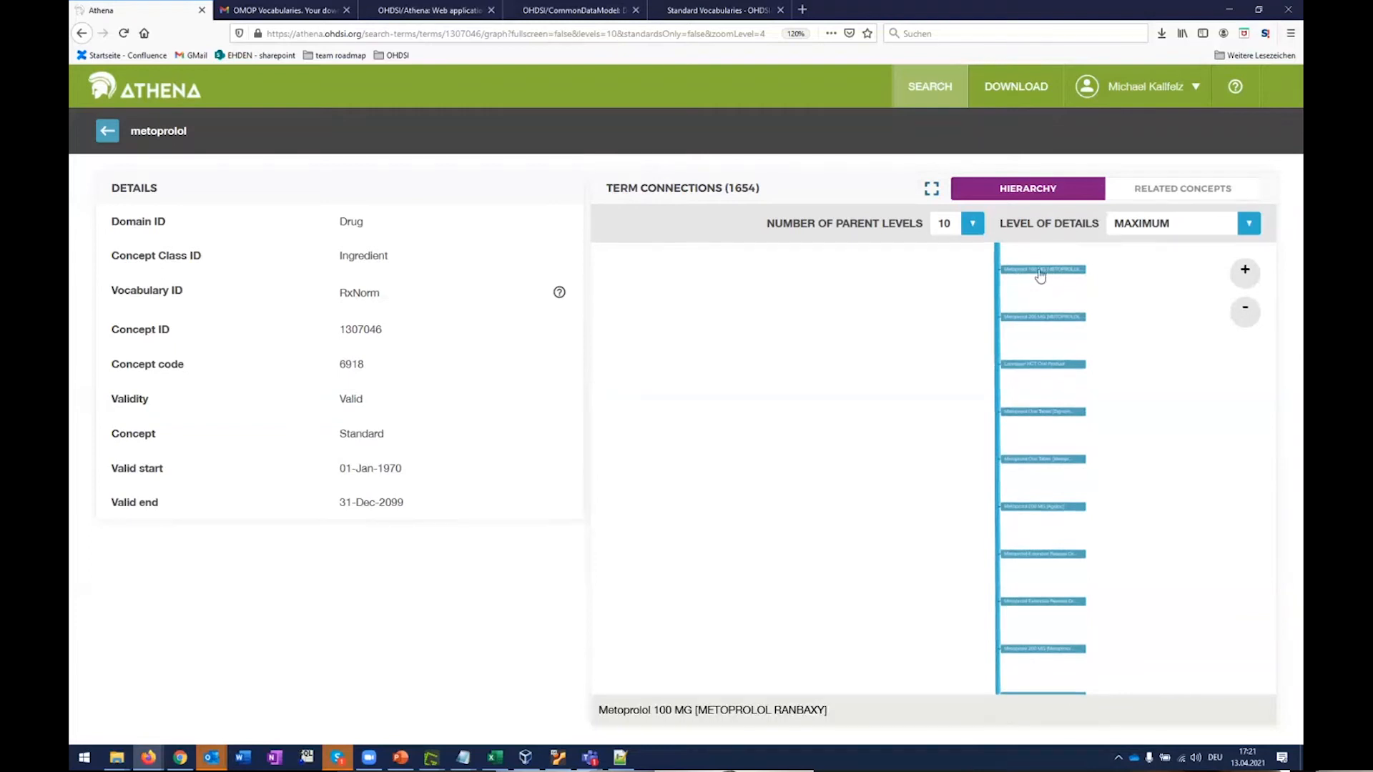
Step: Set the hierarchy Level of Details to Minimum, then to Vocabularies (1,654 connections)
{"action": "left_click", "coordinate": [1249, 223]}
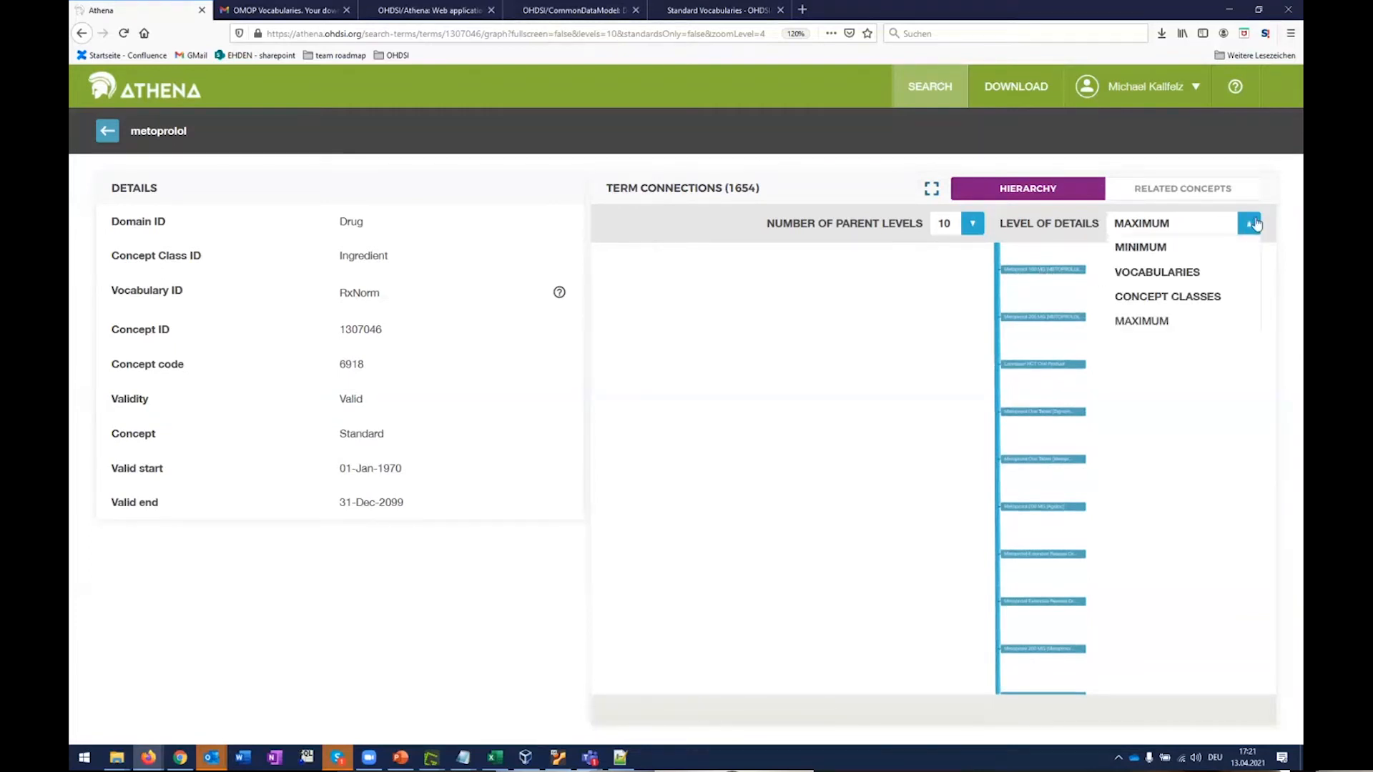
{"action": "left_click", "coordinate": [1140, 246]}
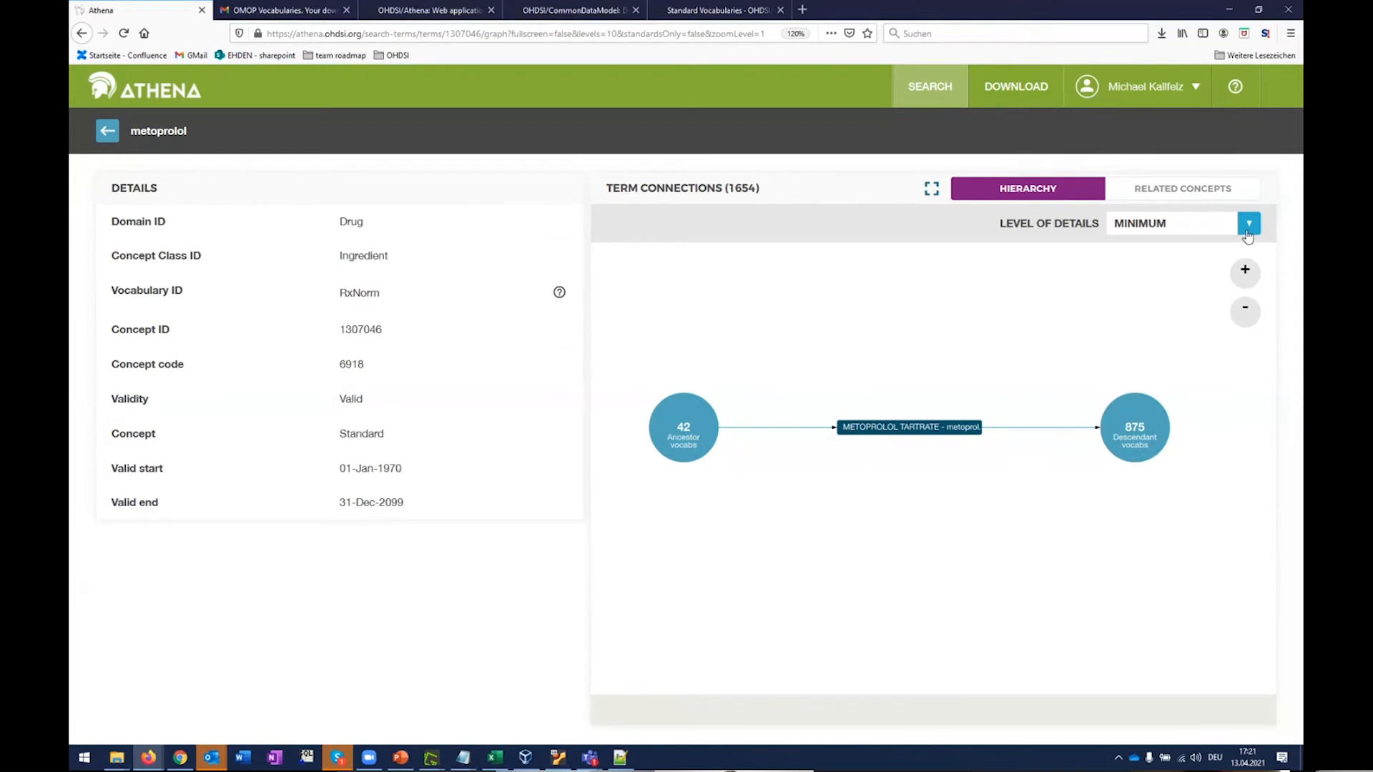
{"action": "left_click", "coordinate": [1248, 222]}
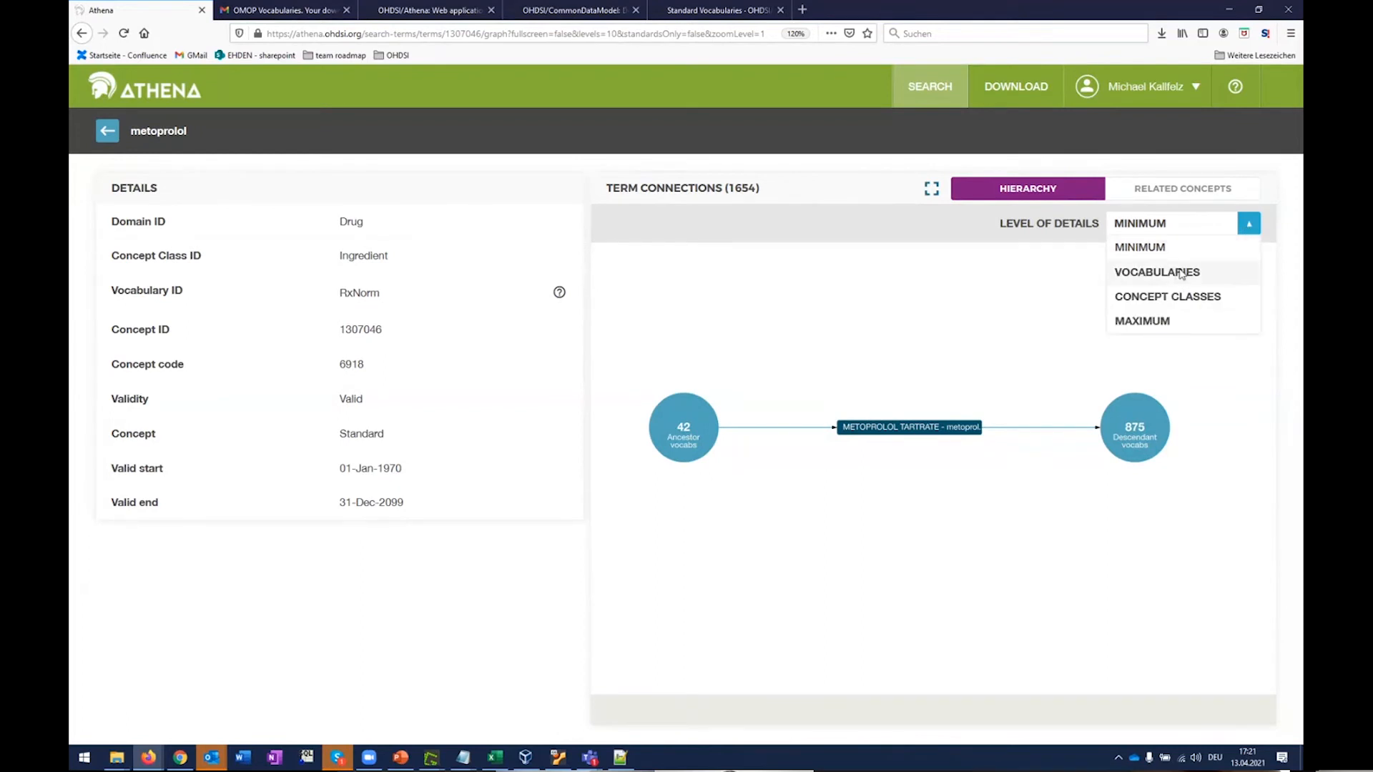
{"action": "left_click", "coordinate": [1155, 272]}
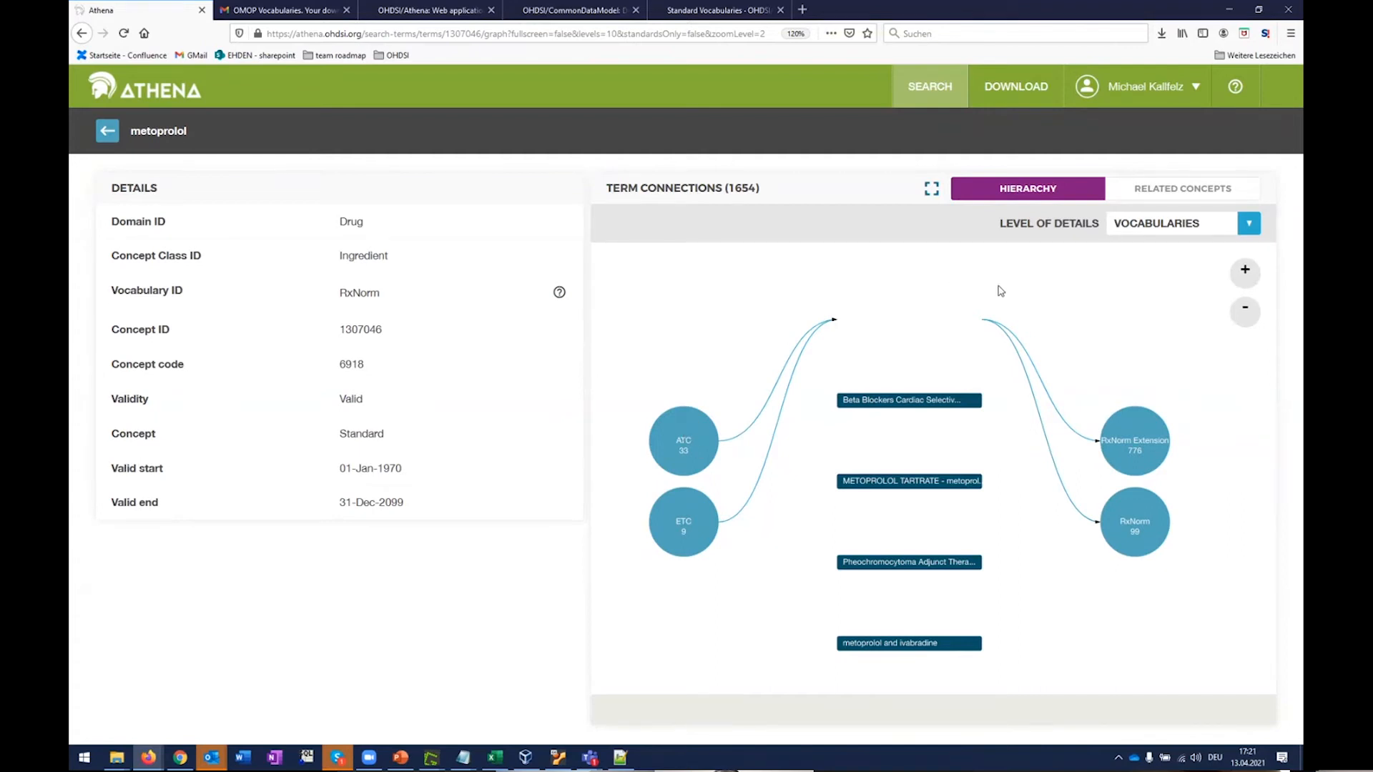
{"action": "mouse_move", "coordinate": [1150, 601]}
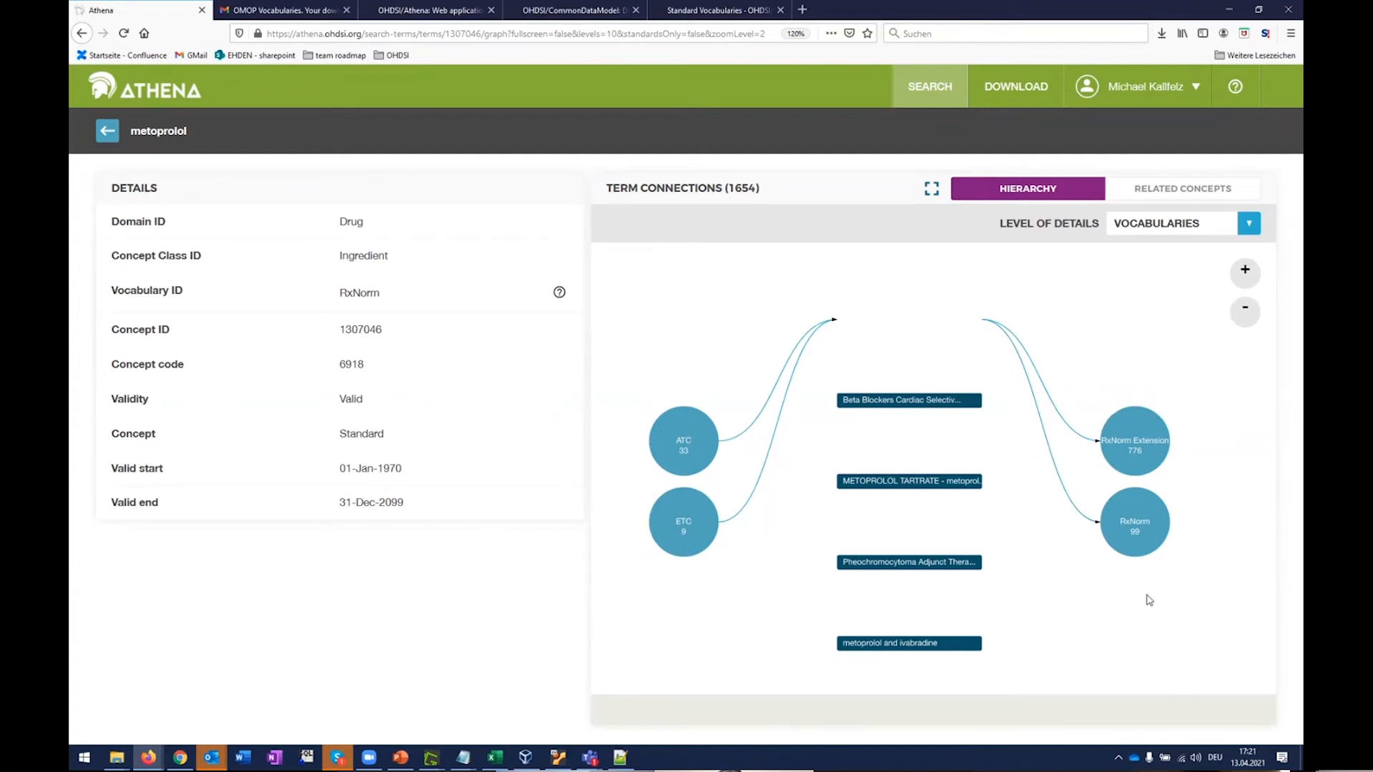
{"action": "mouse_move", "coordinate": [1231, 453]}
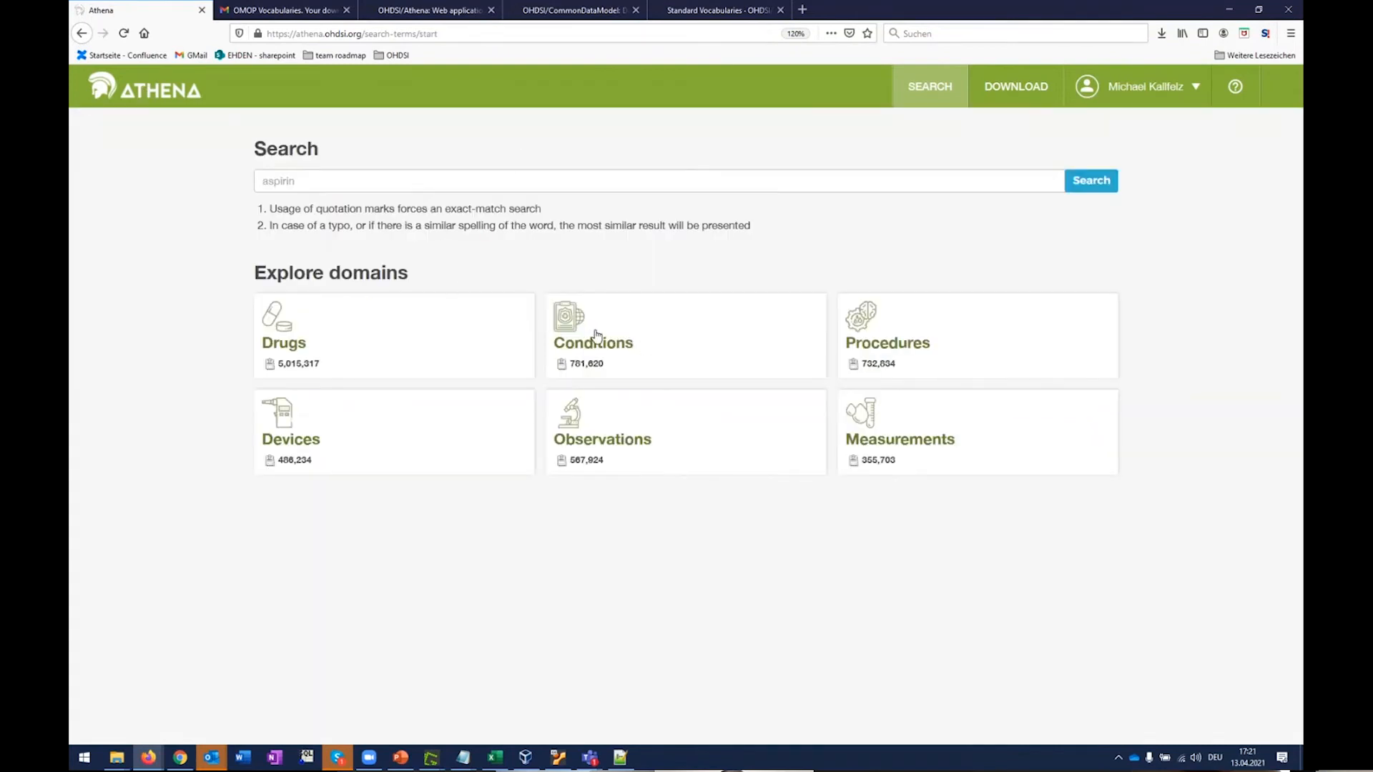
Step: Search Conditions for 'myoca', view the non-standard match, then open standard concept 4329847
{"action": "left_click", "coordinate": [593, 343]}
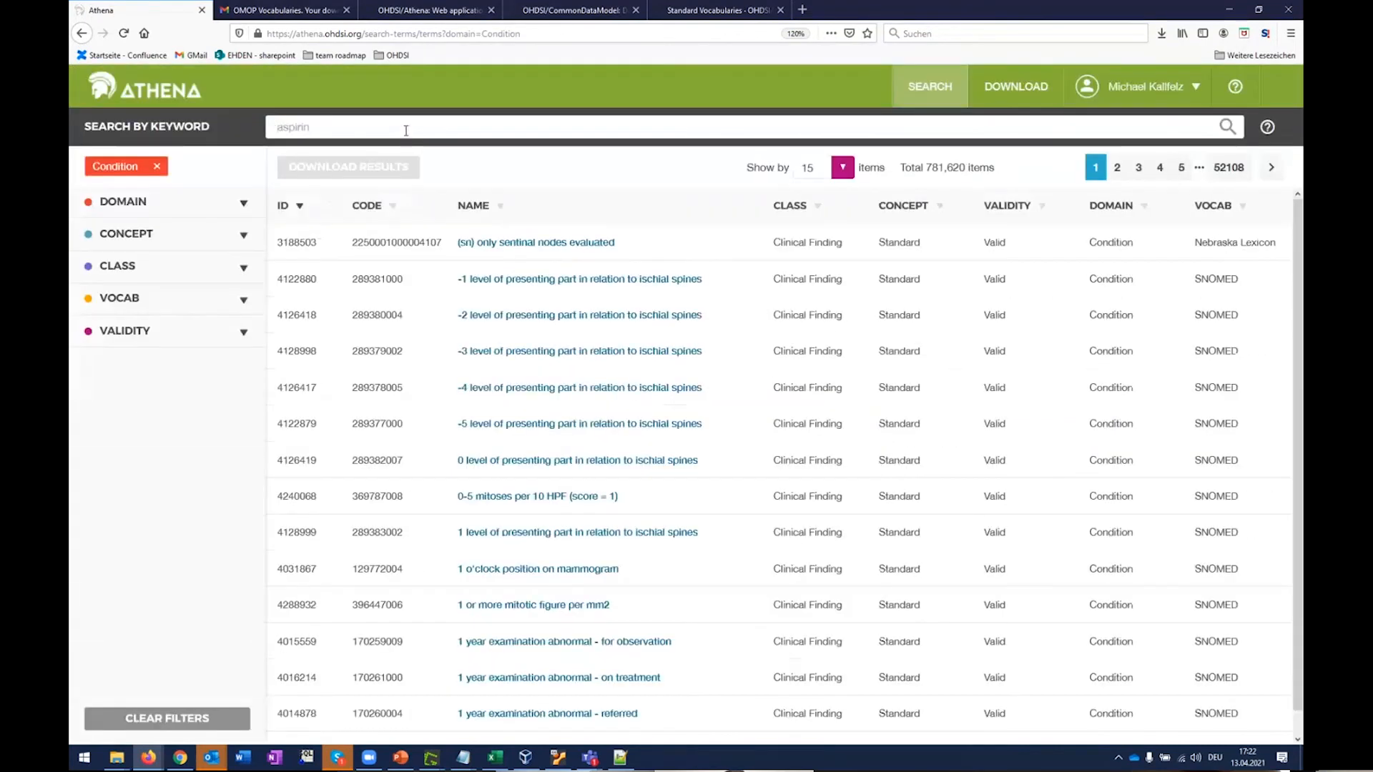
{"action": "type", "text": "myocardial infarction"}
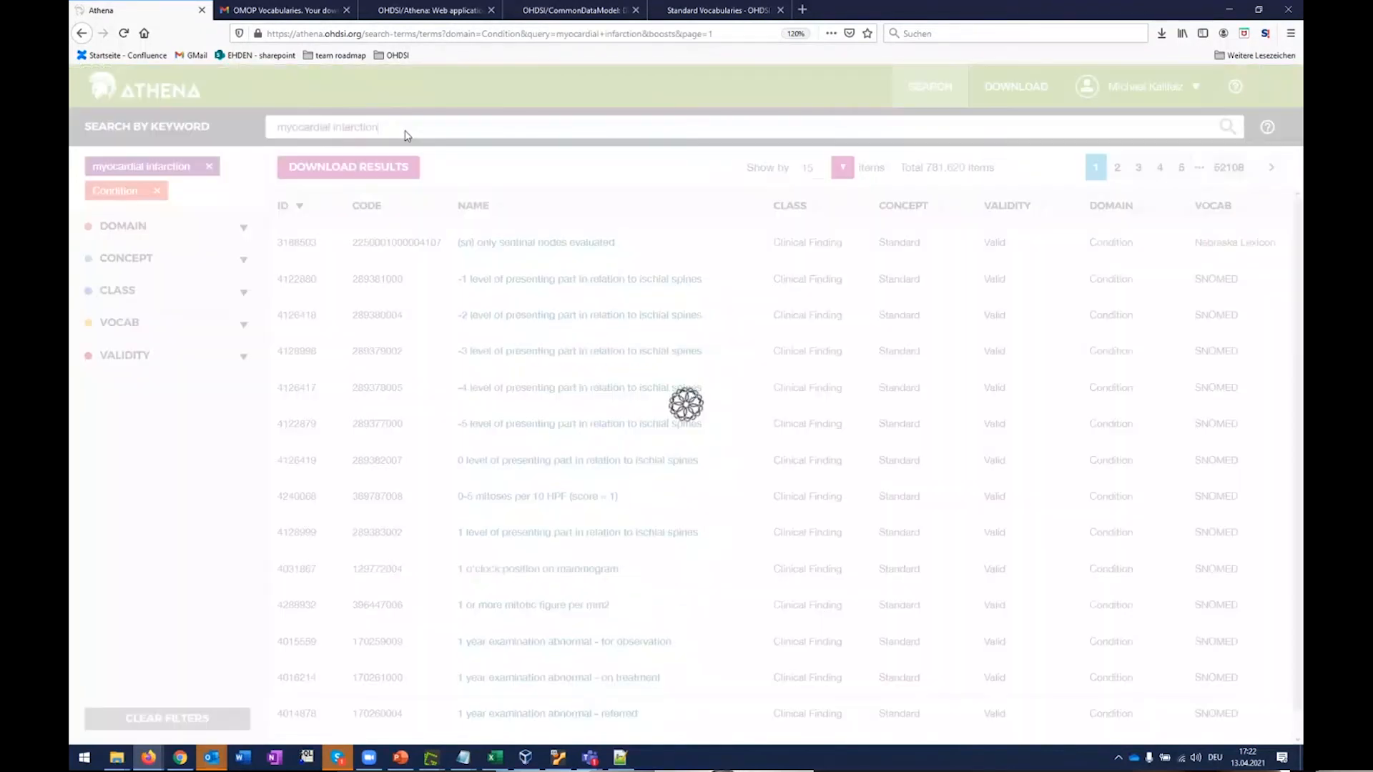
{"action": "mouse_move", "coordinate": [601, 324]}
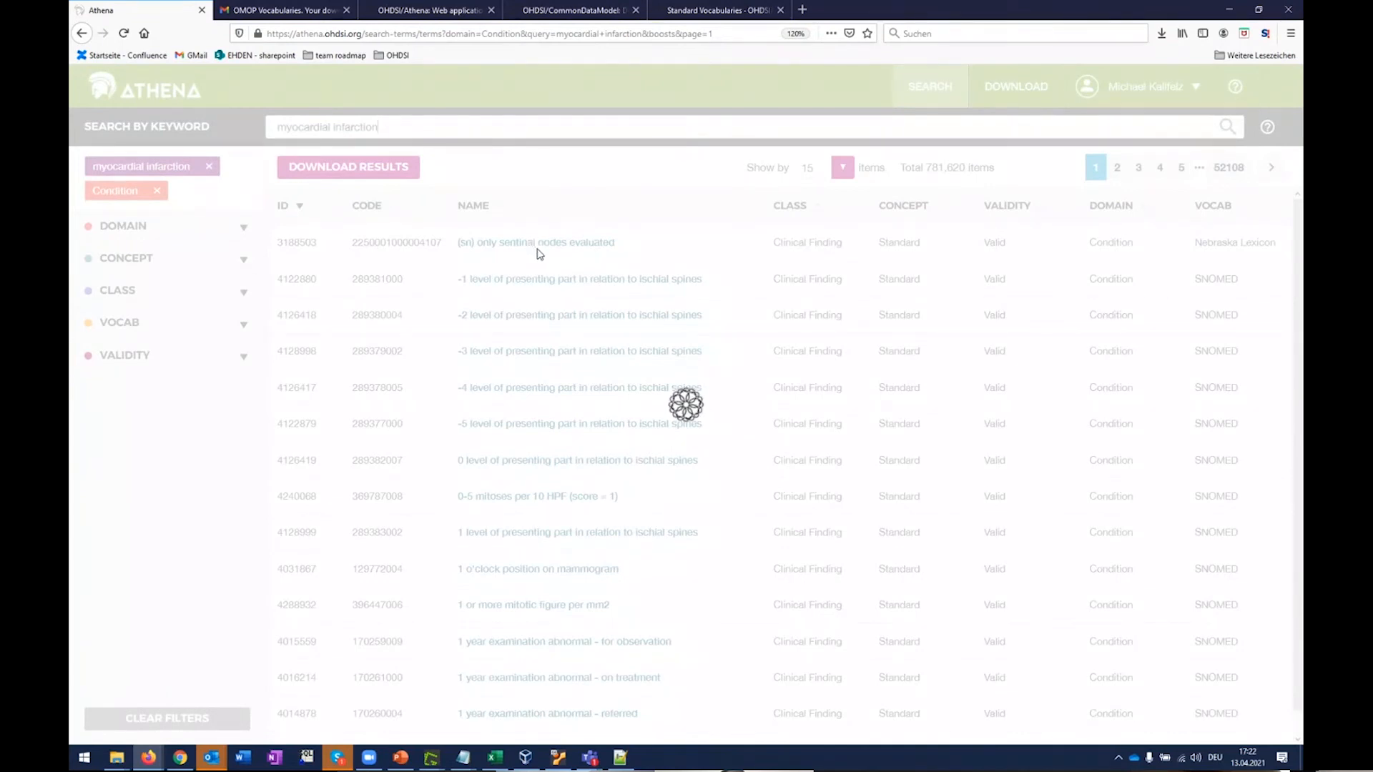
{"action": "mouse_move", "coordinate": [627, 234]}
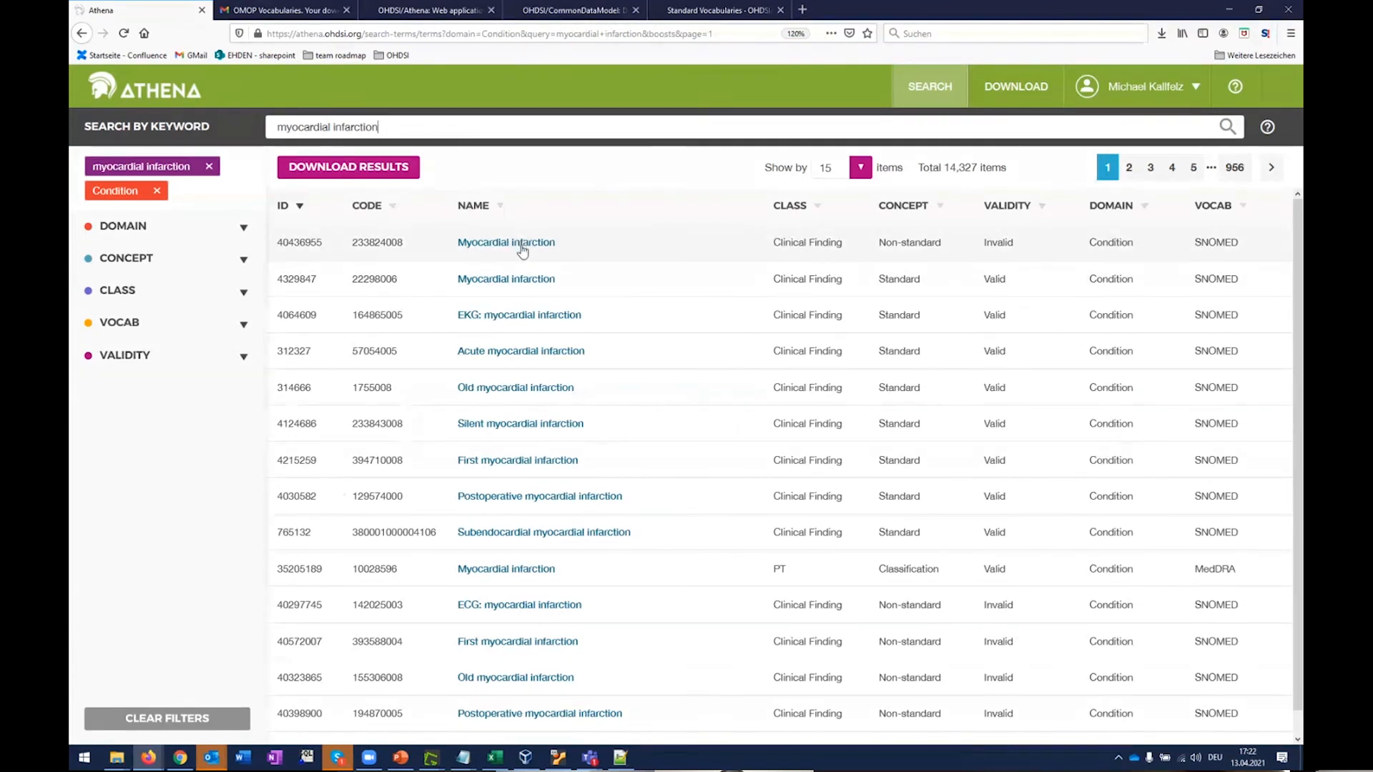
{"action": "left_click", "coordinate": [506, 241]}
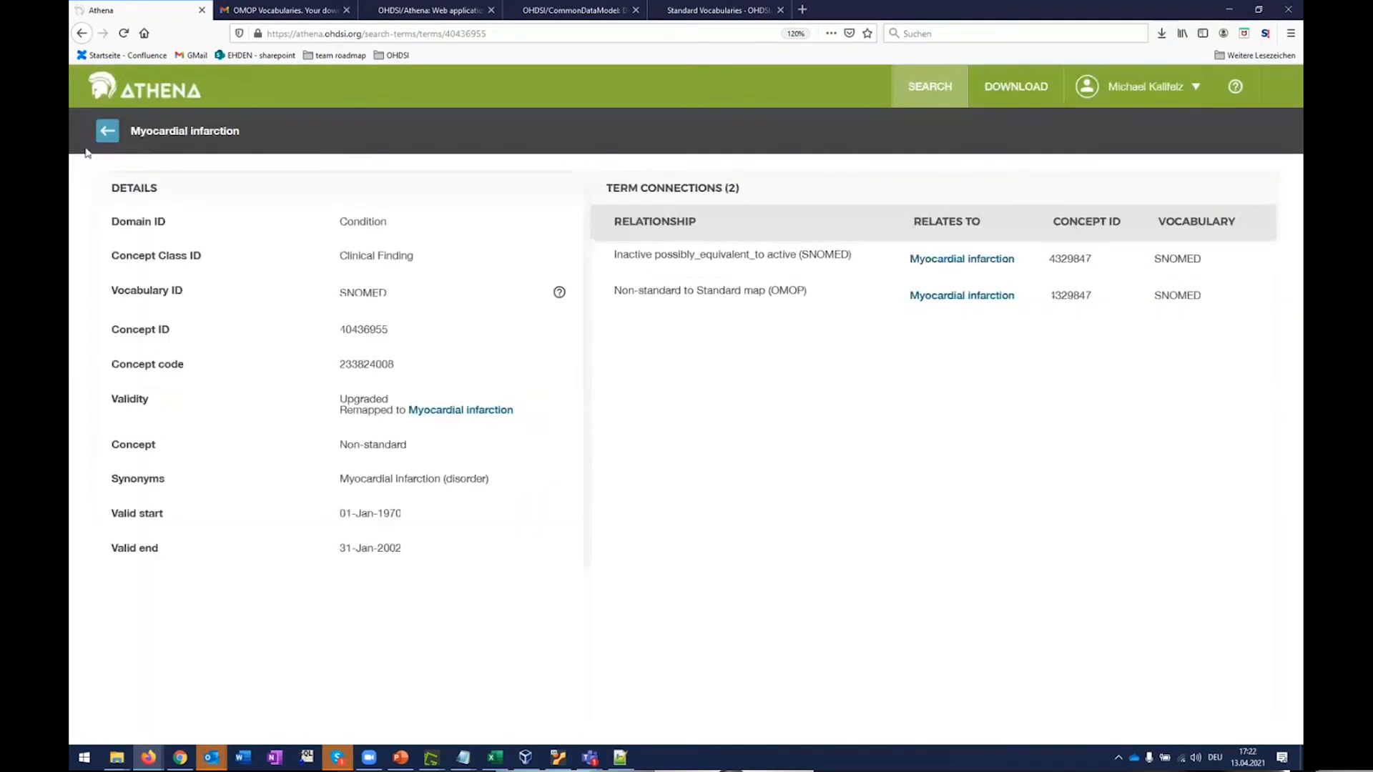
{"action": "left_click", "coordinate": [108, 130]}
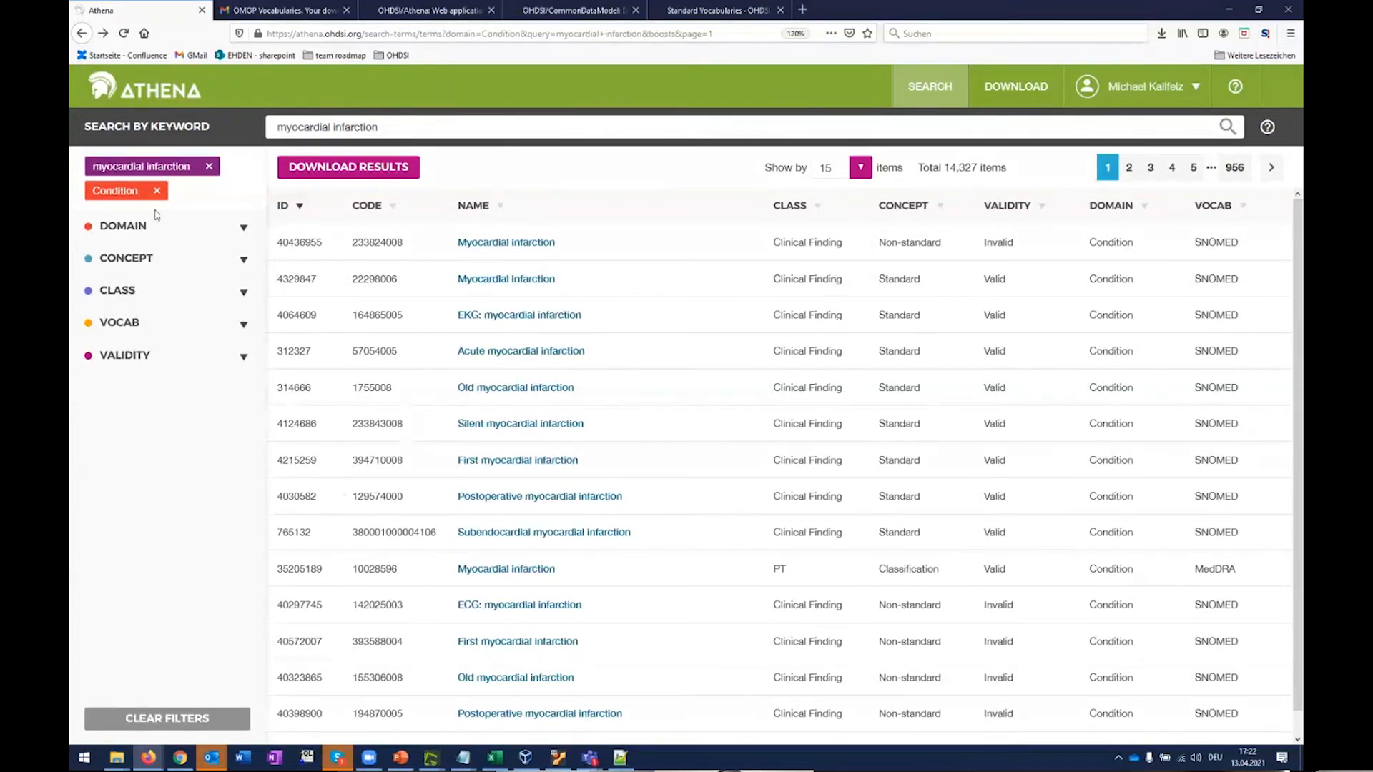
{"action": "left_click", "coordinate": [506, 279]}
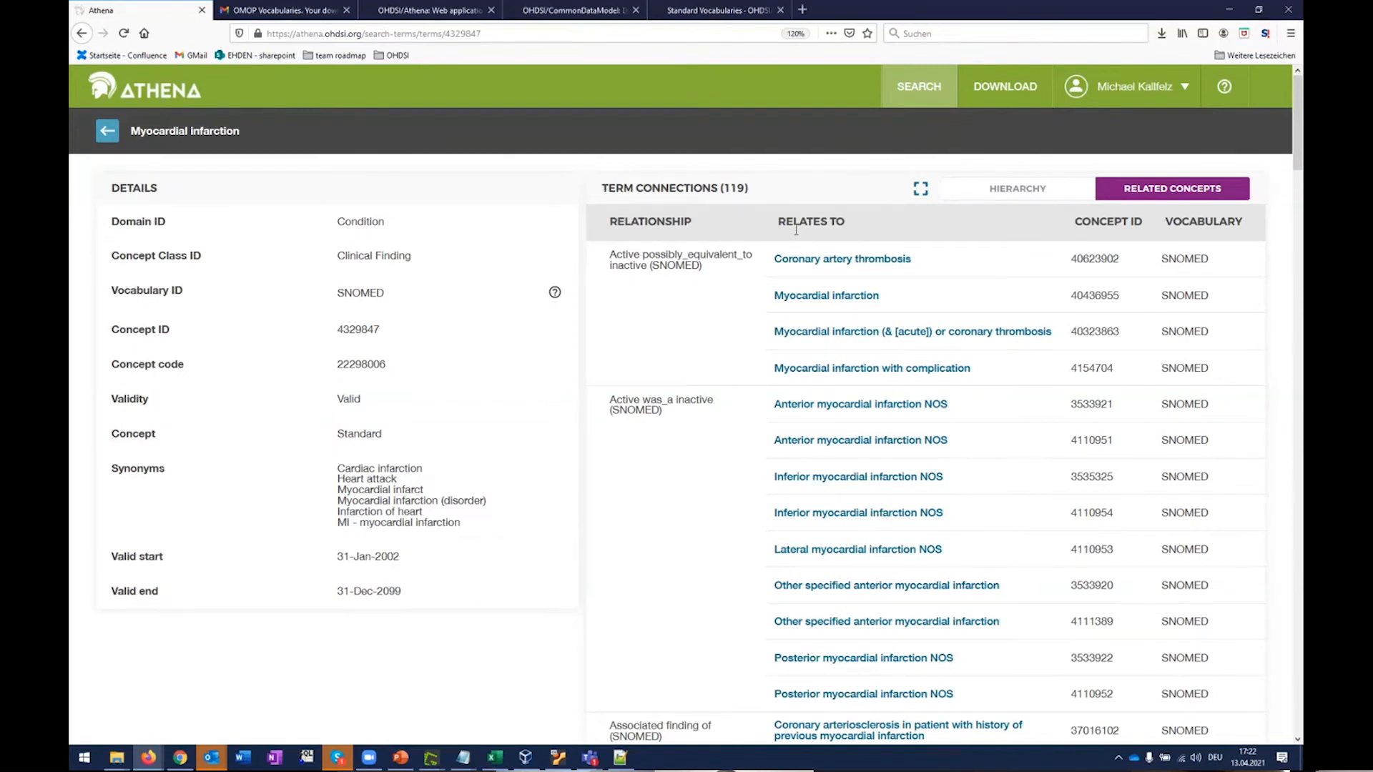
{"action": "mouse_move", "coordinate": [700, 128]}
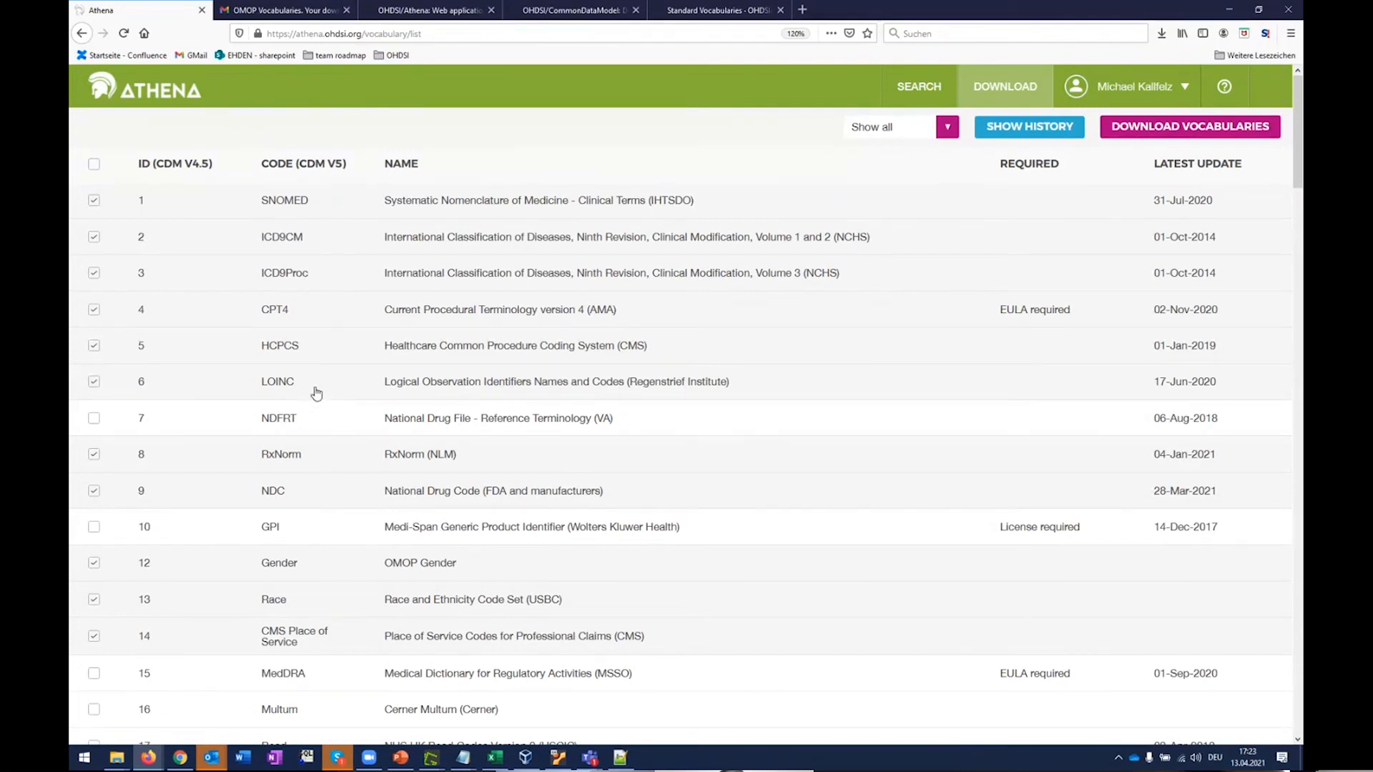
{"action": "mouse_move", "coordinate": [120, 200]}
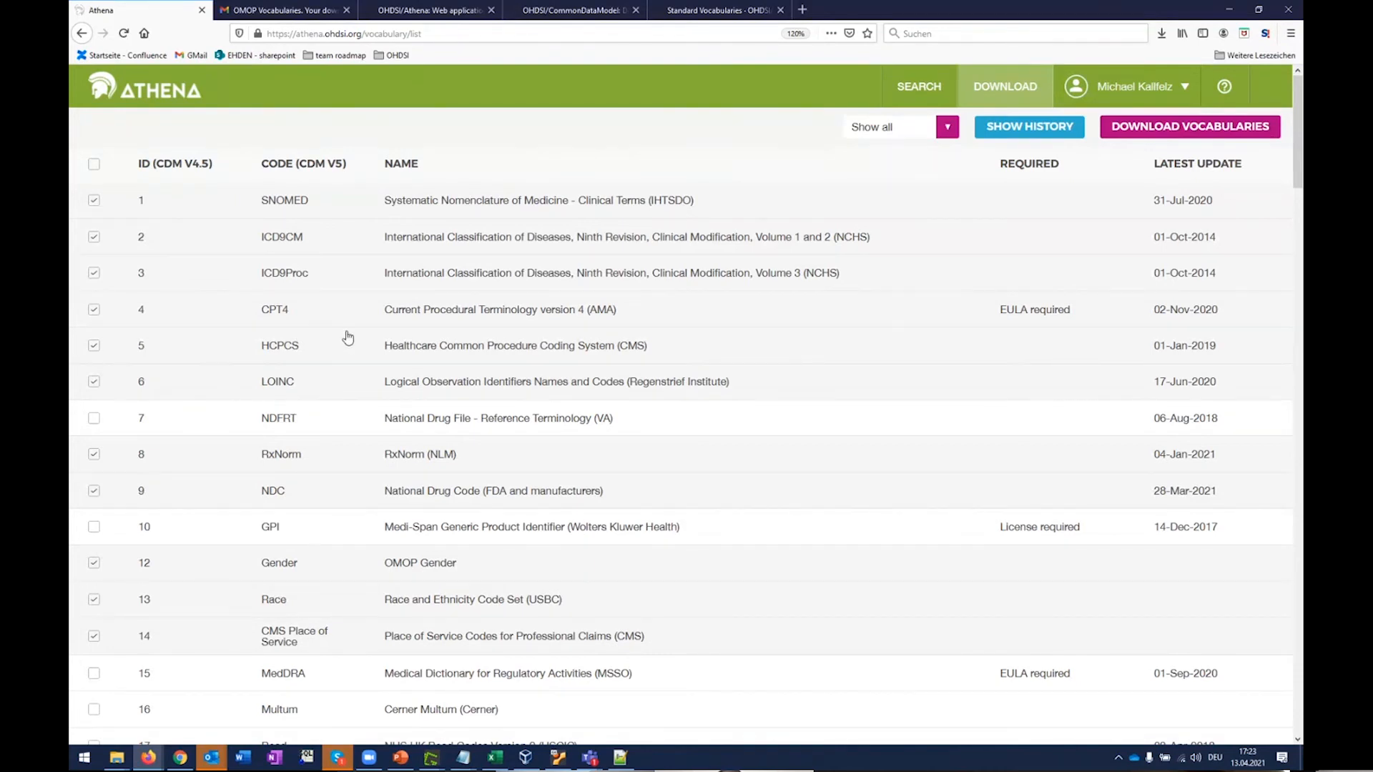
{"action": "mouse_move", "coordinate": [342, 366]}
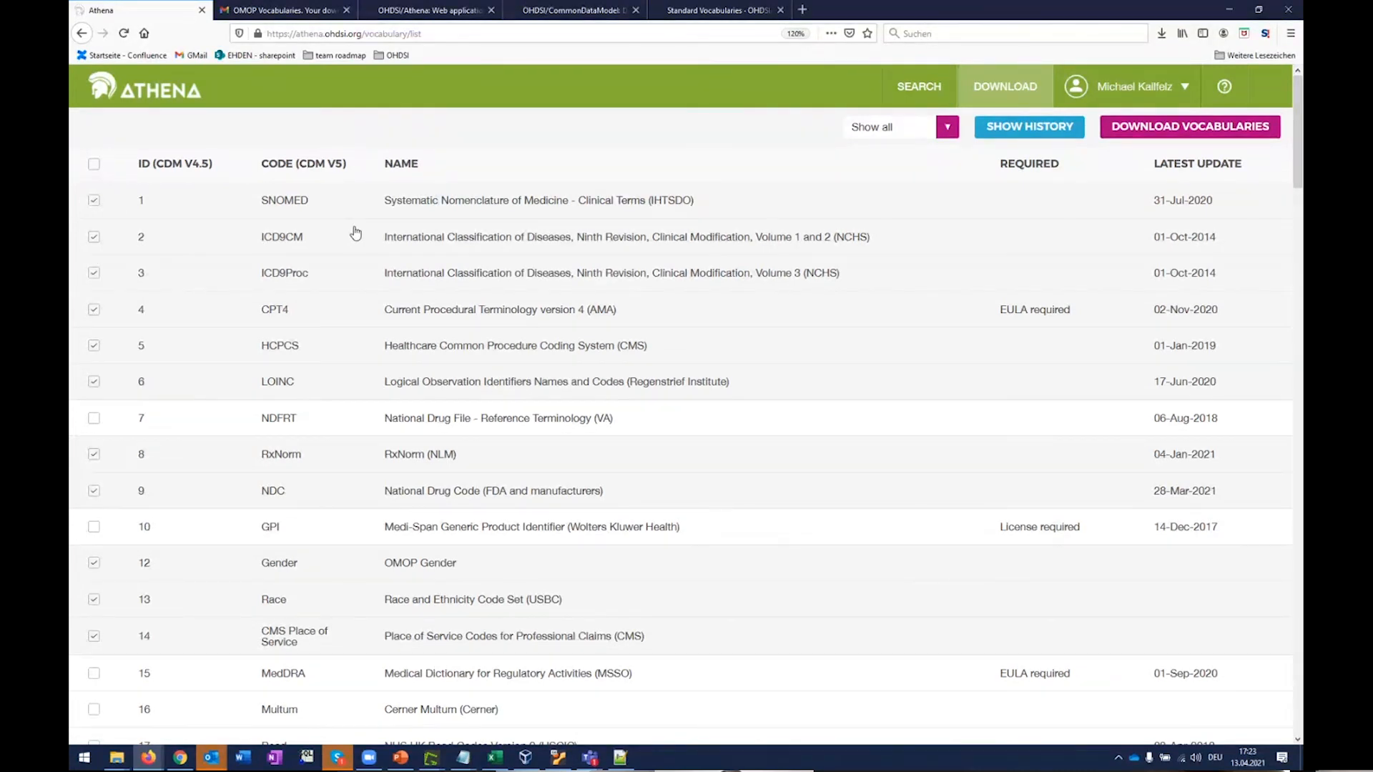
{"action": "mouse_move", "coordinate": [1260, 92]}
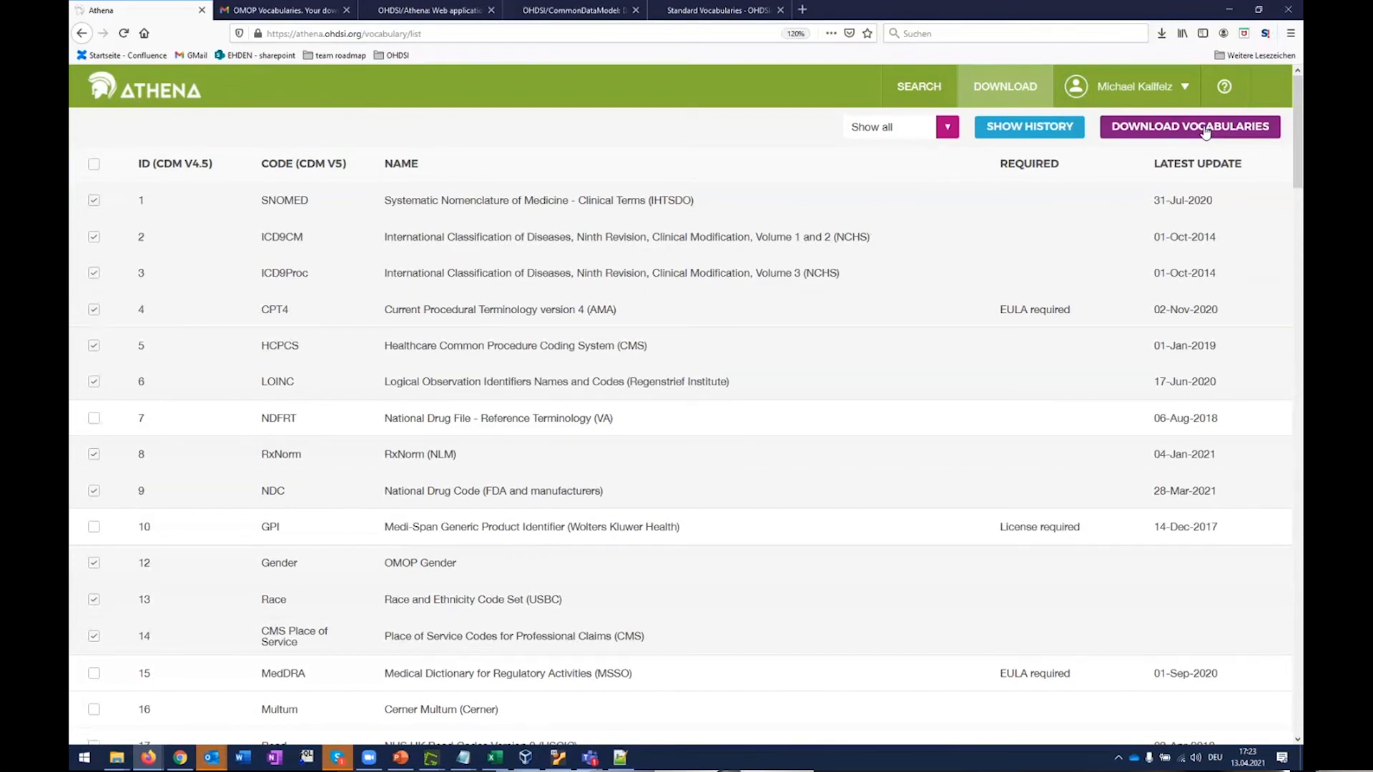
{"action": "mouse_move", "coordinate": [309, 61]}
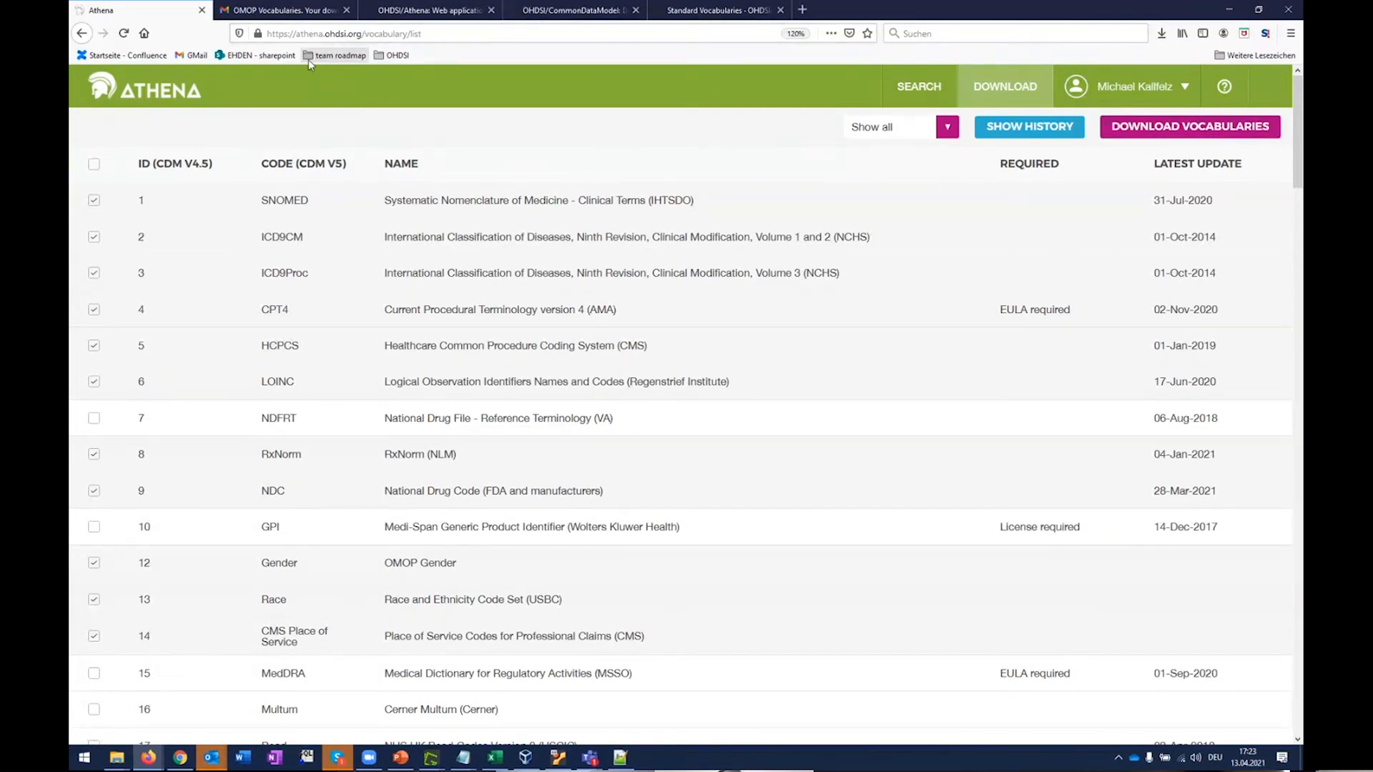
Step: Open the 'OMOP Vocabularies. Your download link' email and read down to its loading steps
{"action": "left_click", "coordinate": [280, 9]}
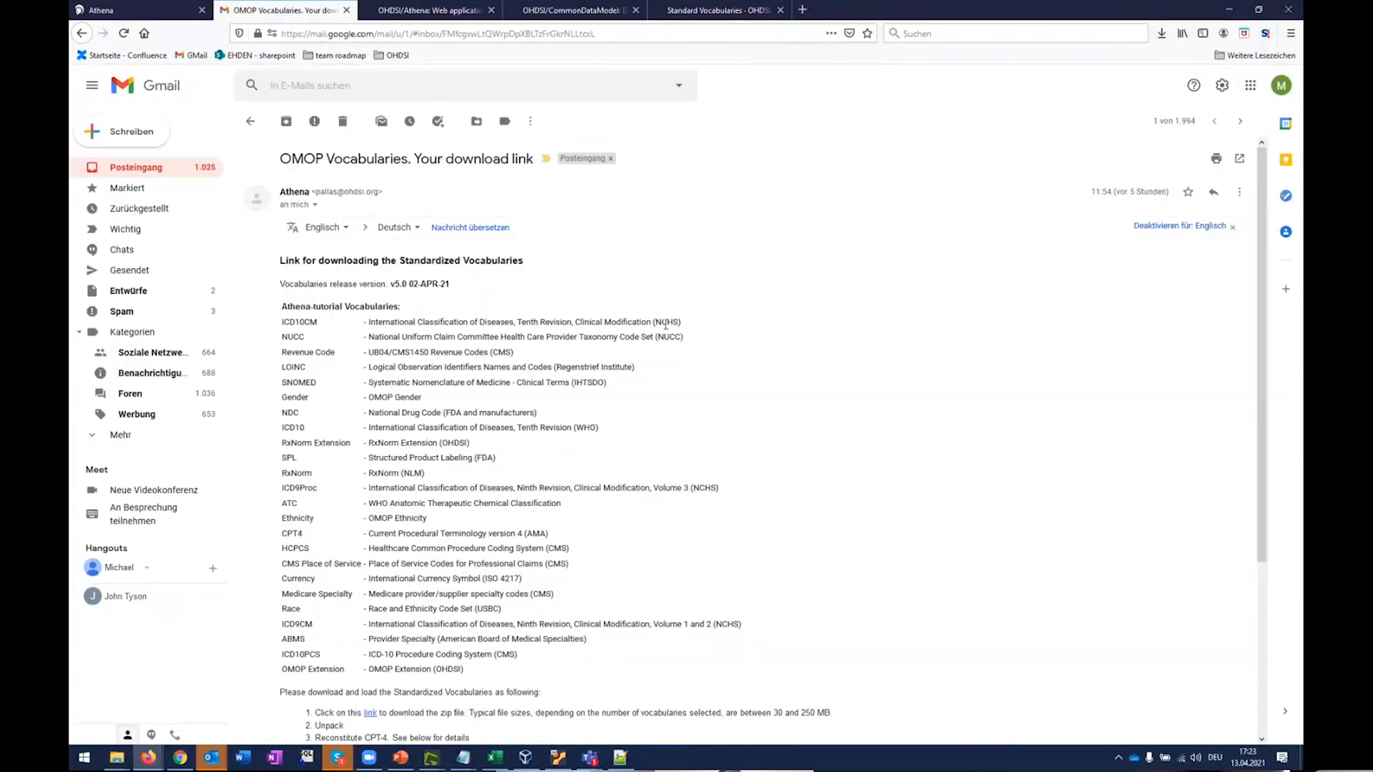
{"action": "scroll", "scroll_direction": "down", "scroll_amount": 3}
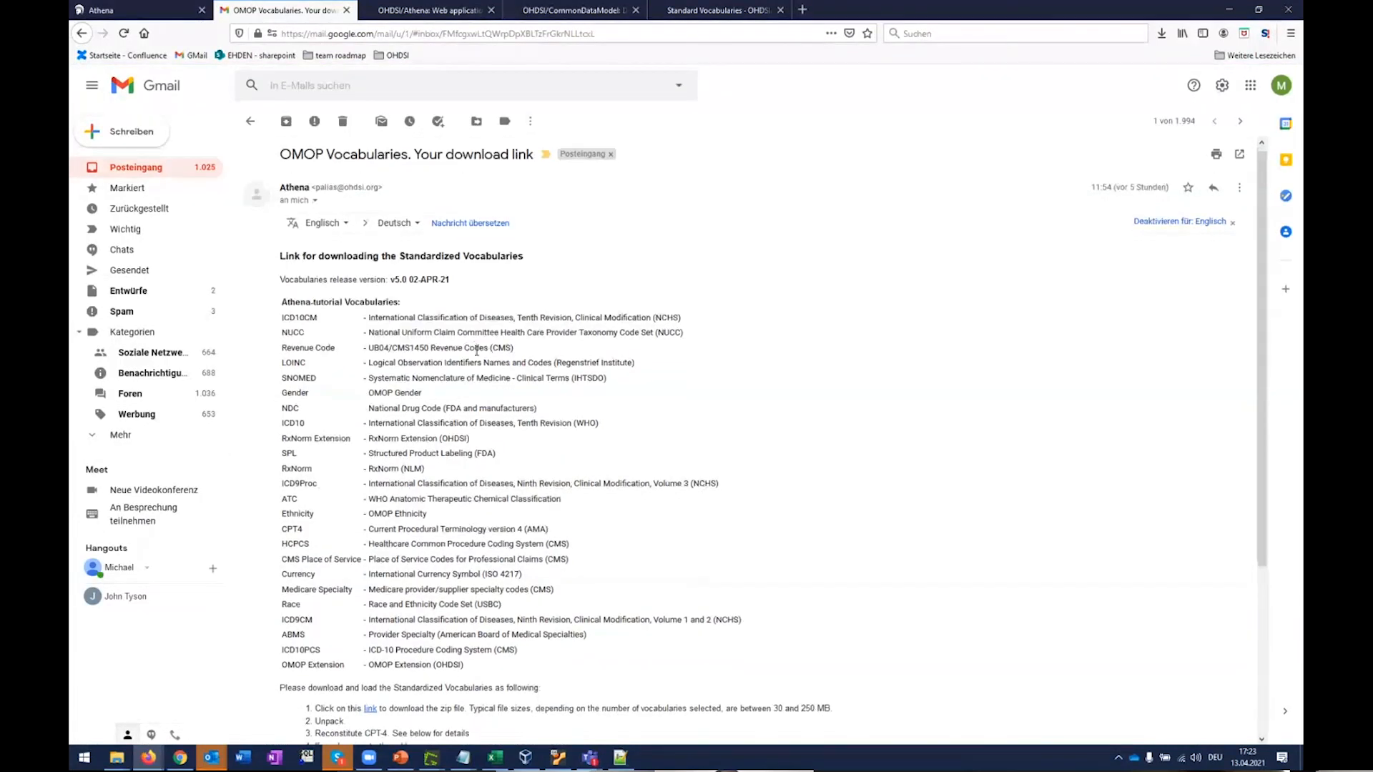
{"action": "scroll", "scroll_direction": "down", "scroll_amount": 3}
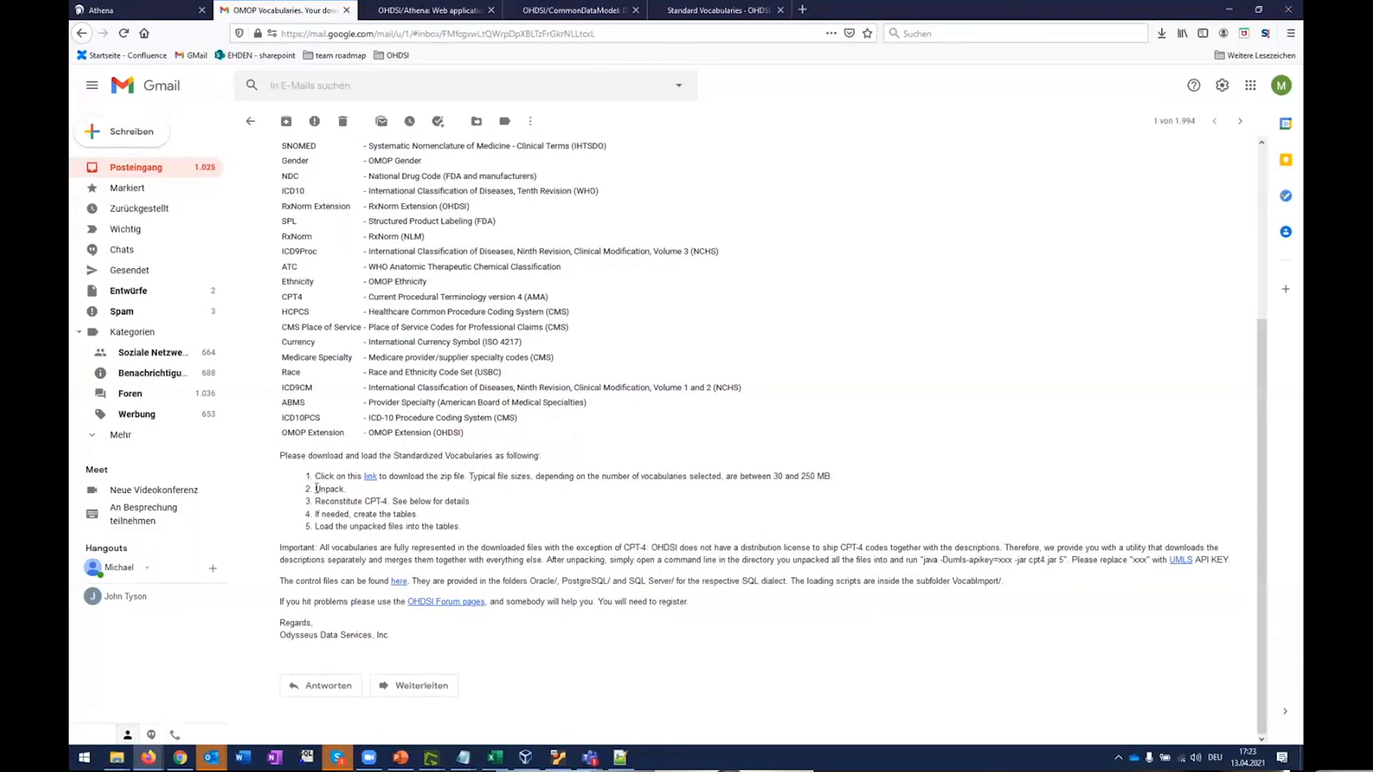
{"action": "mouse_move", "coordinate": [473, 523]}
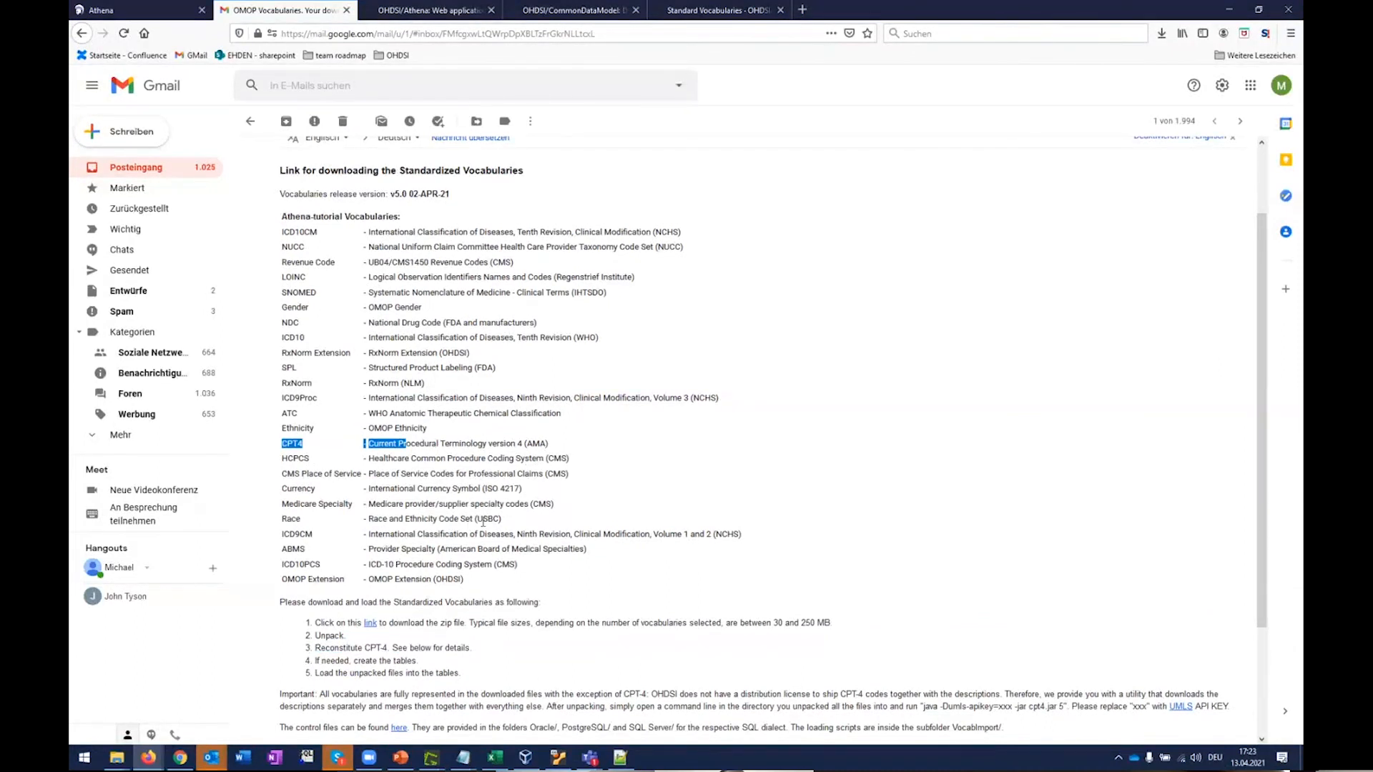
{"action": "scroll", "scroll_direction": "down", "scroll_amount": 3}
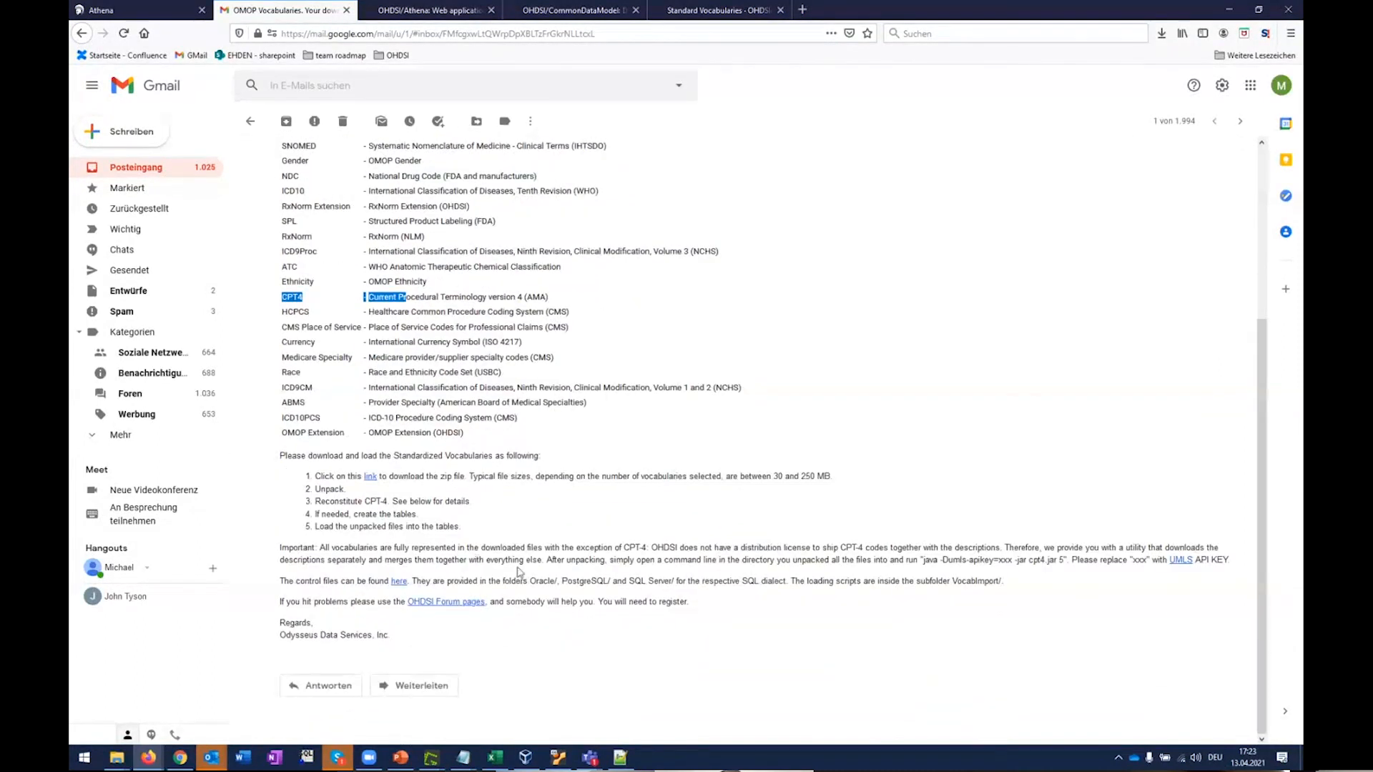
{"action": "mouse_move", "coordinate": [648, 539]}
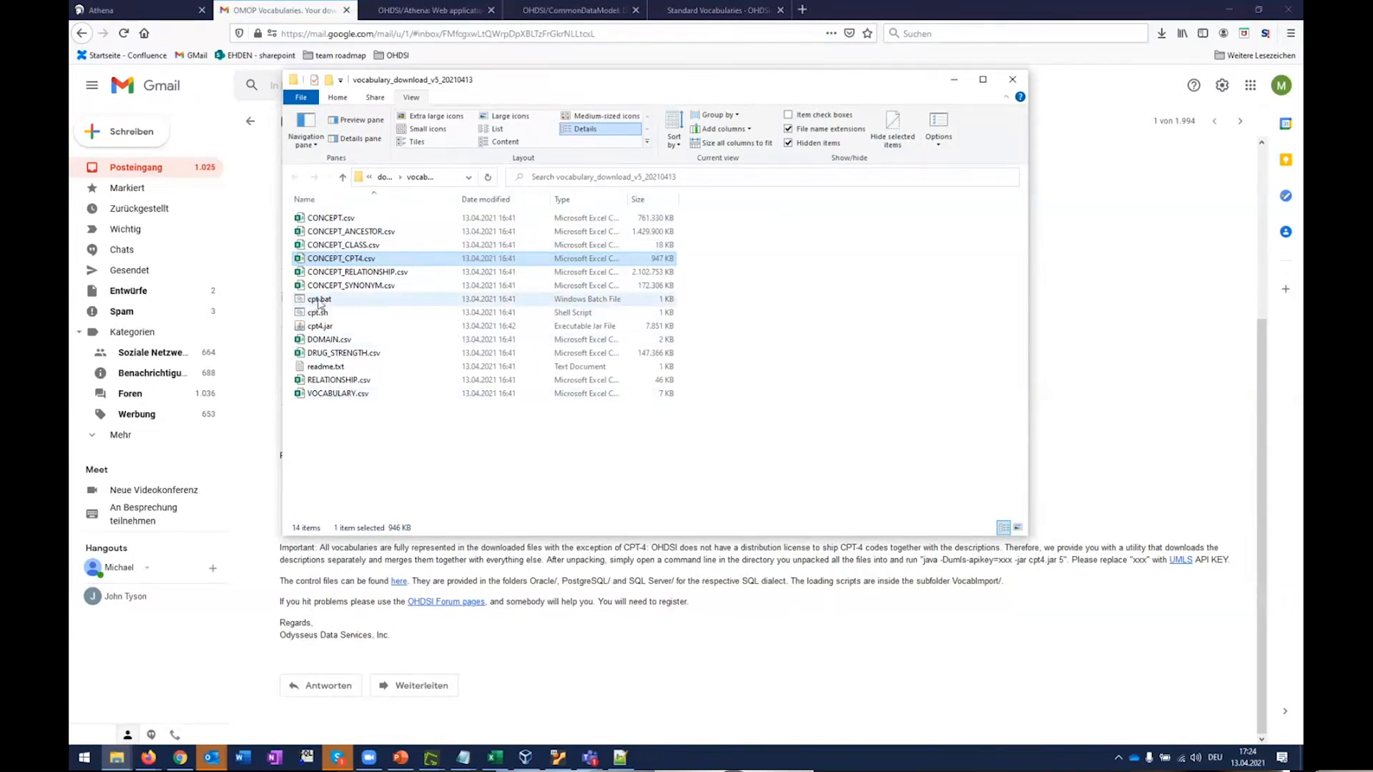
{"action": "mouse_move", "coordinate": [317, 301]}
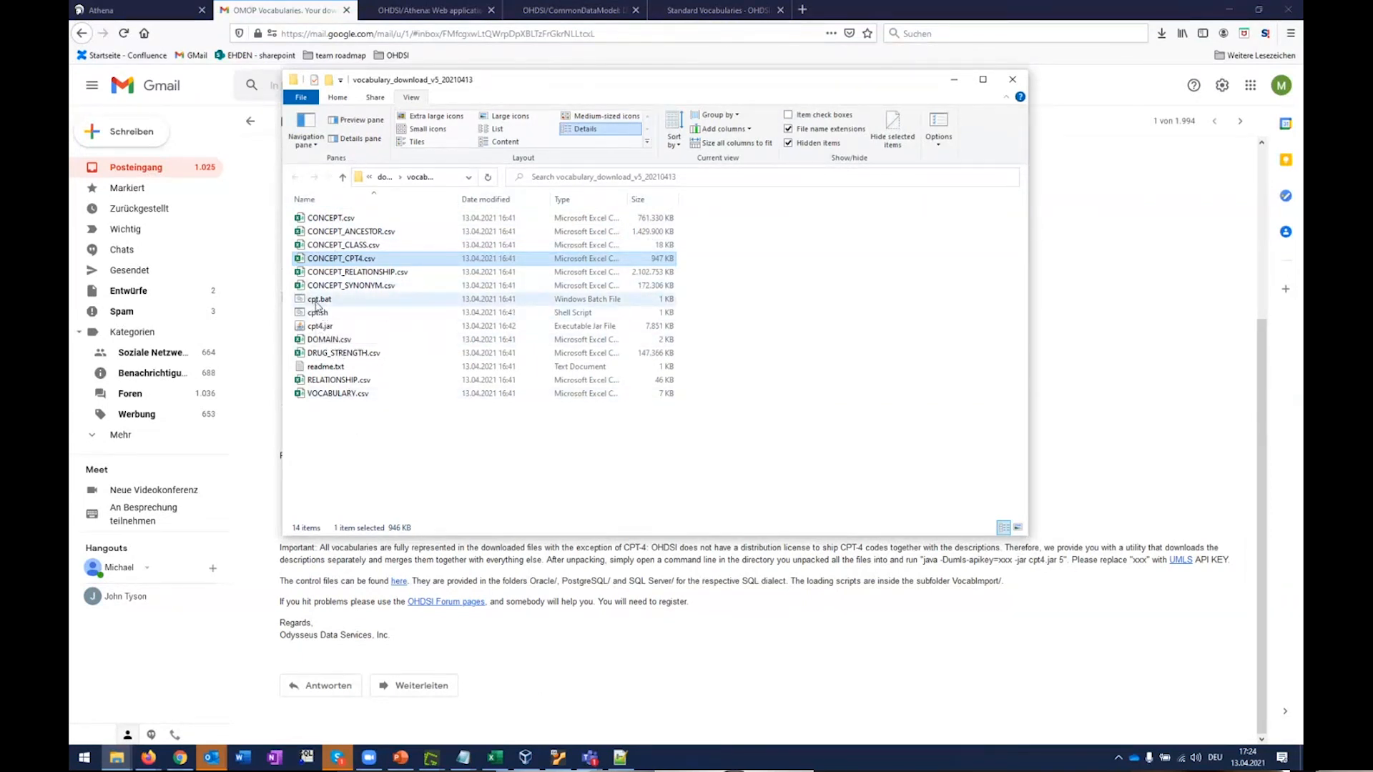
{"action": "mouse_move", "coordinate": [318, 299]}
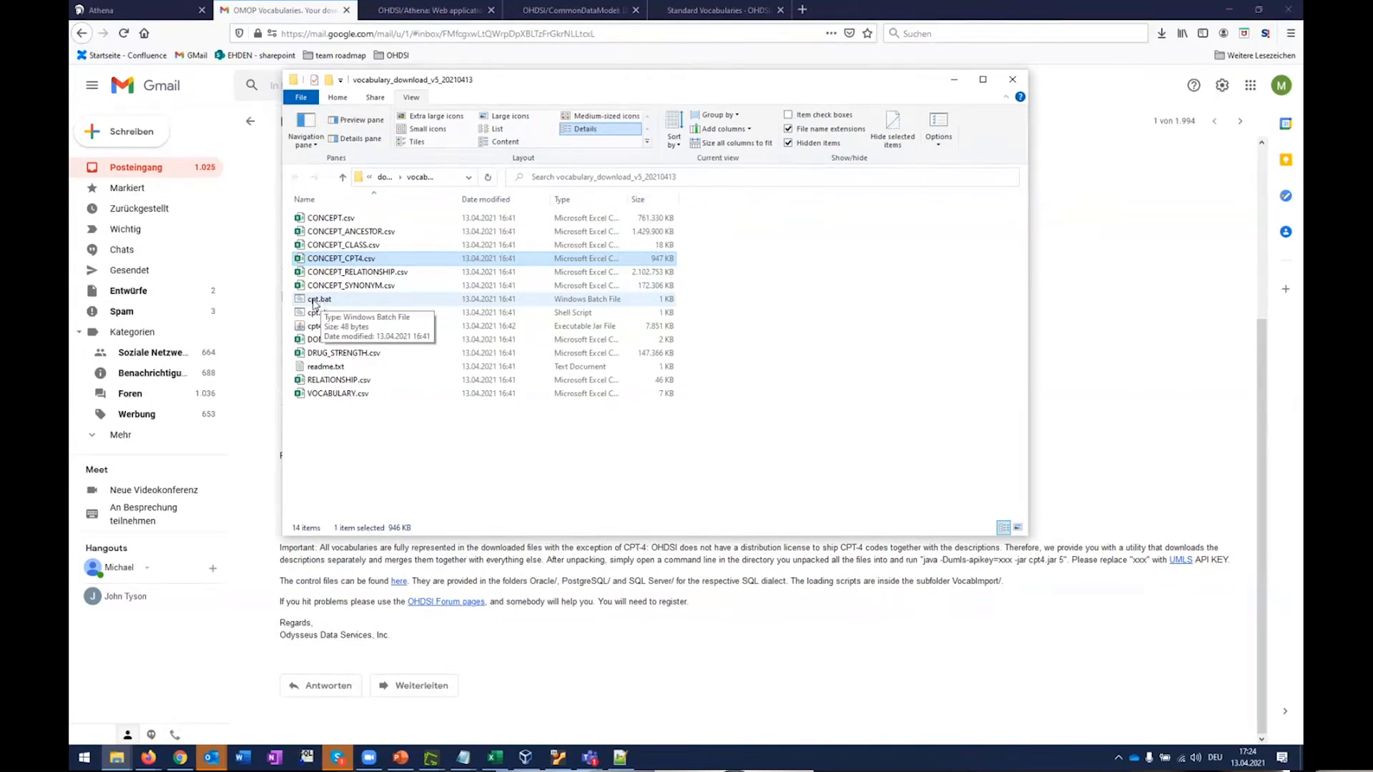
{"action": "mouse_move", "coordinate": [330, 369]}
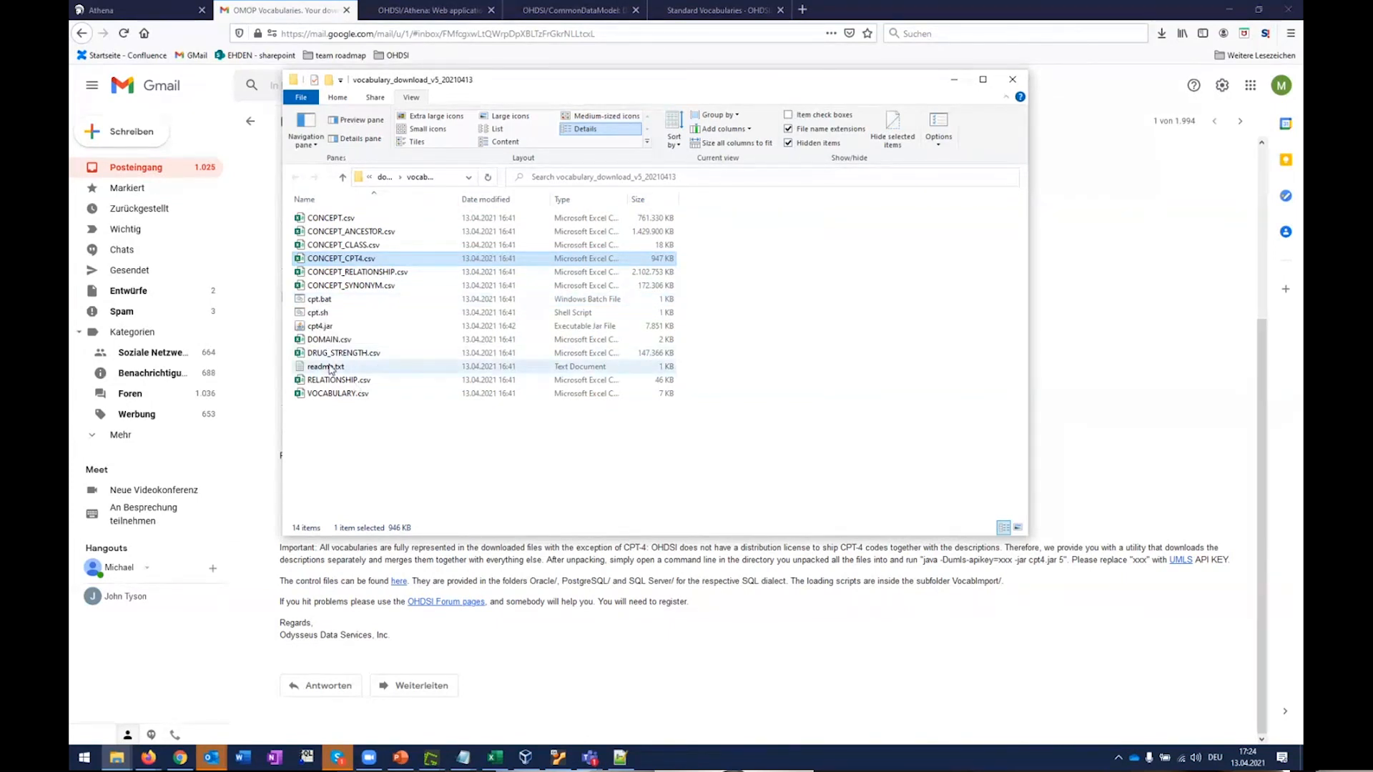
Step: Open readme.txt from the vocabulary_download_v5 folder in Notepad
{"action": "left_click", "coordinate": [326, 366]}
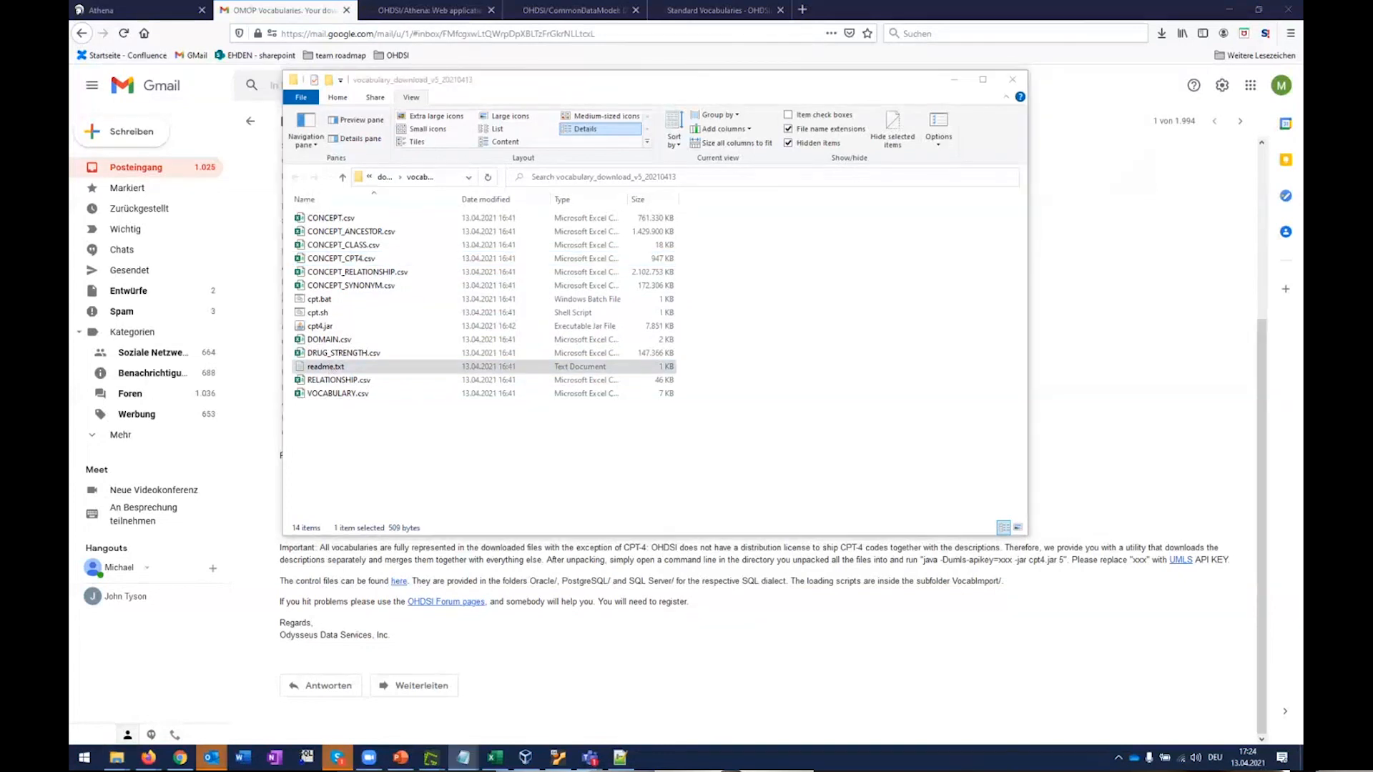
{"action": "double_click", "coordinate": [324, 366]}
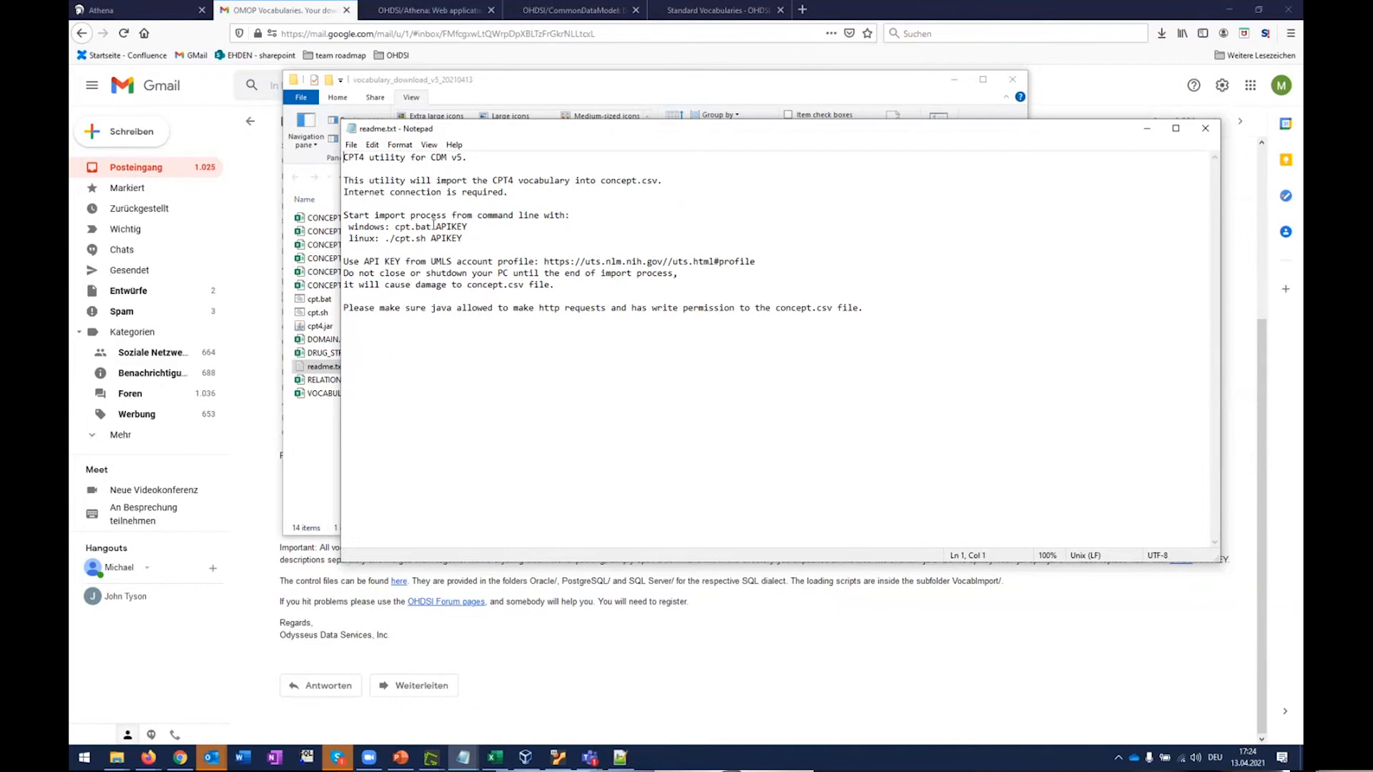
Step: Highlight APIKEY in the readme's Windows import command, then show the license-required vocabularies list
{"action": "left_click", "coordinate": [481, 226]}
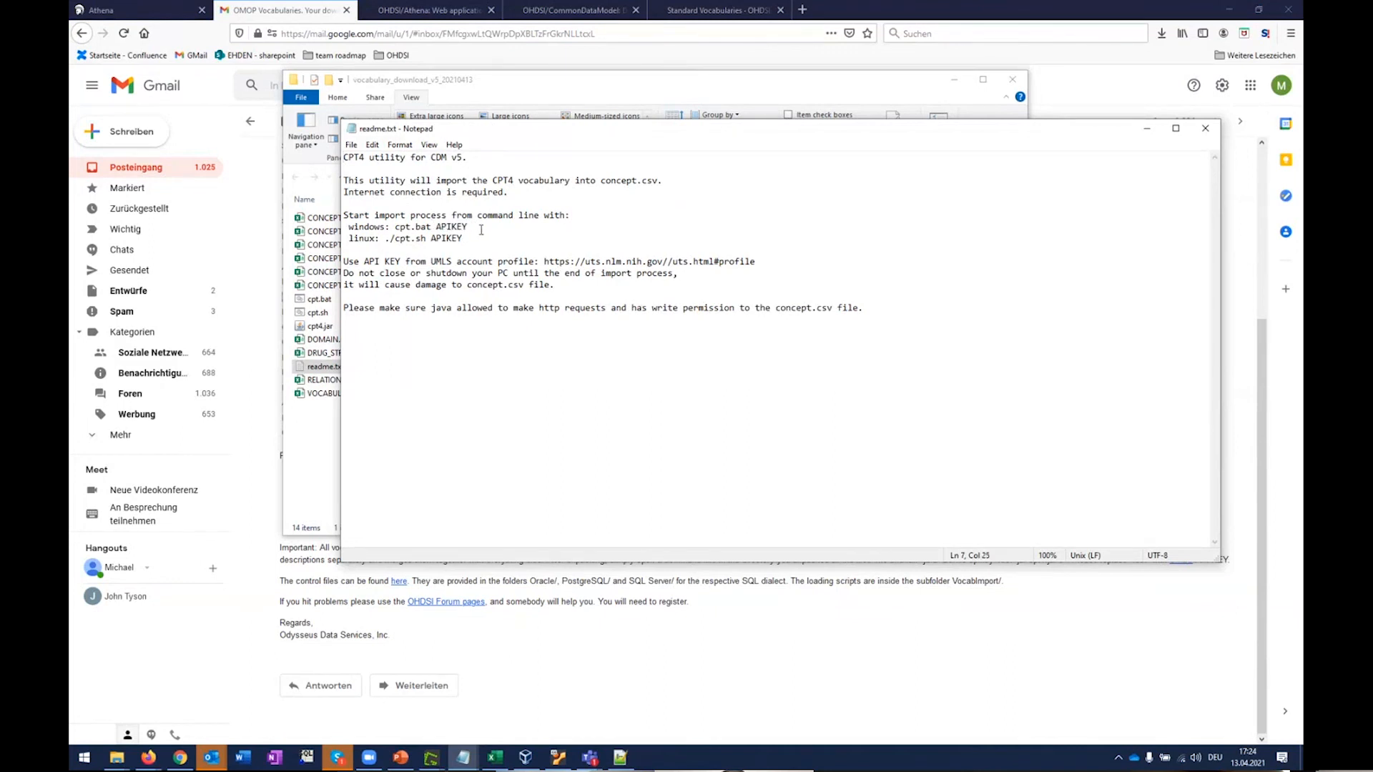
{"action": "double_click", "coordinate": [449, 227]}
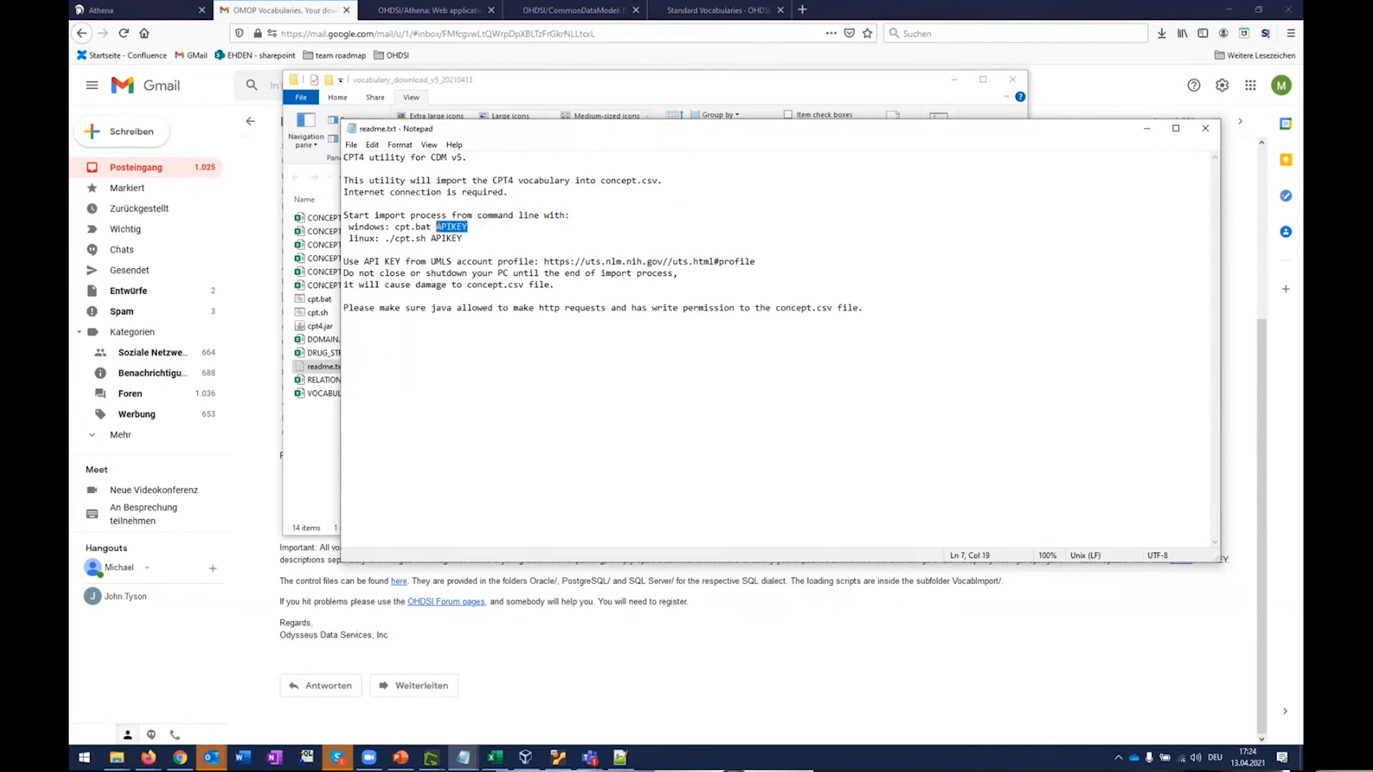
{"action": "left_click", "coordinate": [469, 227]}
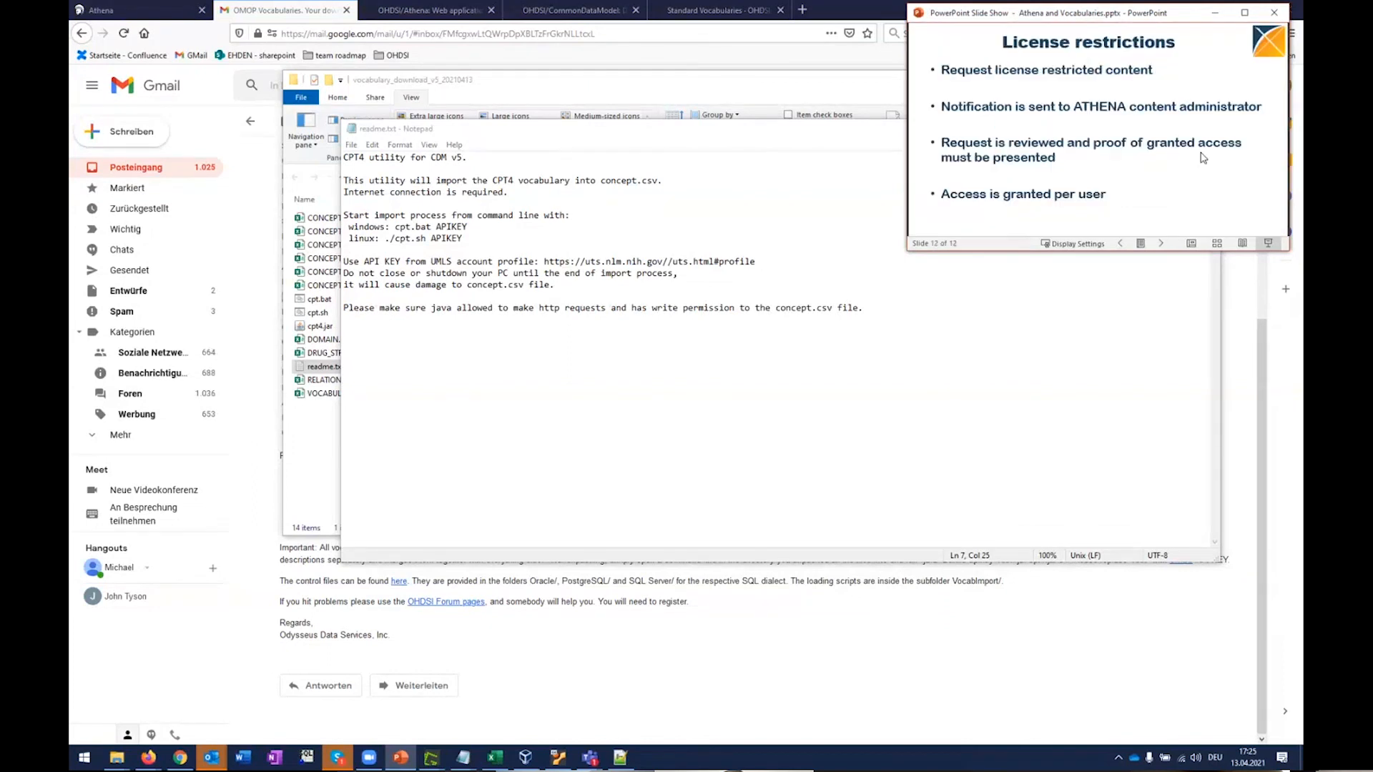
{"action": "left_click", "coordinate": [1120, 243]}
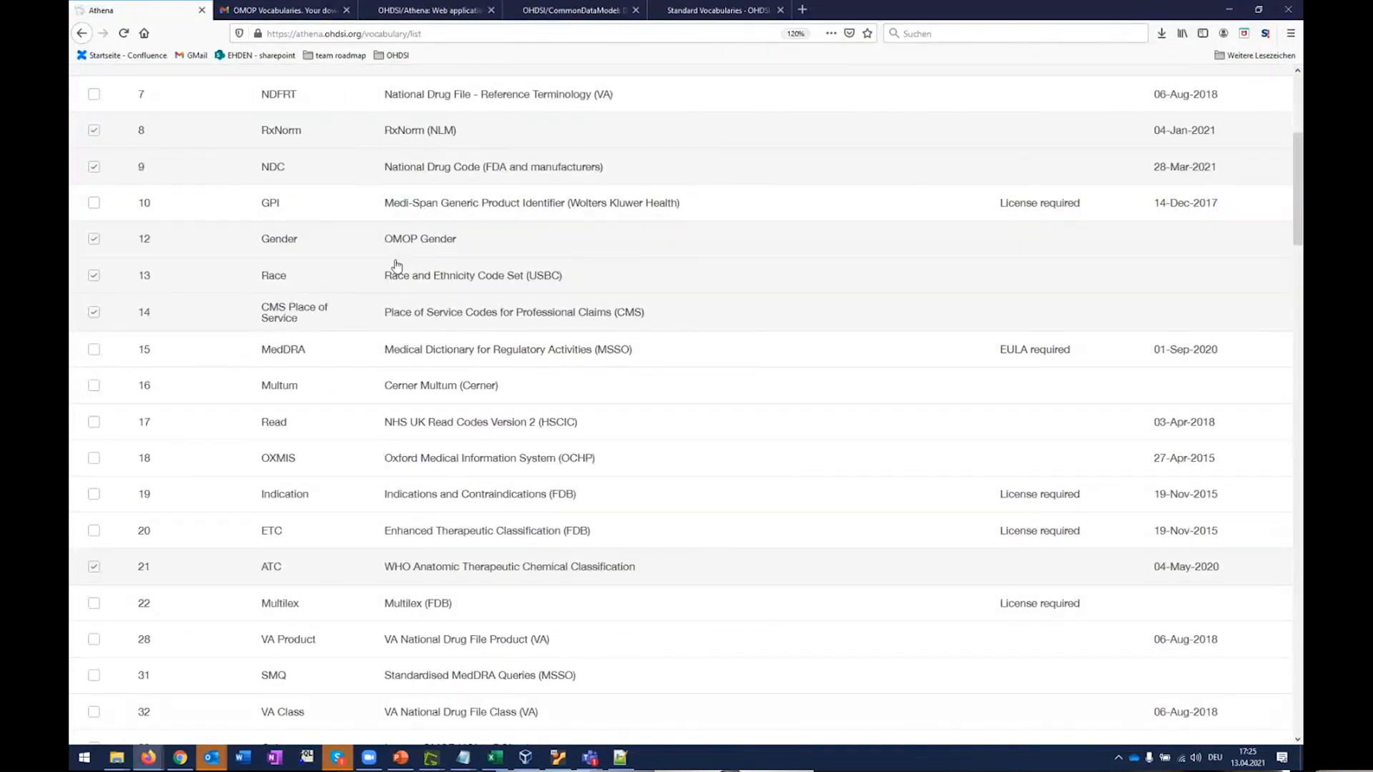
{"action": "mouse_move", "coordinate": [653, 259]}
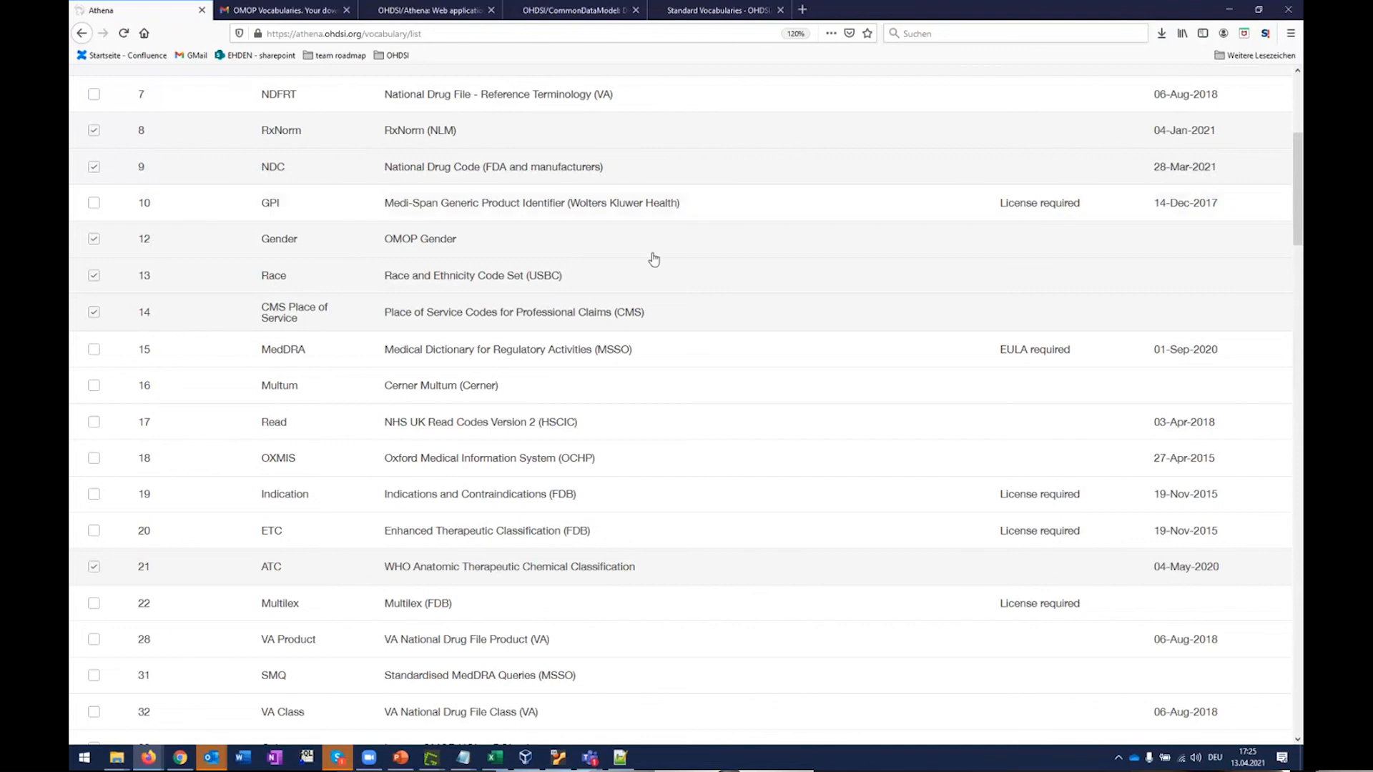
{"action": "mouse_move", "coordinate": [935, 230]}
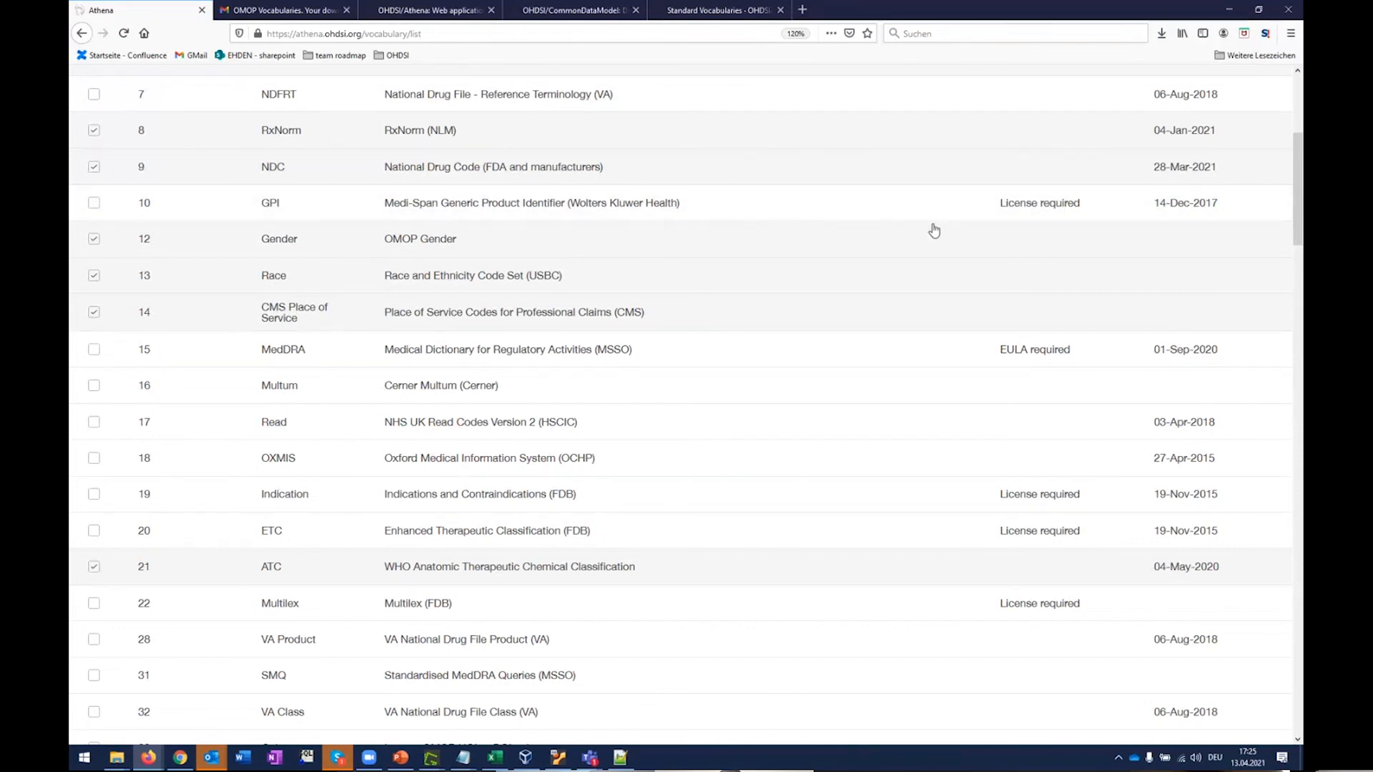
{"action": "mouse_move", "coordinate": [772, 286]}
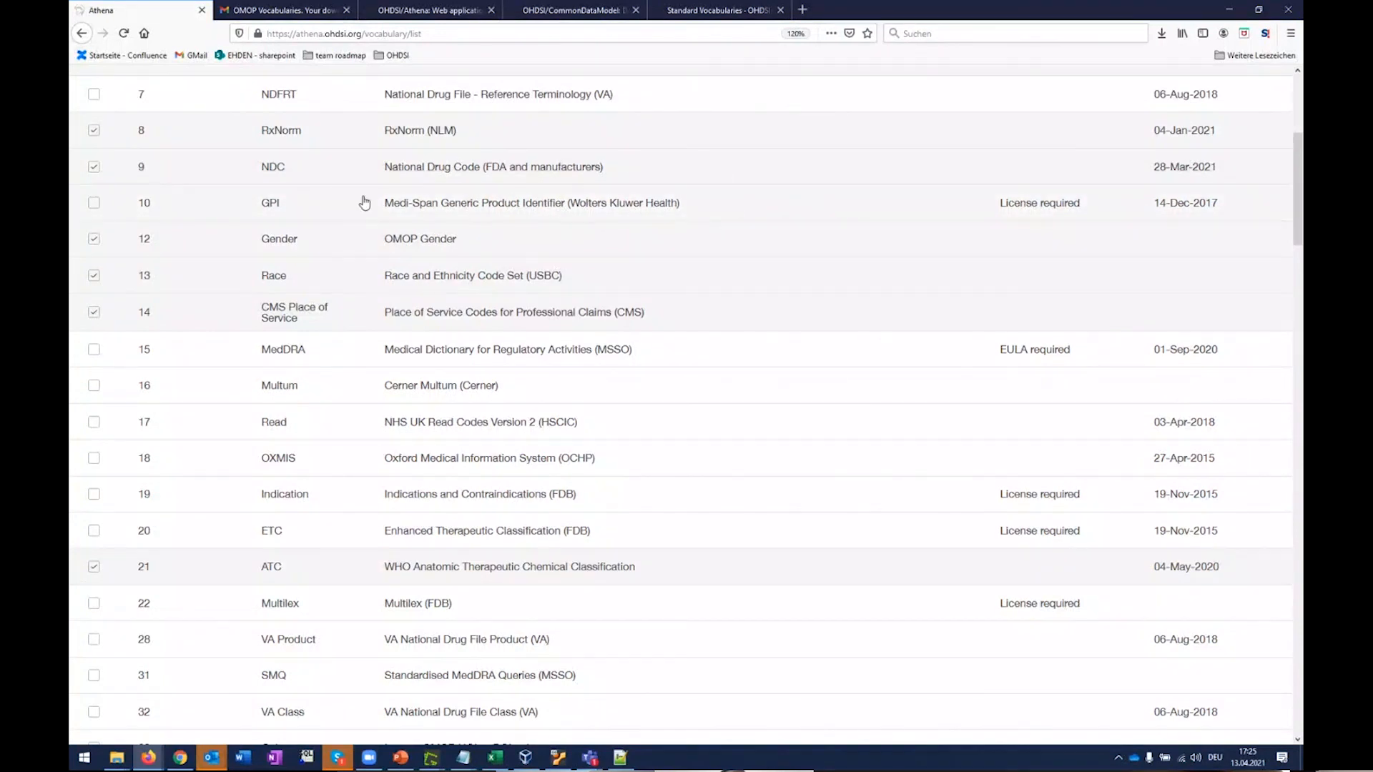
{"action": "mouse_move", "coordinate": [728, 196]}
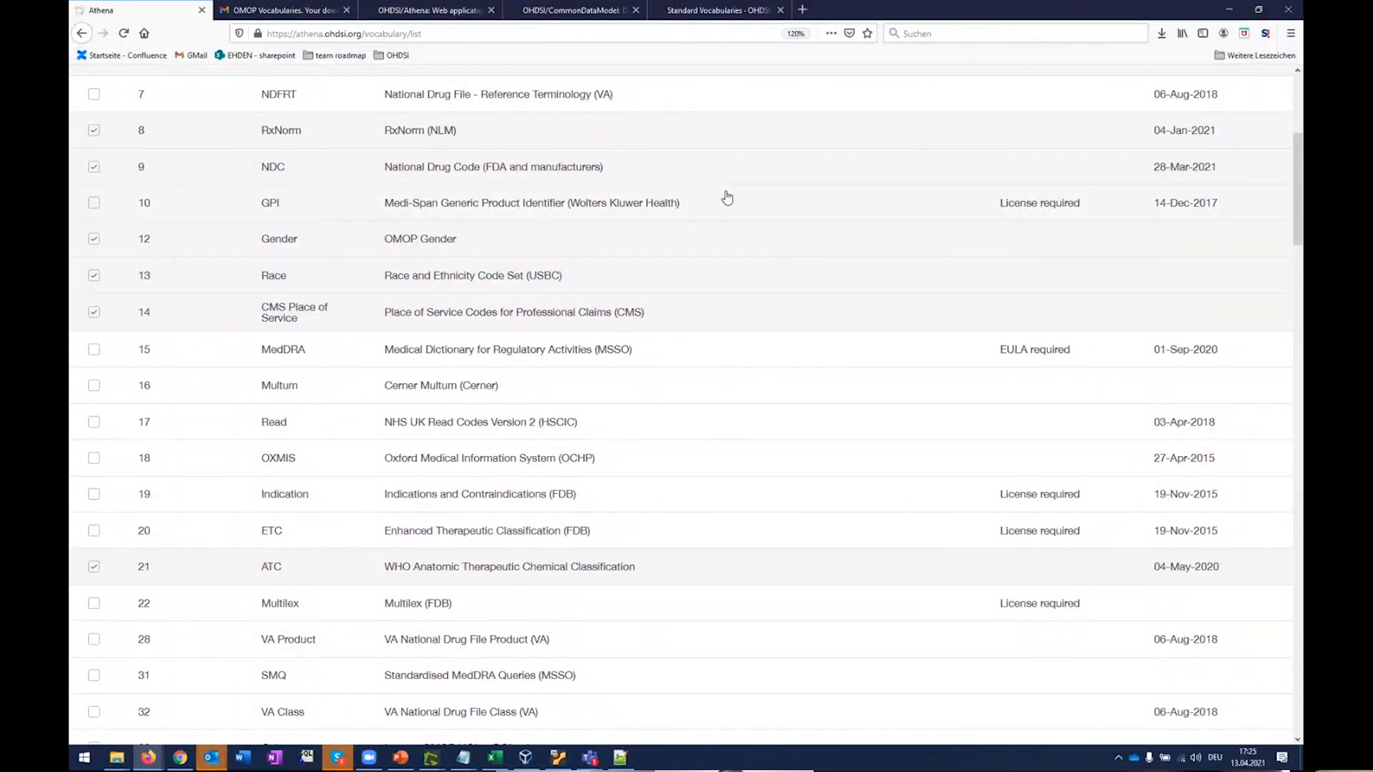